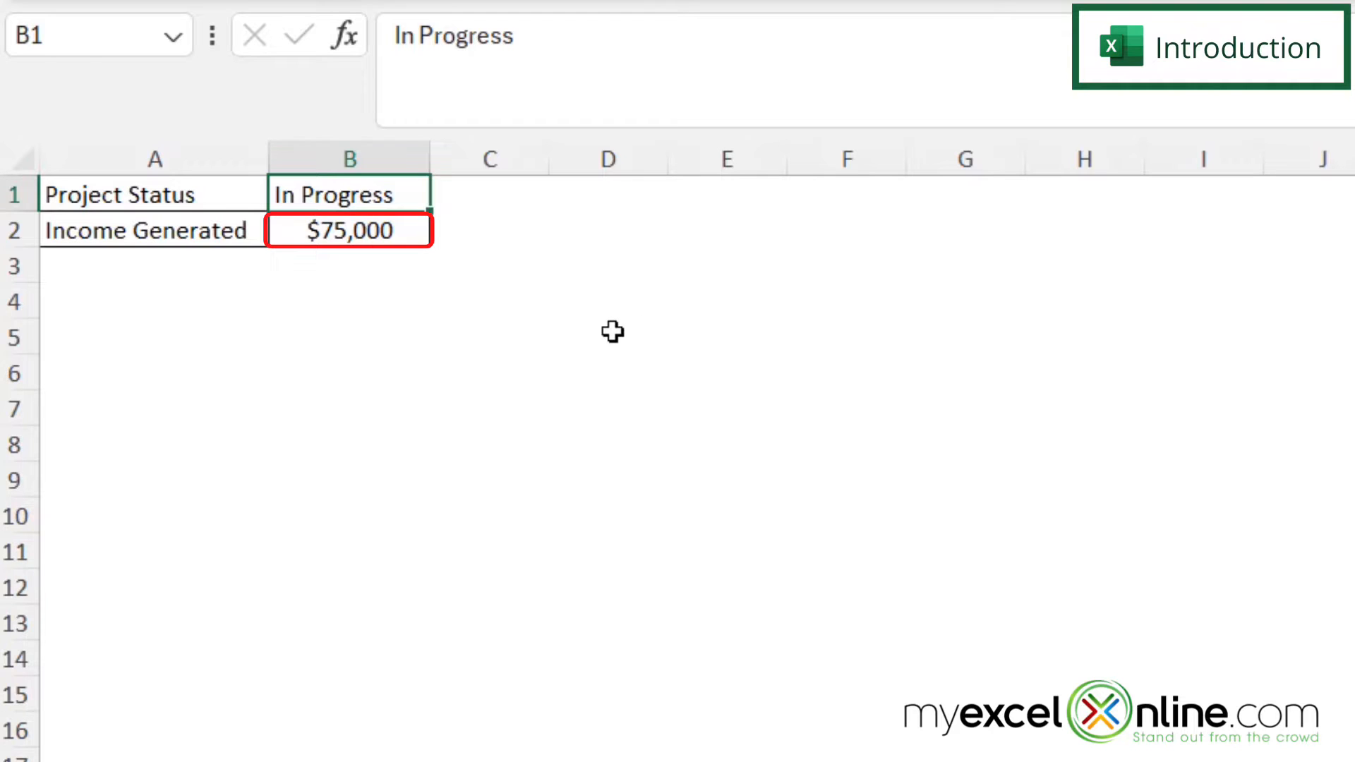
pyautogui.moveTo(445, 304)
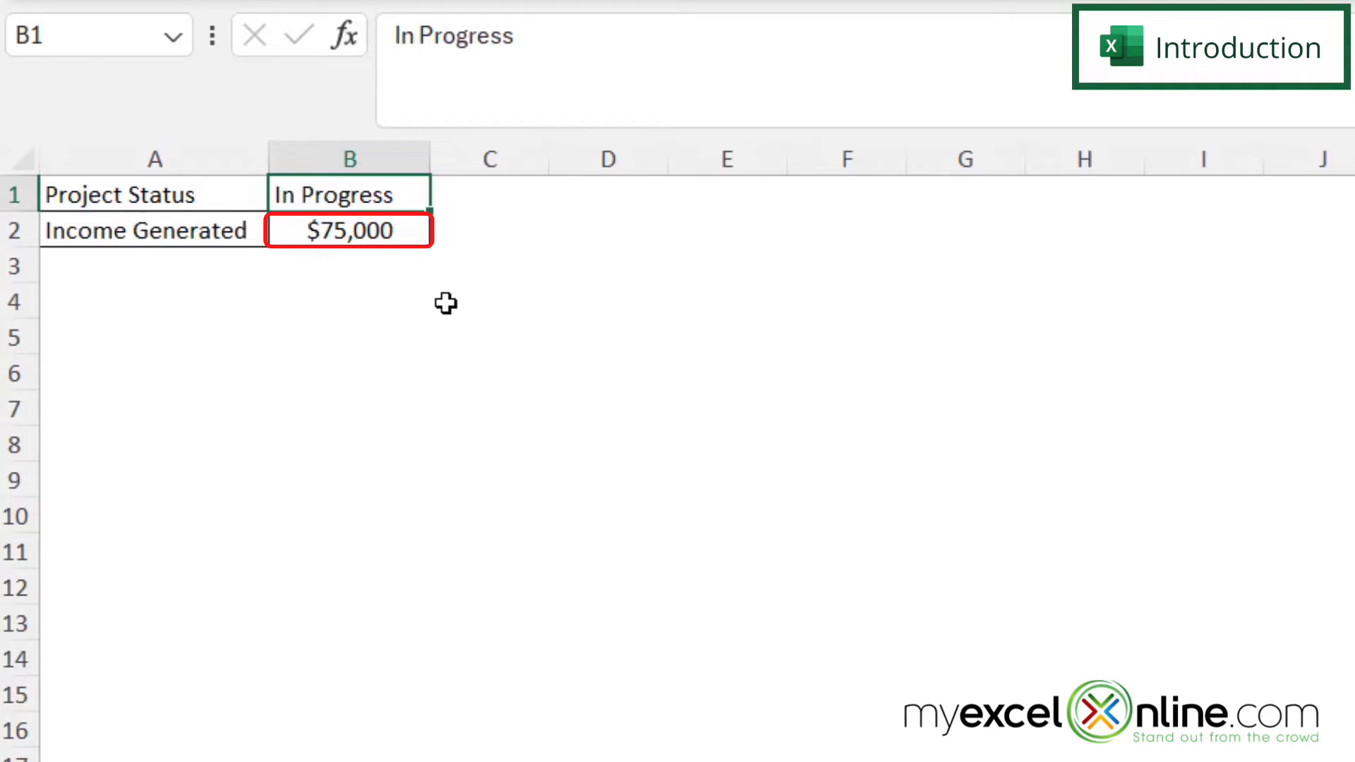
pyautogui.moveTo(444, 293)
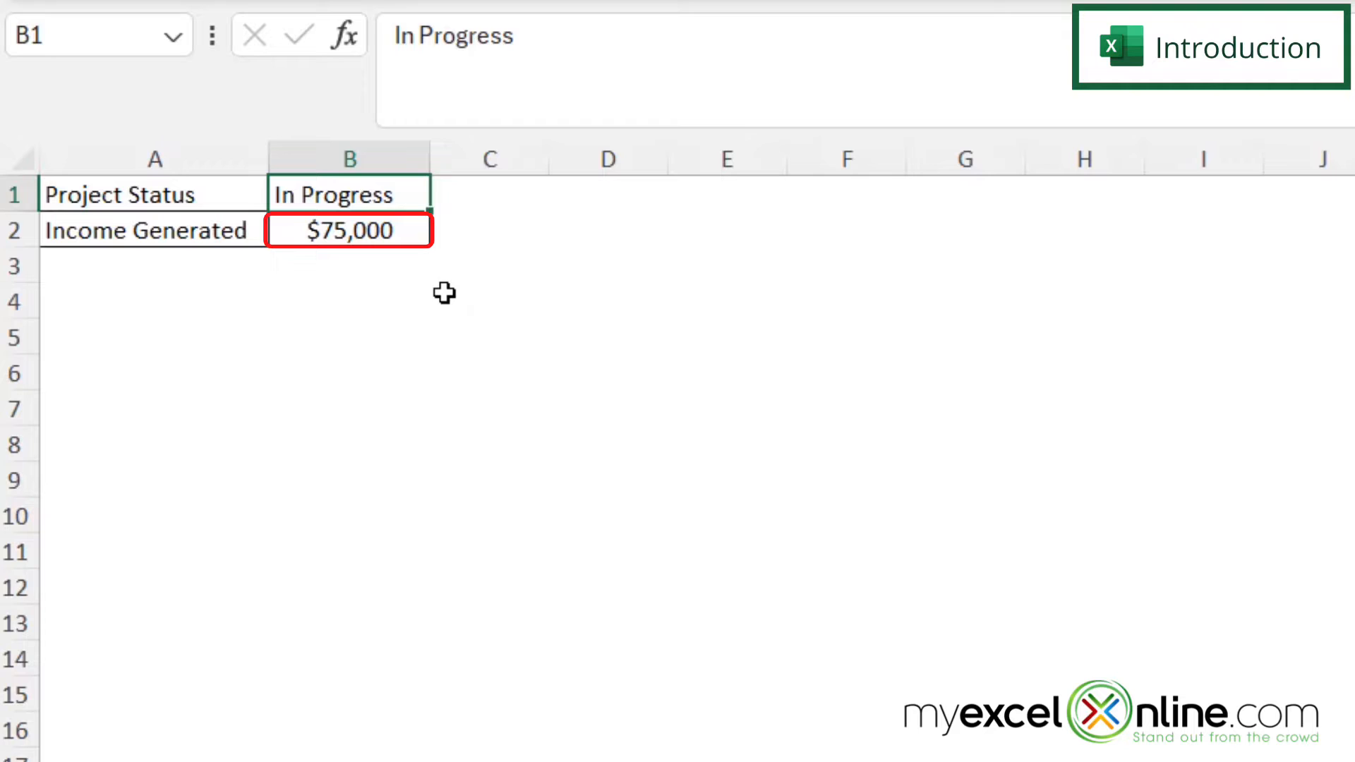
# Open the VBA editor and insert a new blank Module1 into the workbook project
pyautogui.click(155, 301)
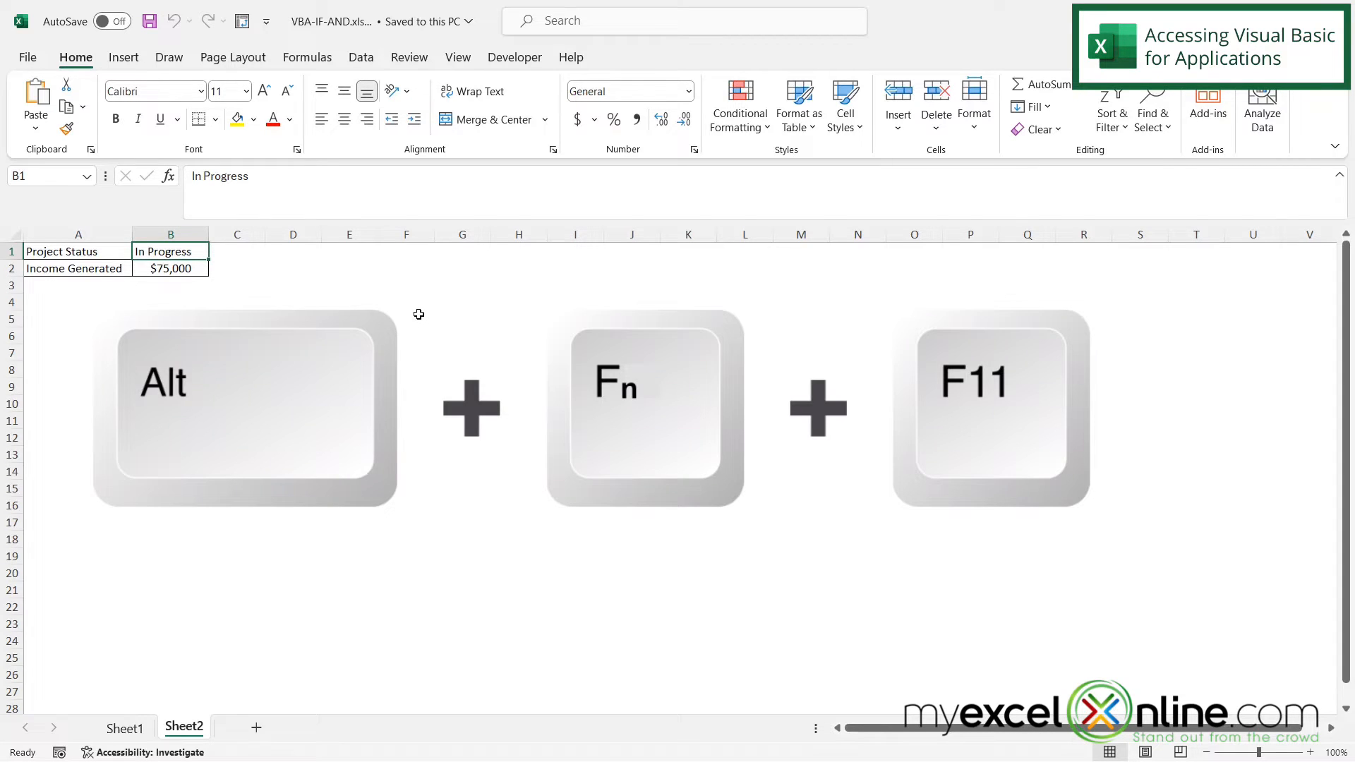
pyautogui.press('alt+f11')
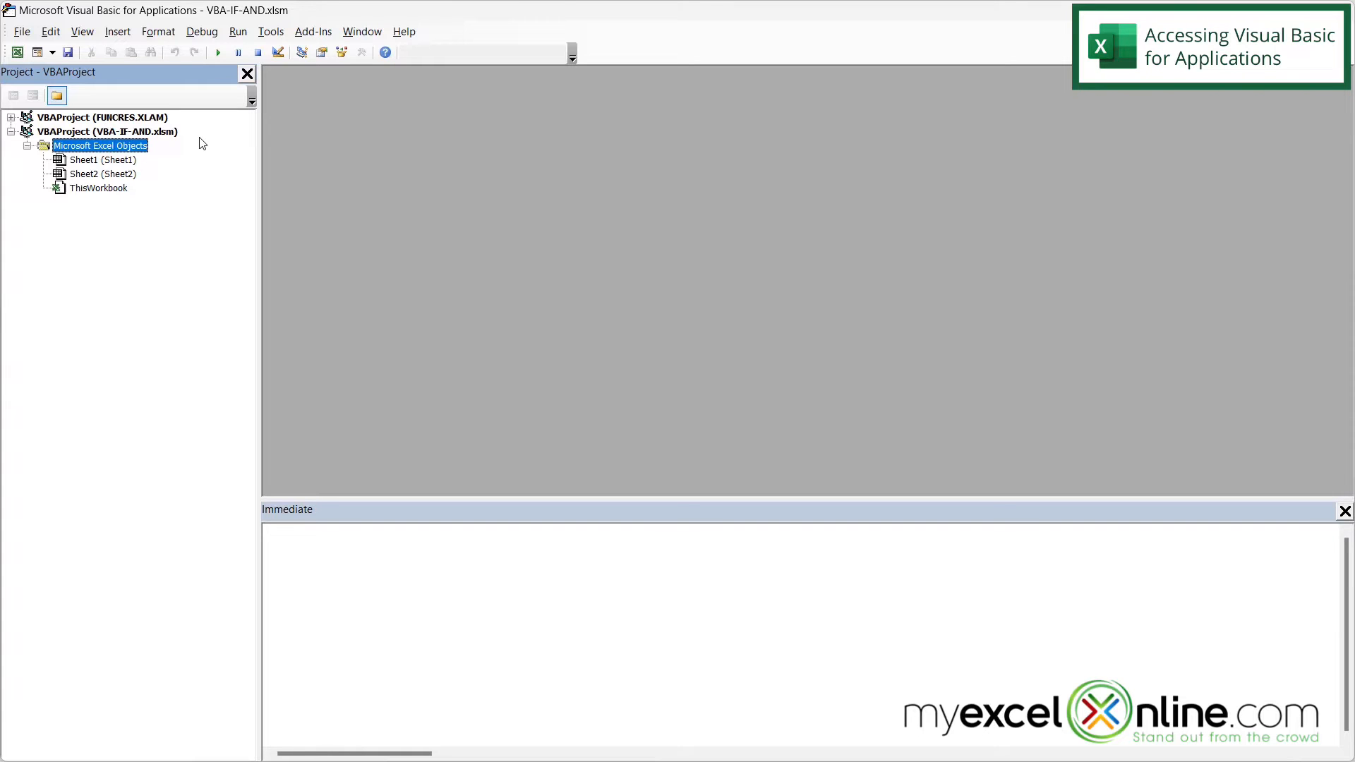
pyautogui.click(116, 31)
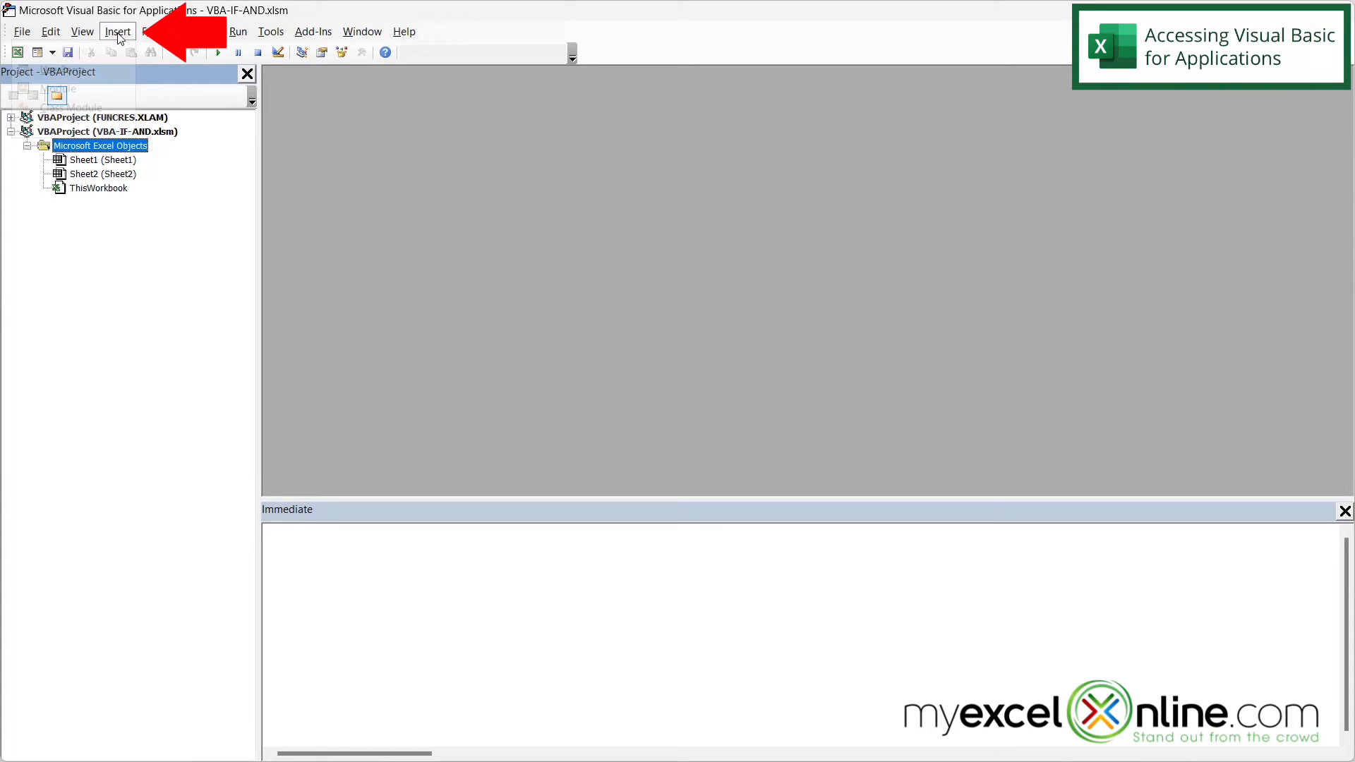
pyautogui.click(118, 31)
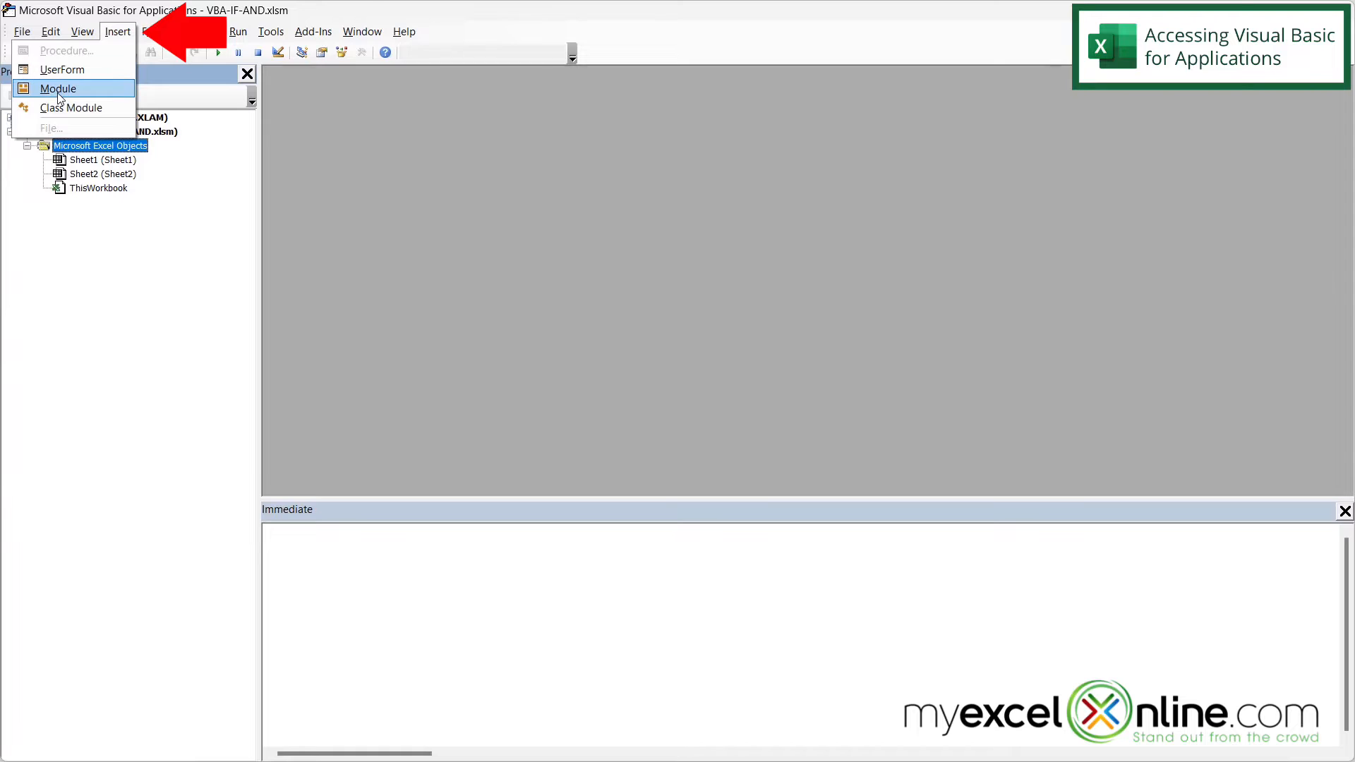
pyautogui.click(58, 88)
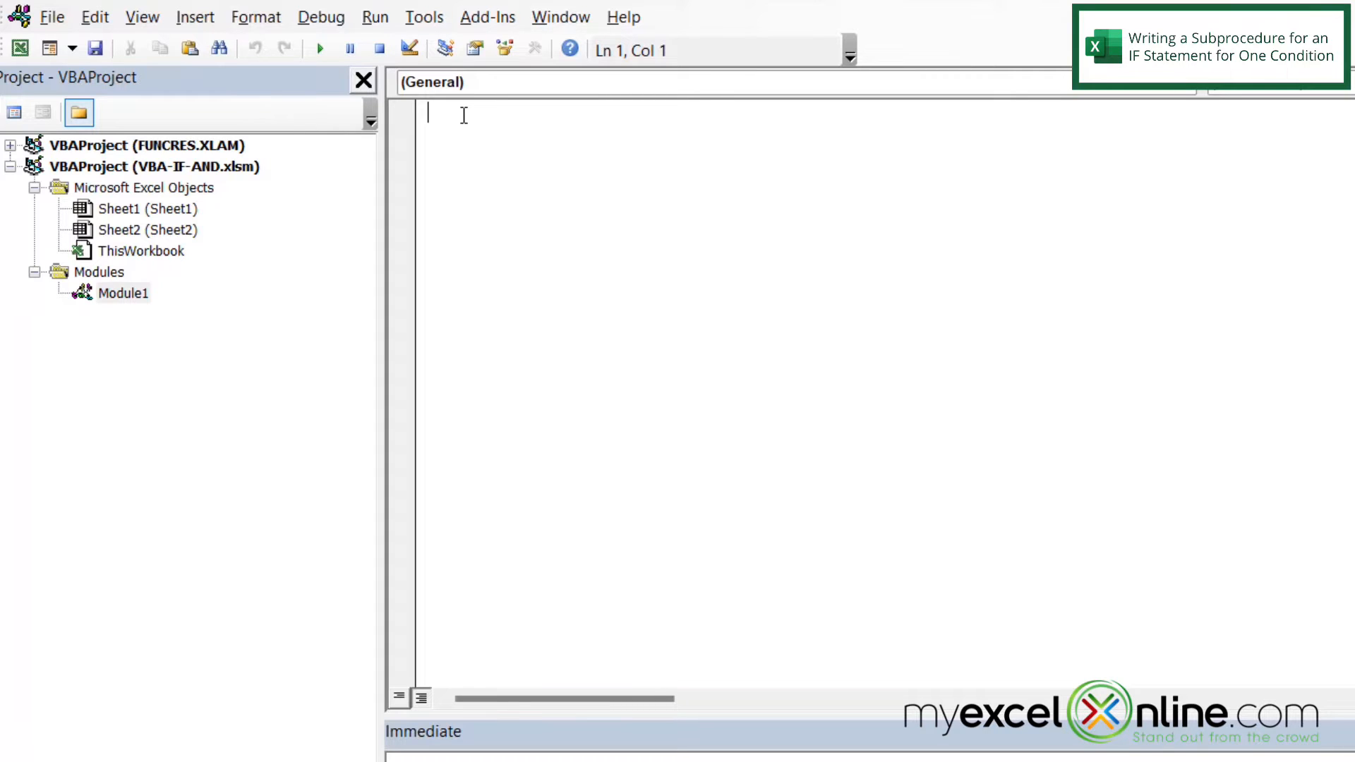
# Create an empty Sub Commission procedure with an indented body, then return to the worksheet
pyautogui.write('sub')
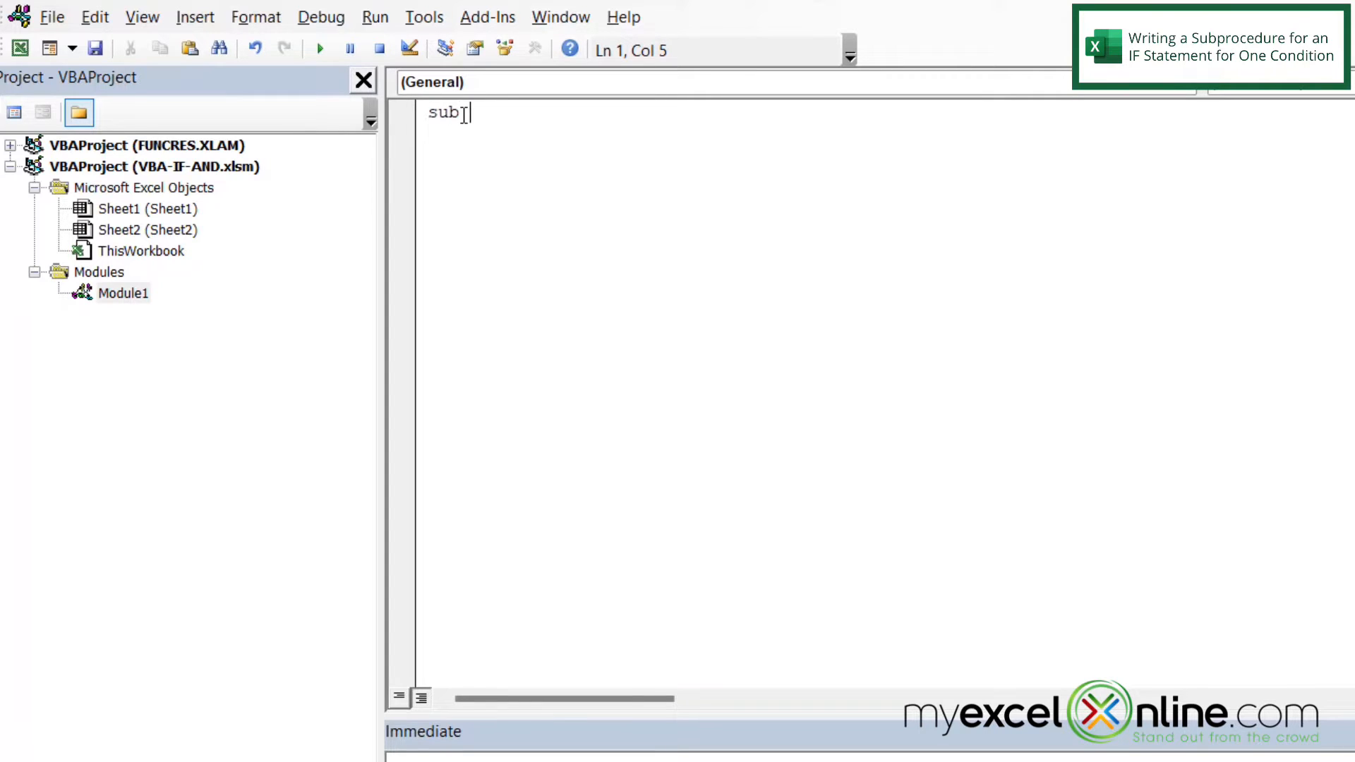
pyautogui.write('Commi')
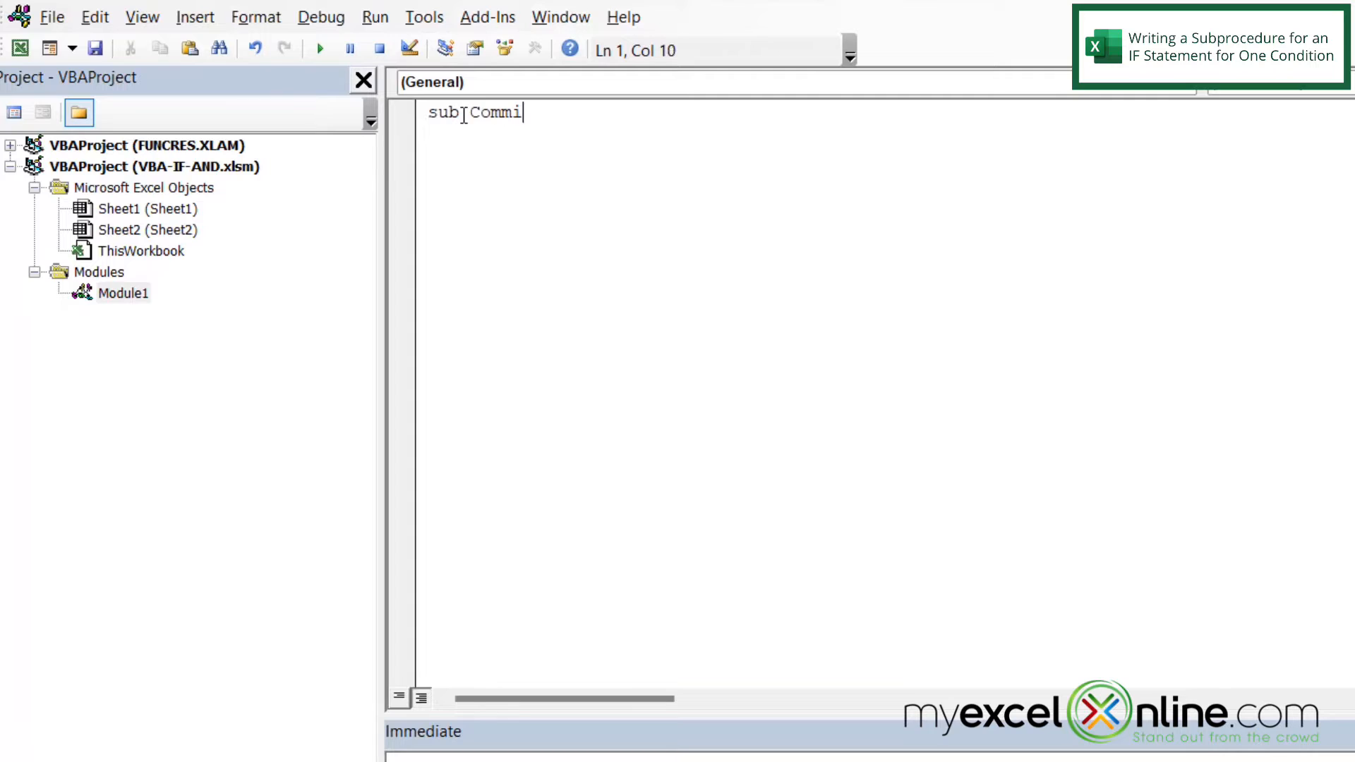
pyautogui.write('ssion(')
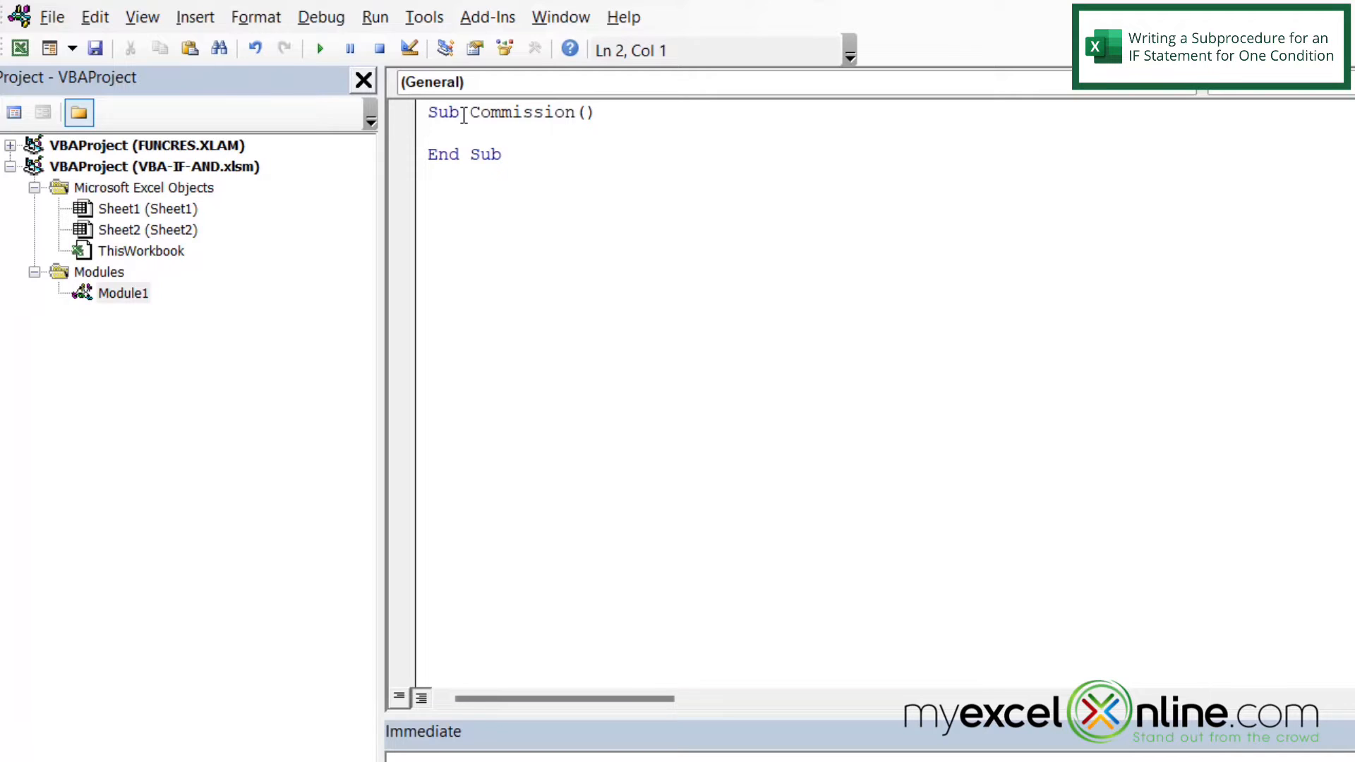
pyautogui.press('Tab')
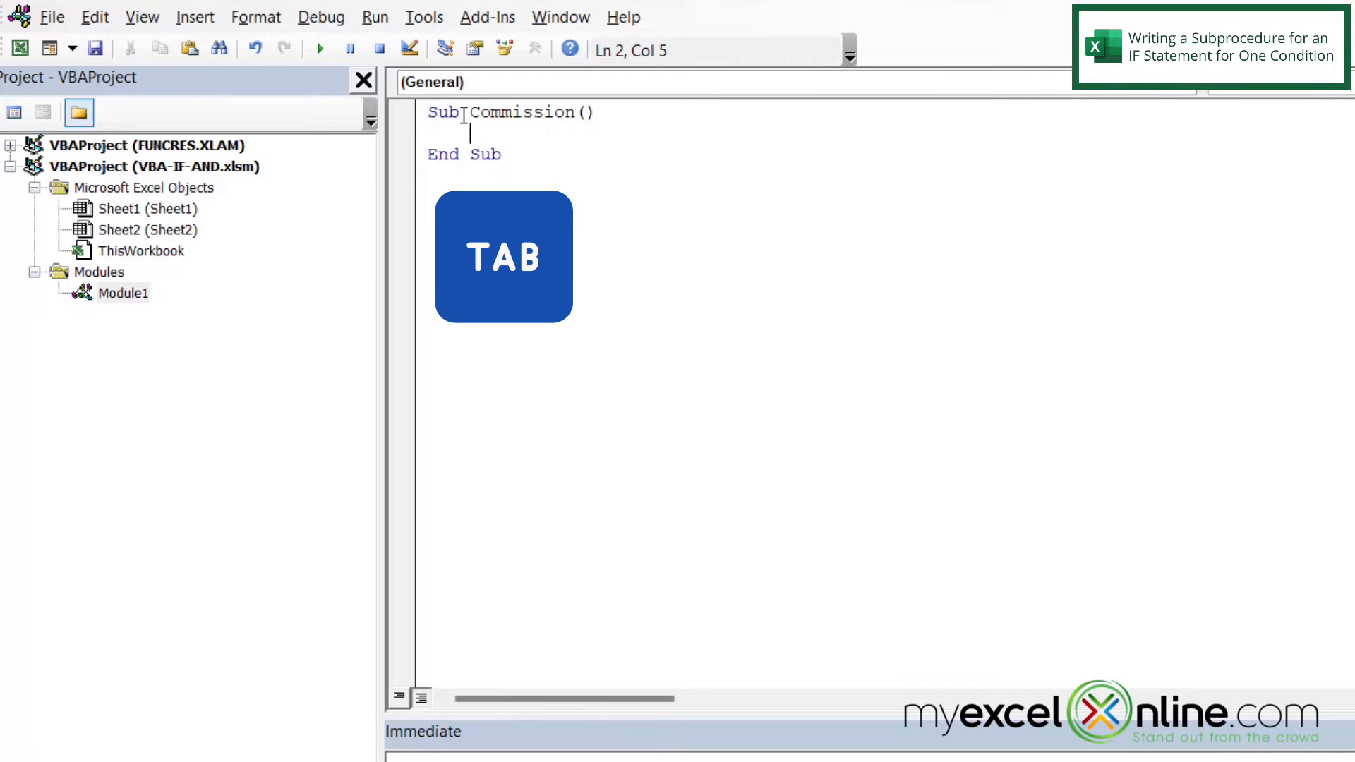
pyautogui.press('tab')
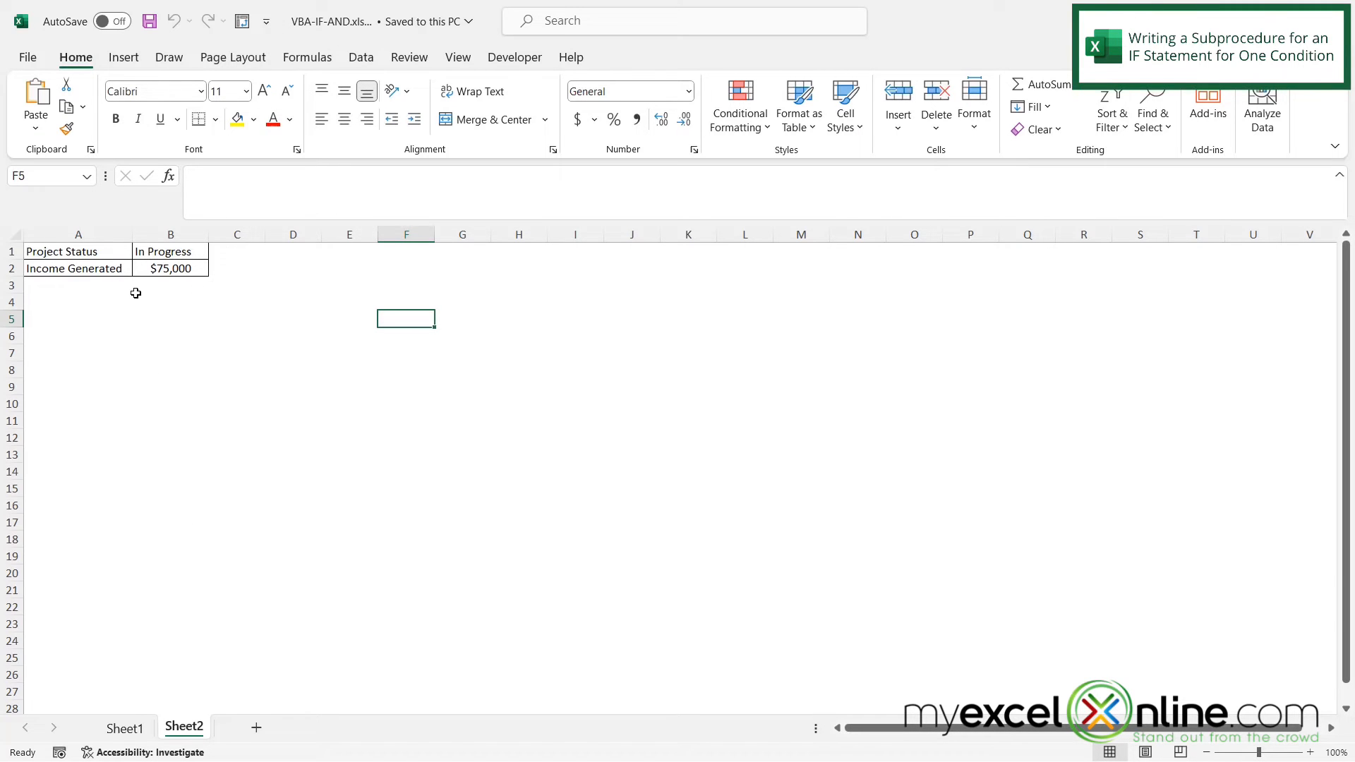
# Check the project status in B1 and income in B2, then return to the VBA editor
pyautogui.click(170, 251)
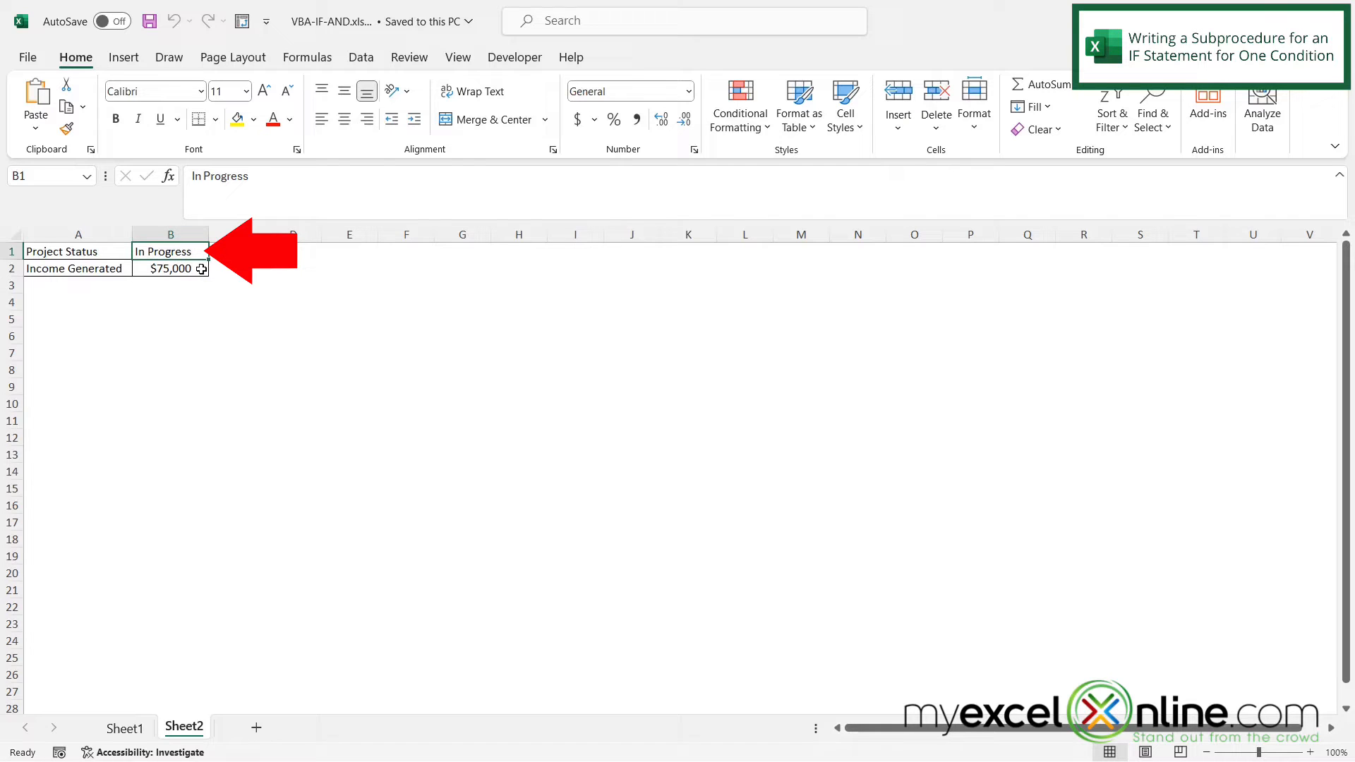
pyautogui.click(170, 269)
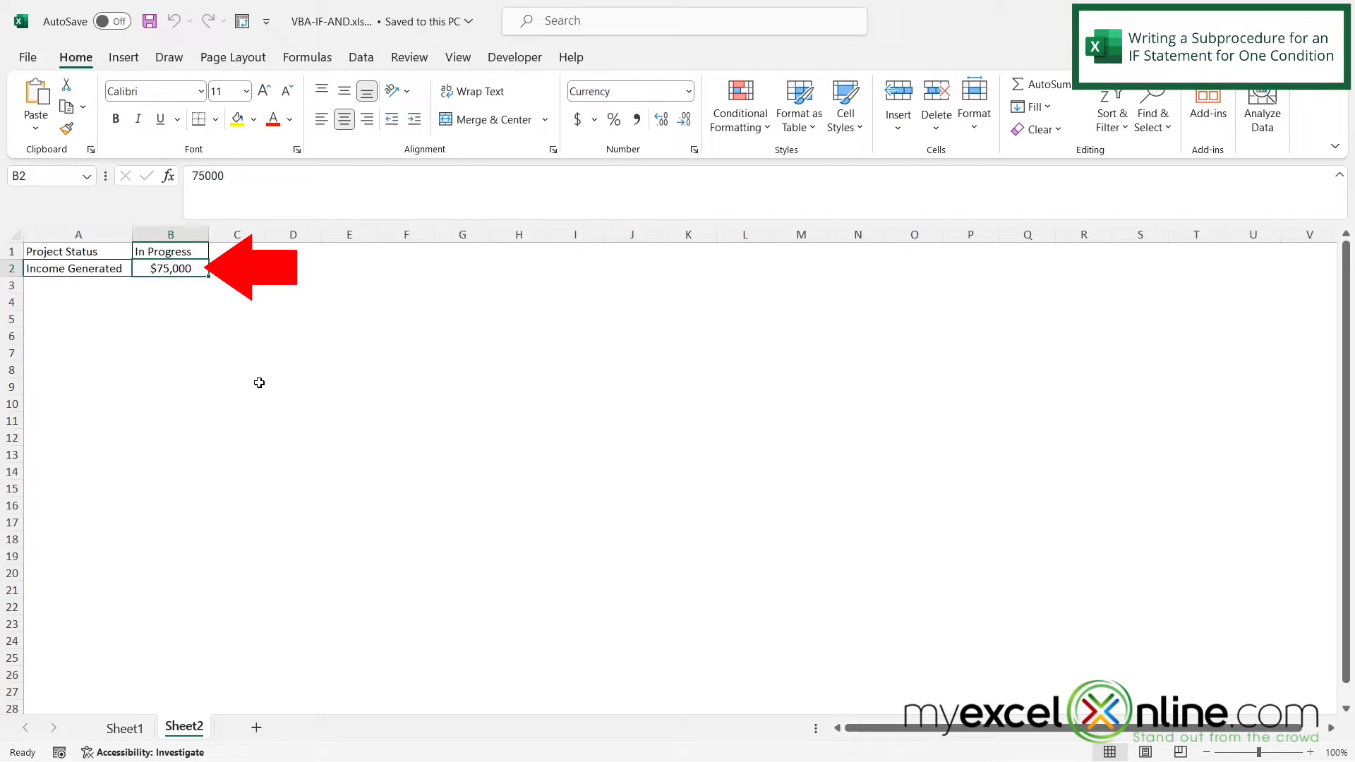
pyautogui.moveTo(257, 385)
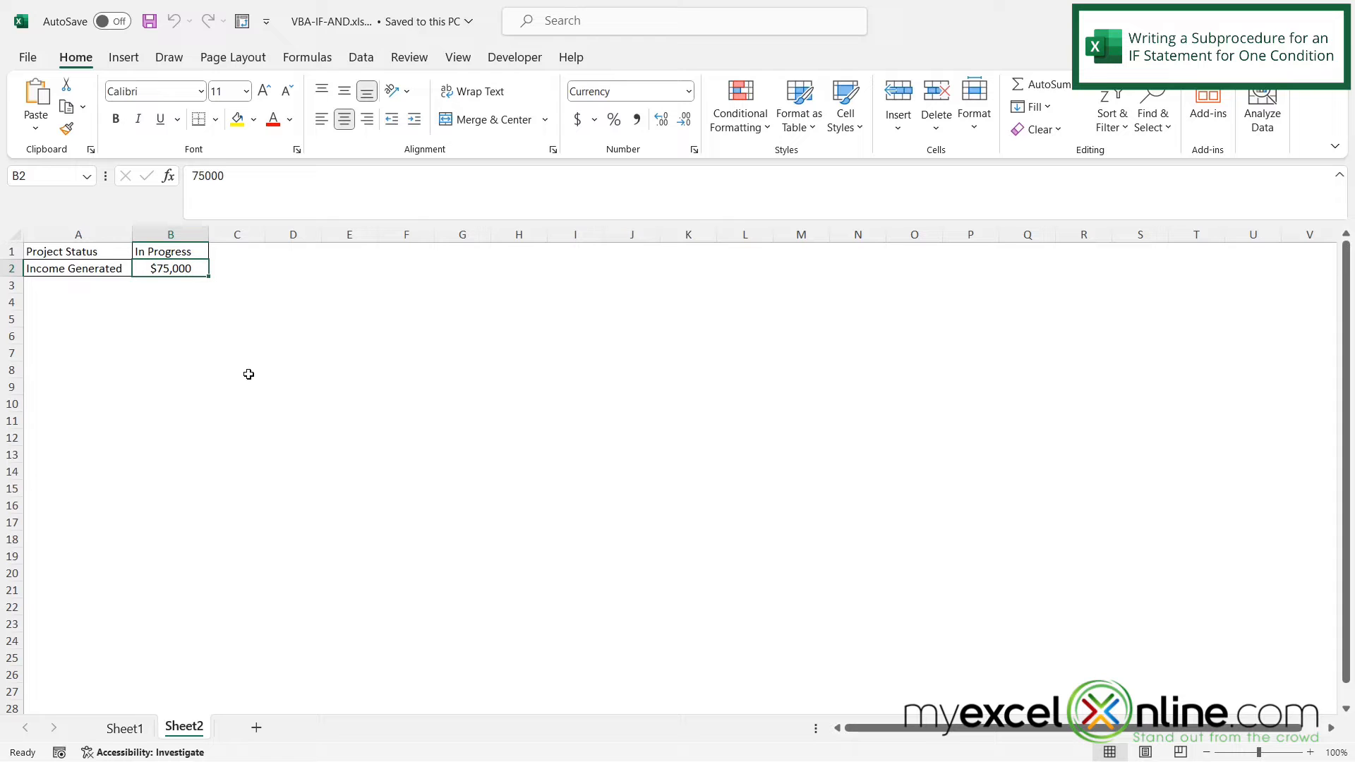
pyautogui.press('alt+F11')
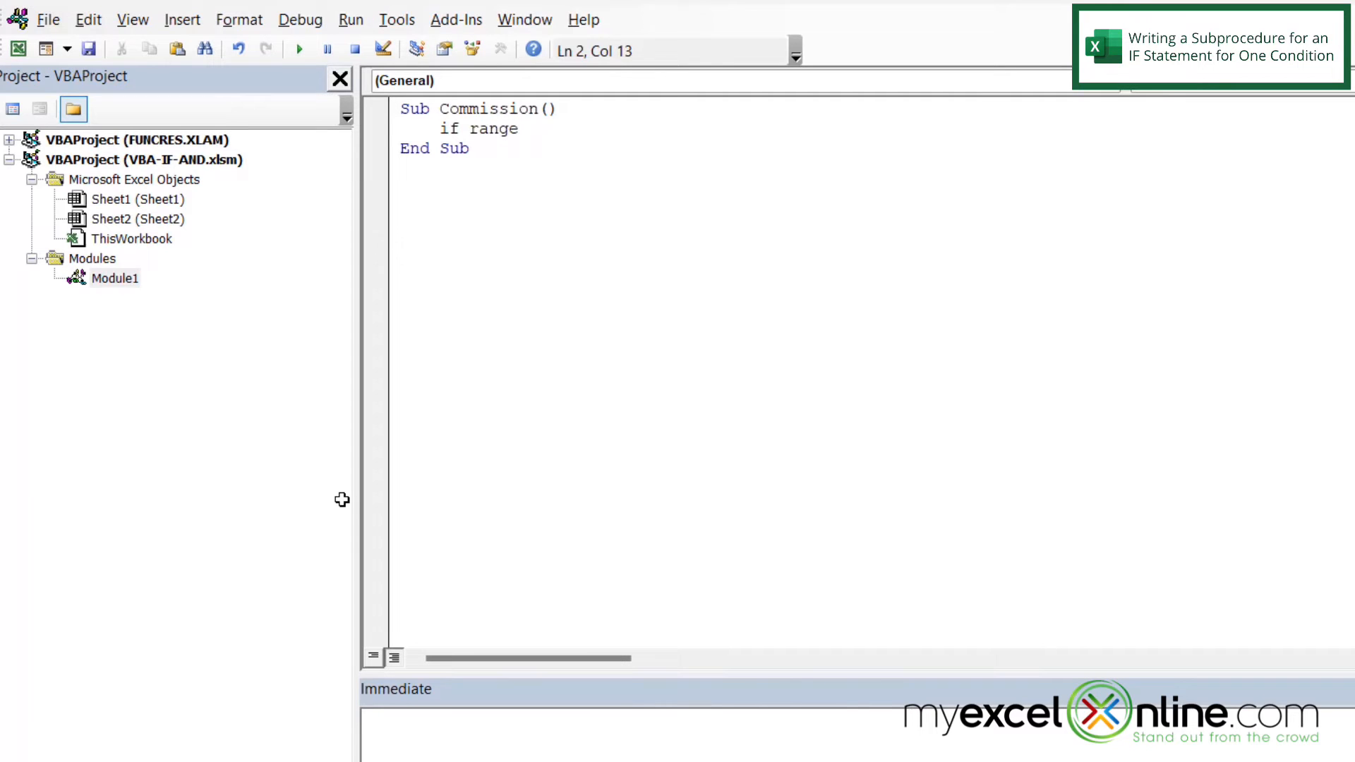
# Write the line If Range("B1") = "Complete" Then and indent the line below
pyautogui.write('("')
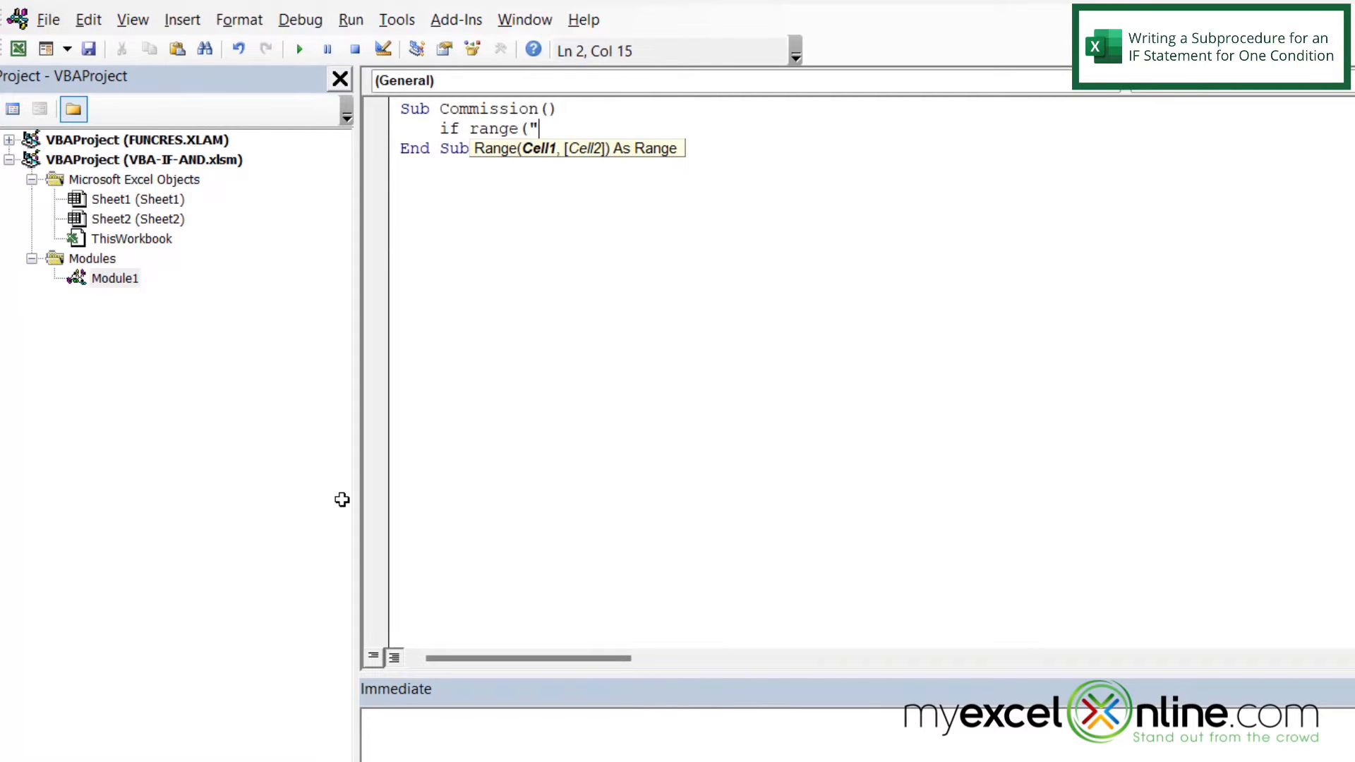
pyautogui.write('B1')
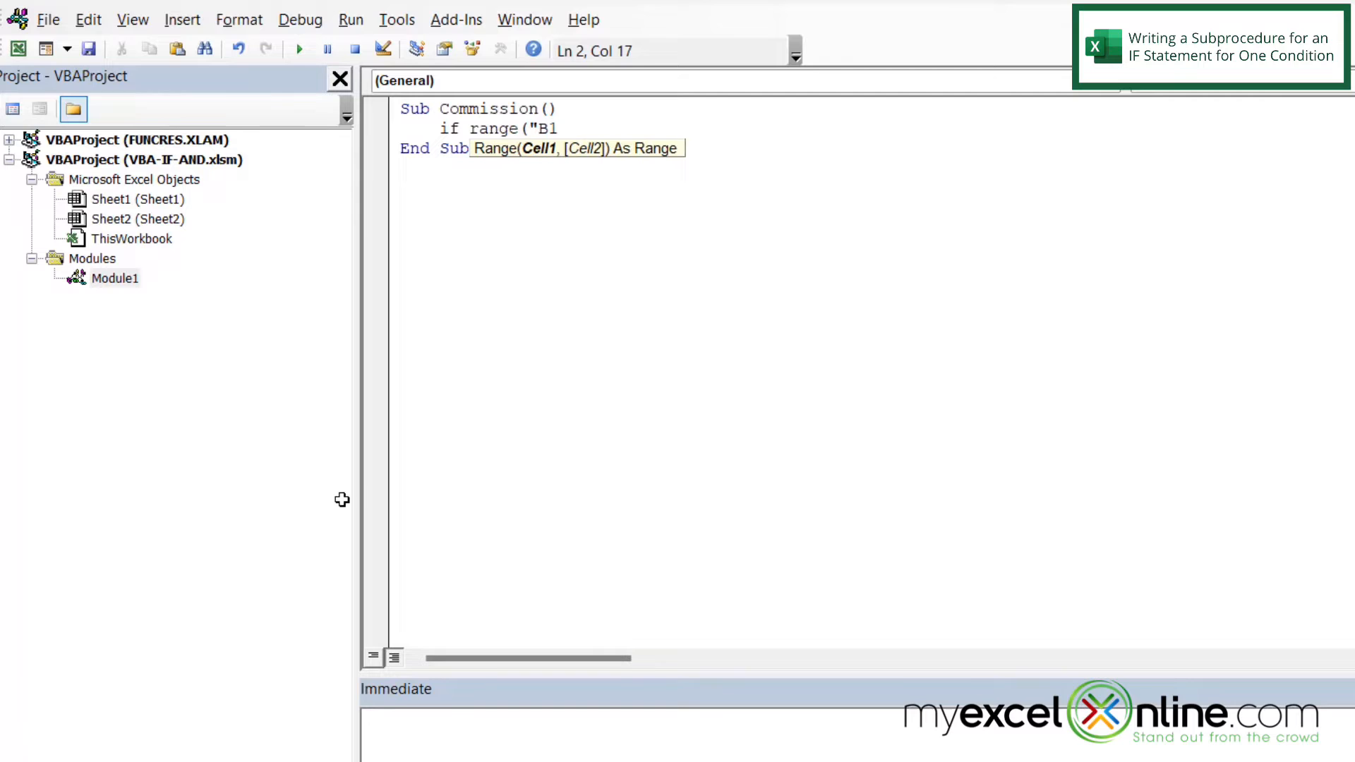
pyautogui.write('")')
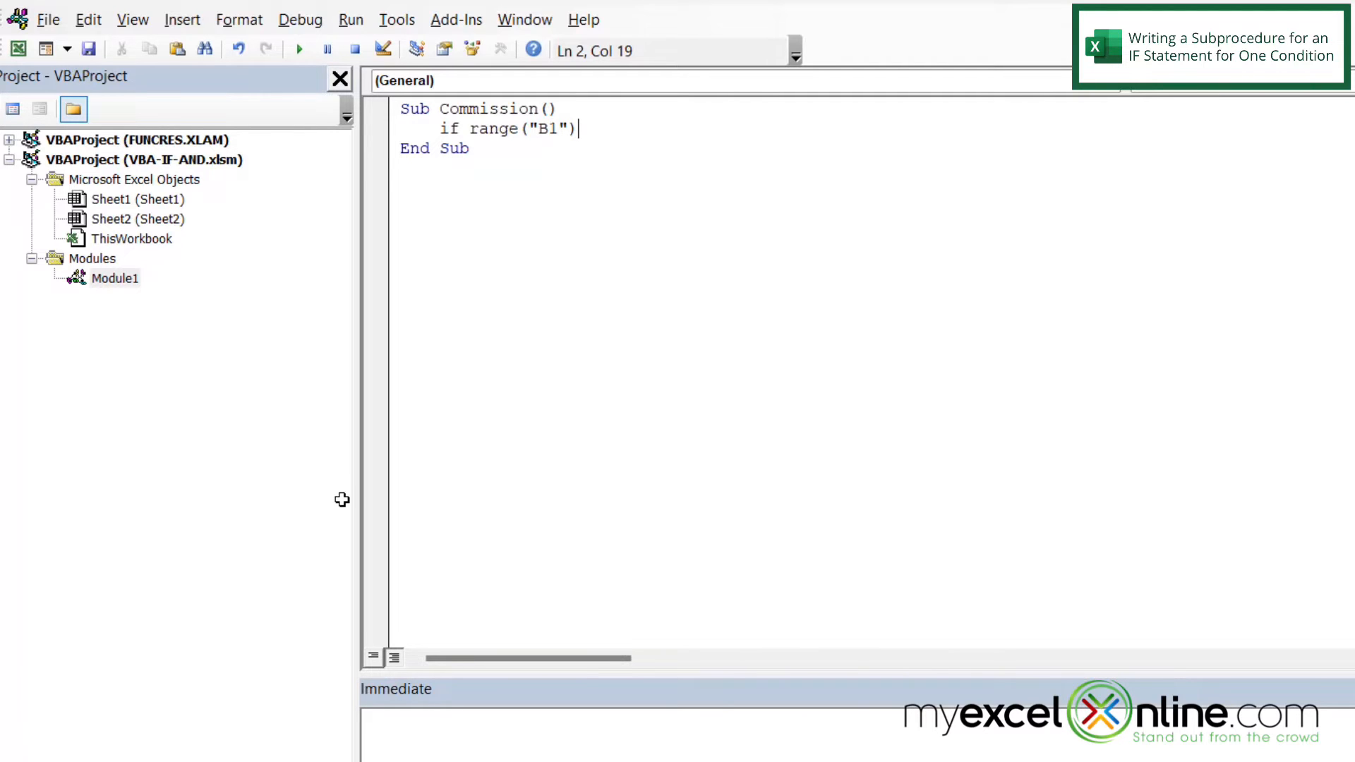
pyautogui.write('=')
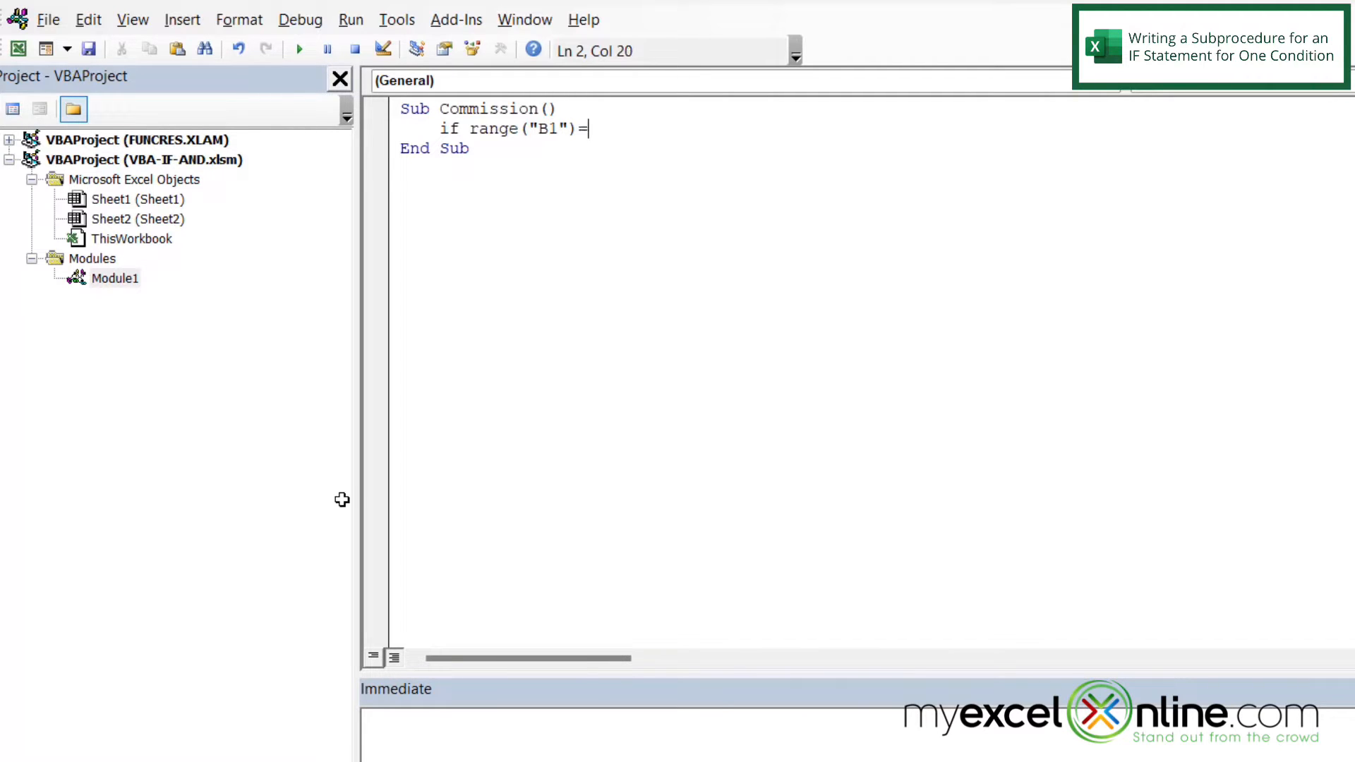
pyautogui.write('"Complete"')
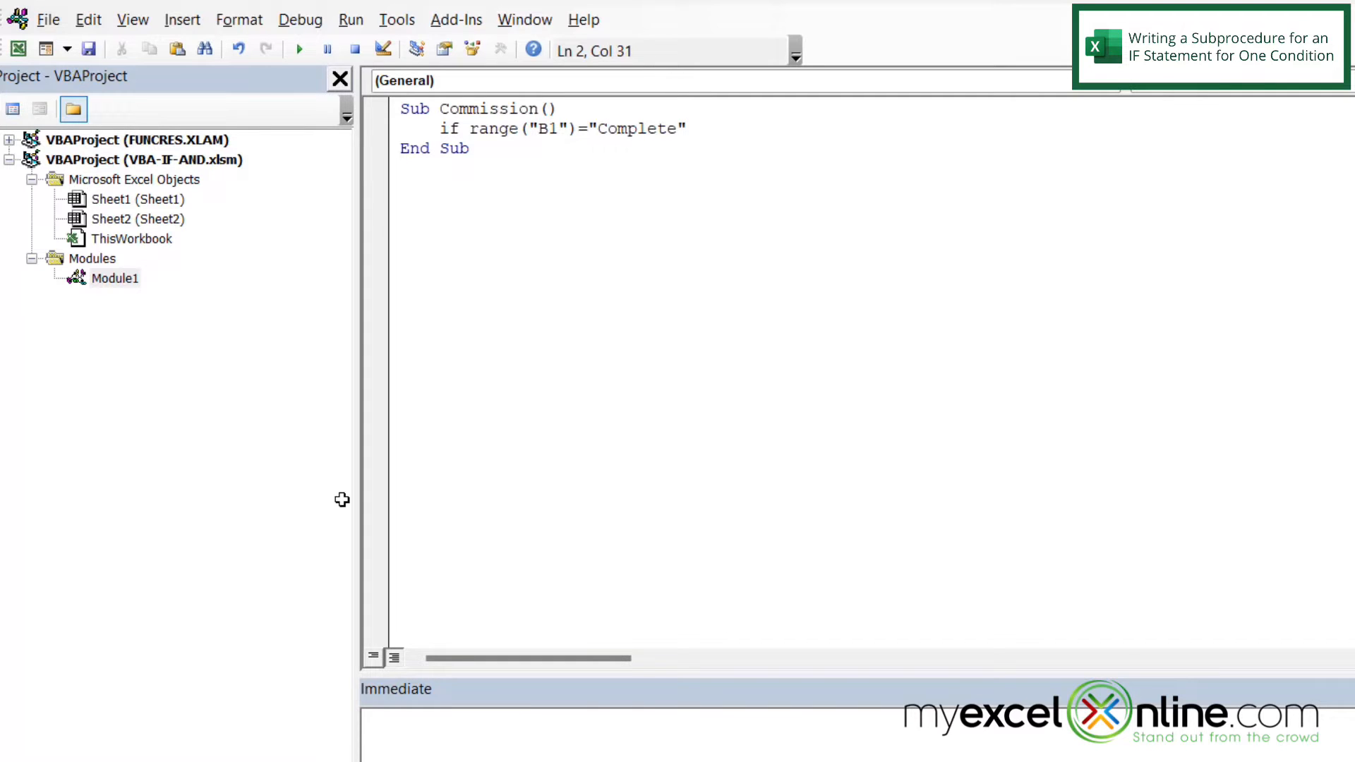
pyautogui.write('then')
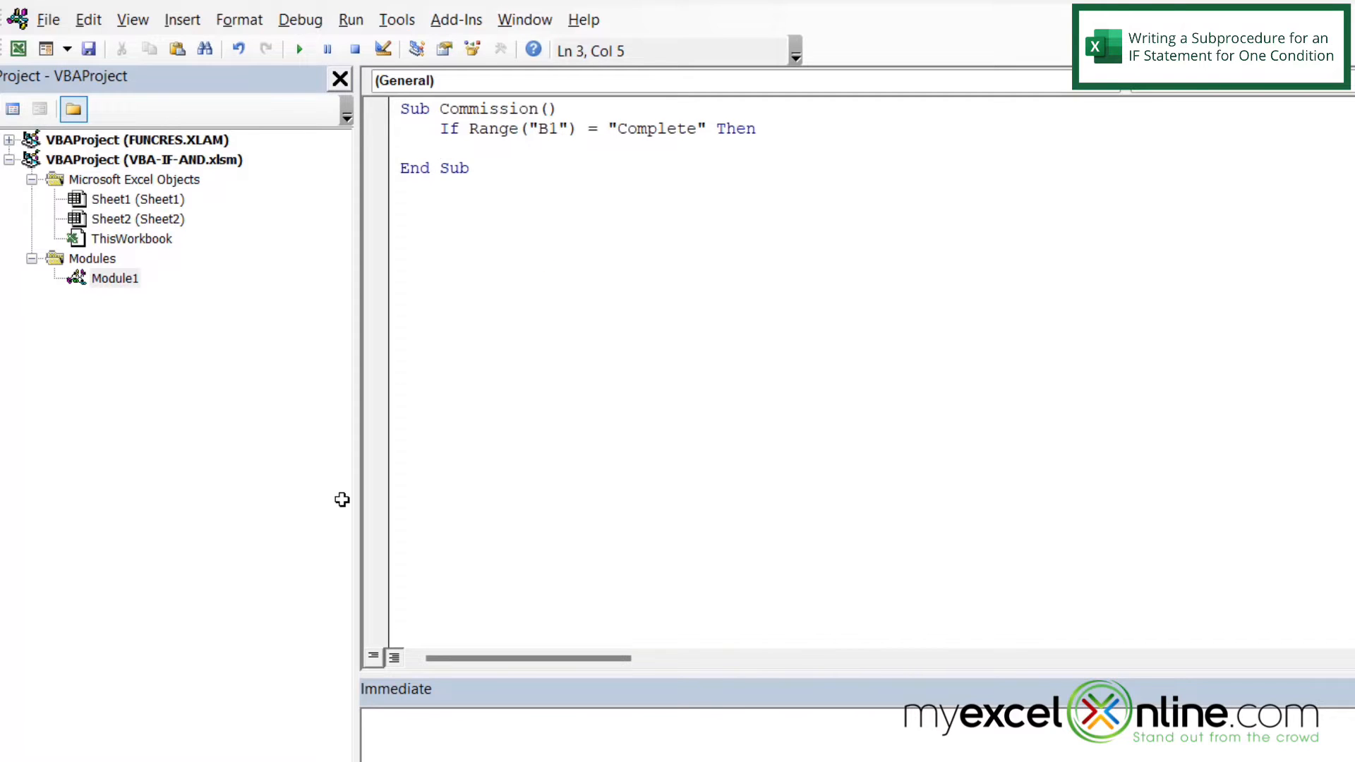
pyautogui.press('Tab')
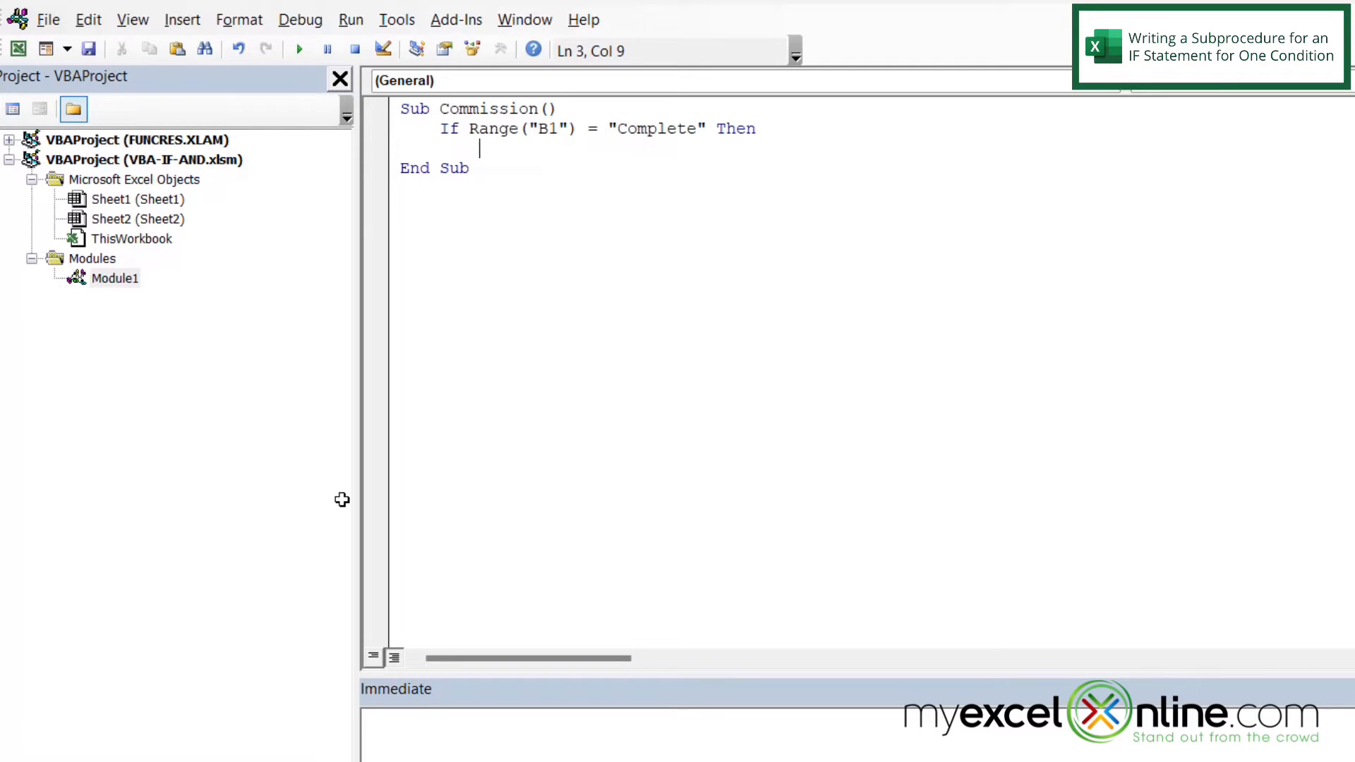
# Add MsgBox ("Commission Earned") inside the If block and close it with End If
pyautogui.write('m')
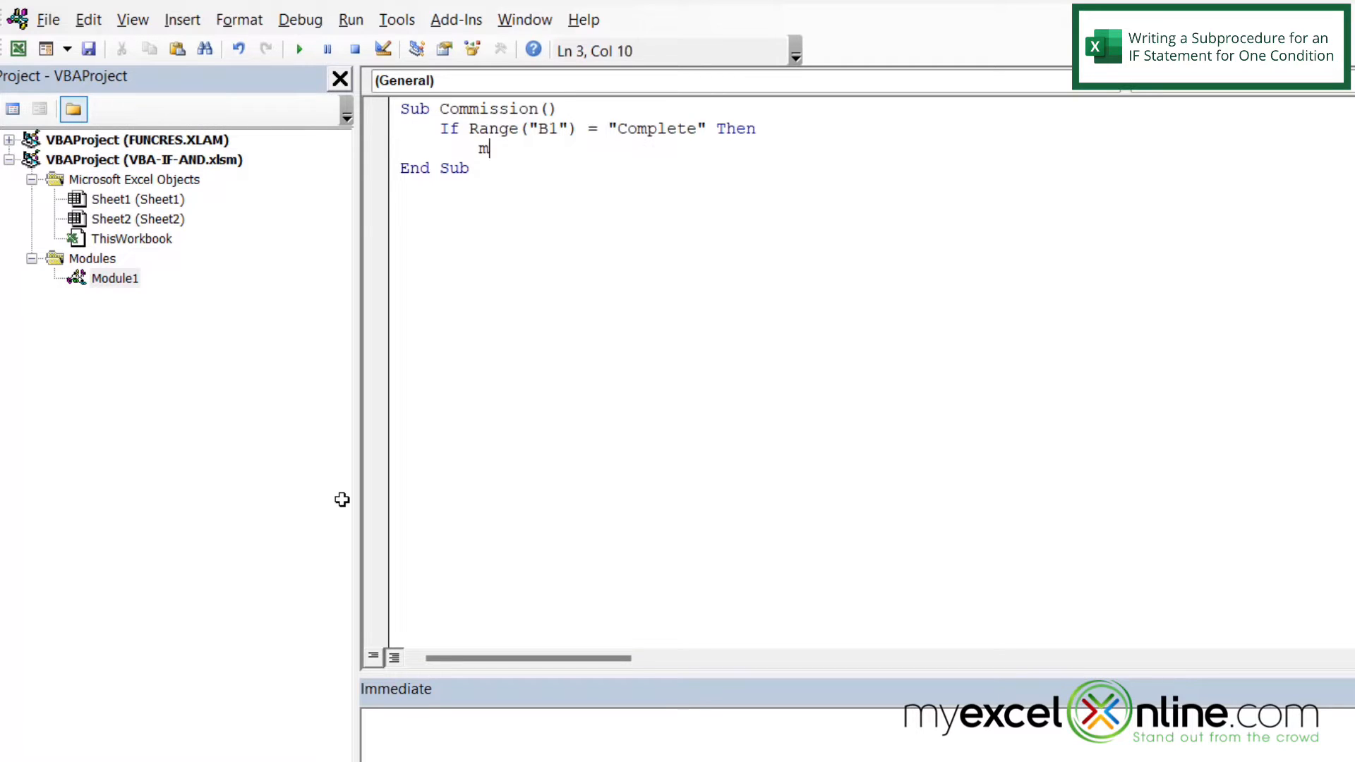
pyautogui.write('sgbox')
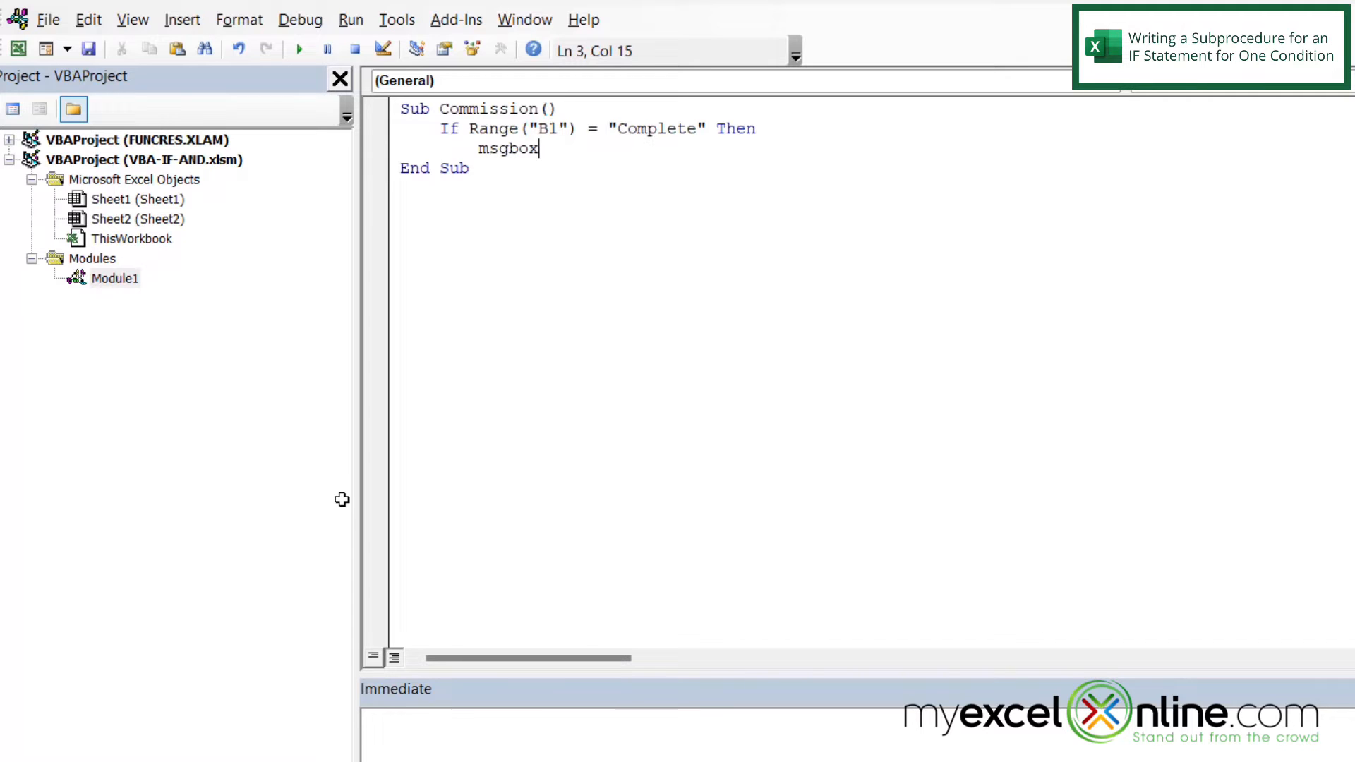
pyautogui.write('(')
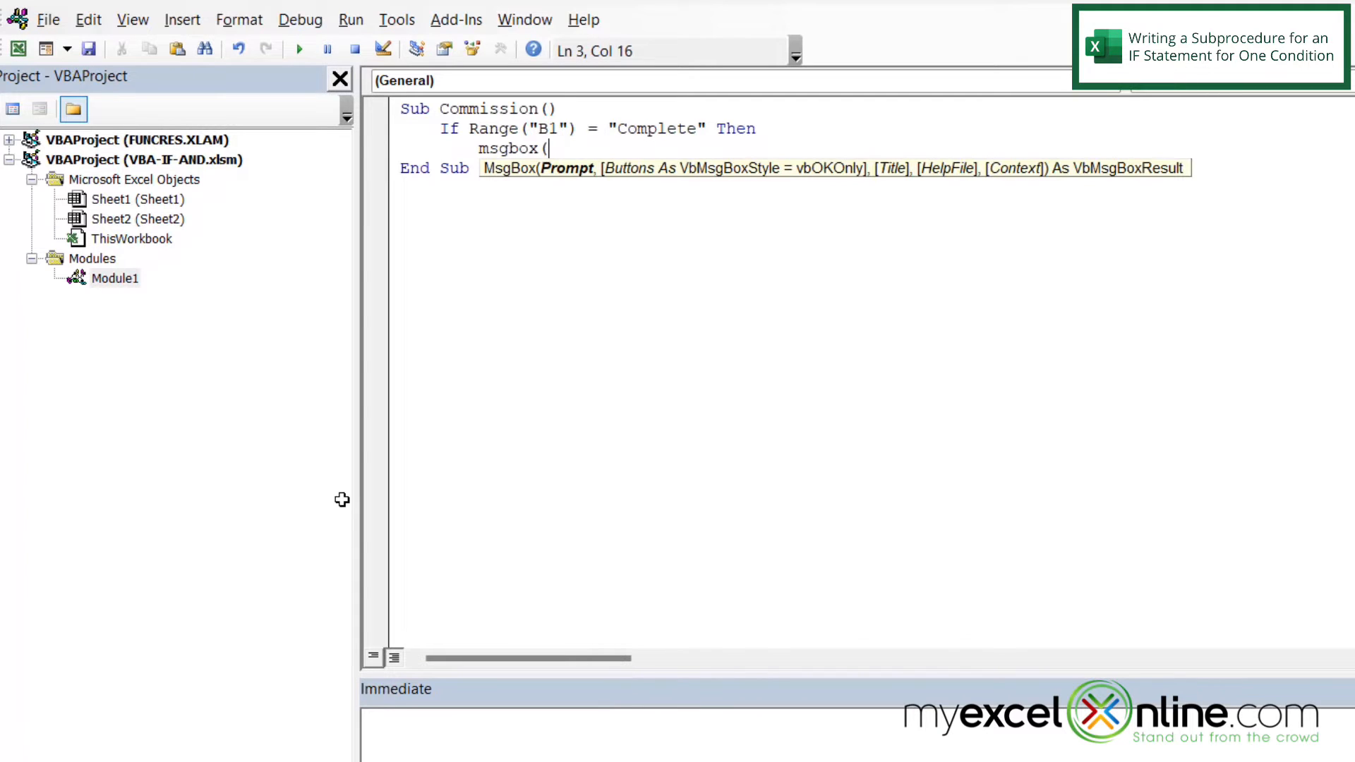
pyautogui.write('"')
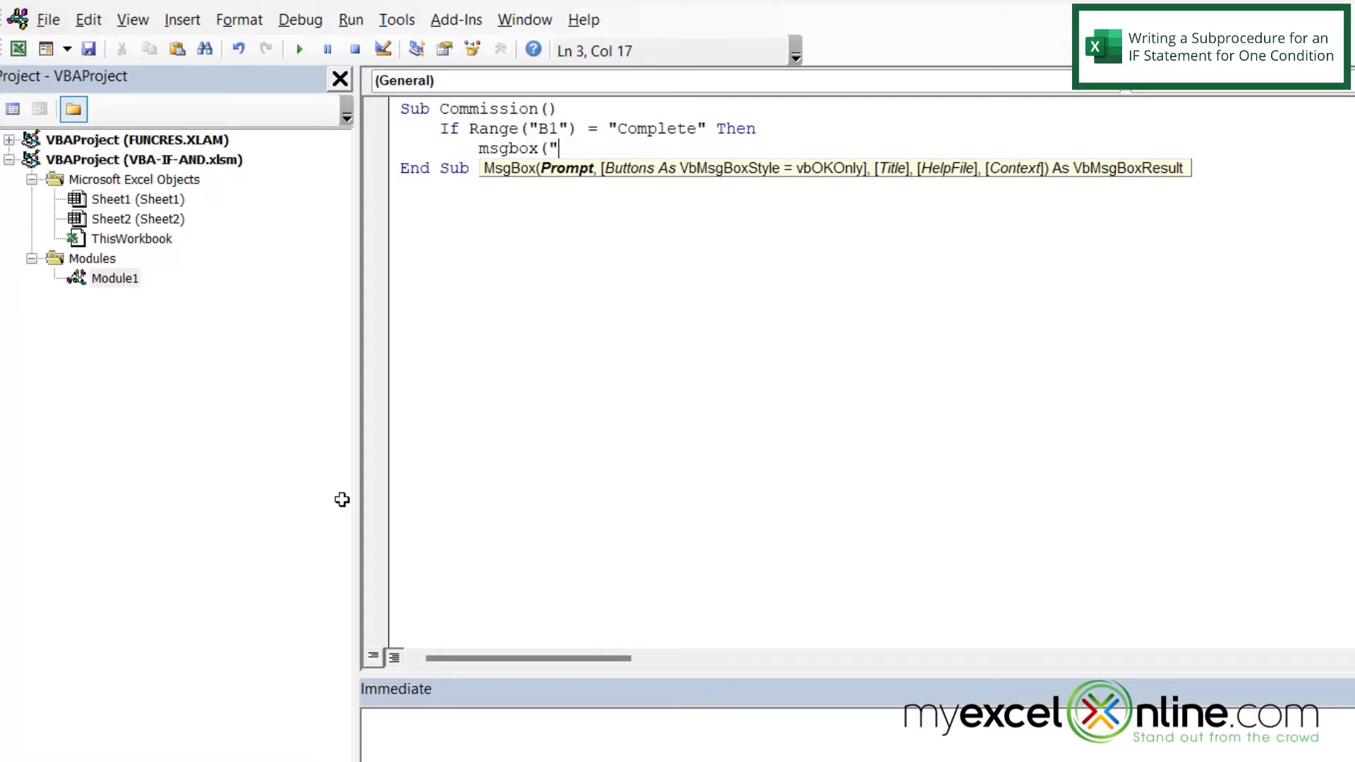
pyautogui.moveTo(352, 515)
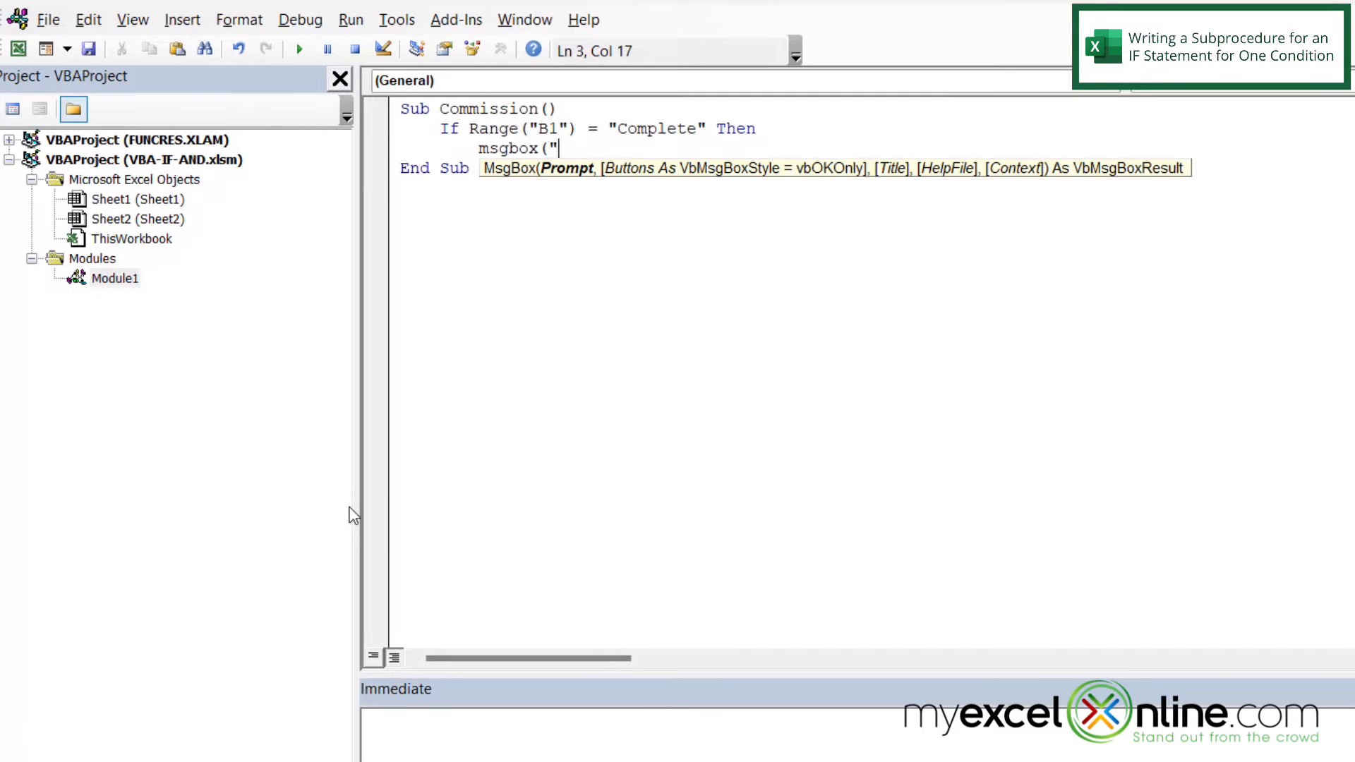
pyautogui.write('Commission Earned')
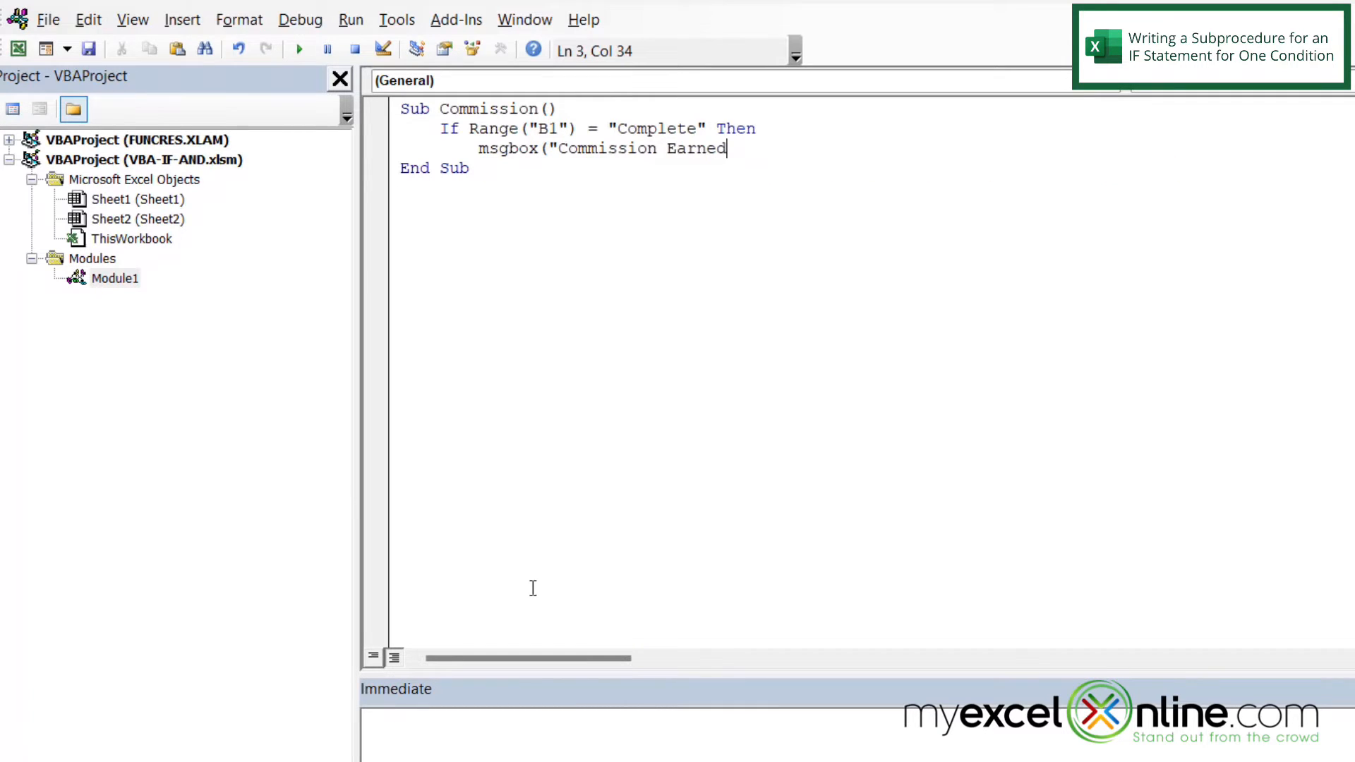
pyautogui.write('")')
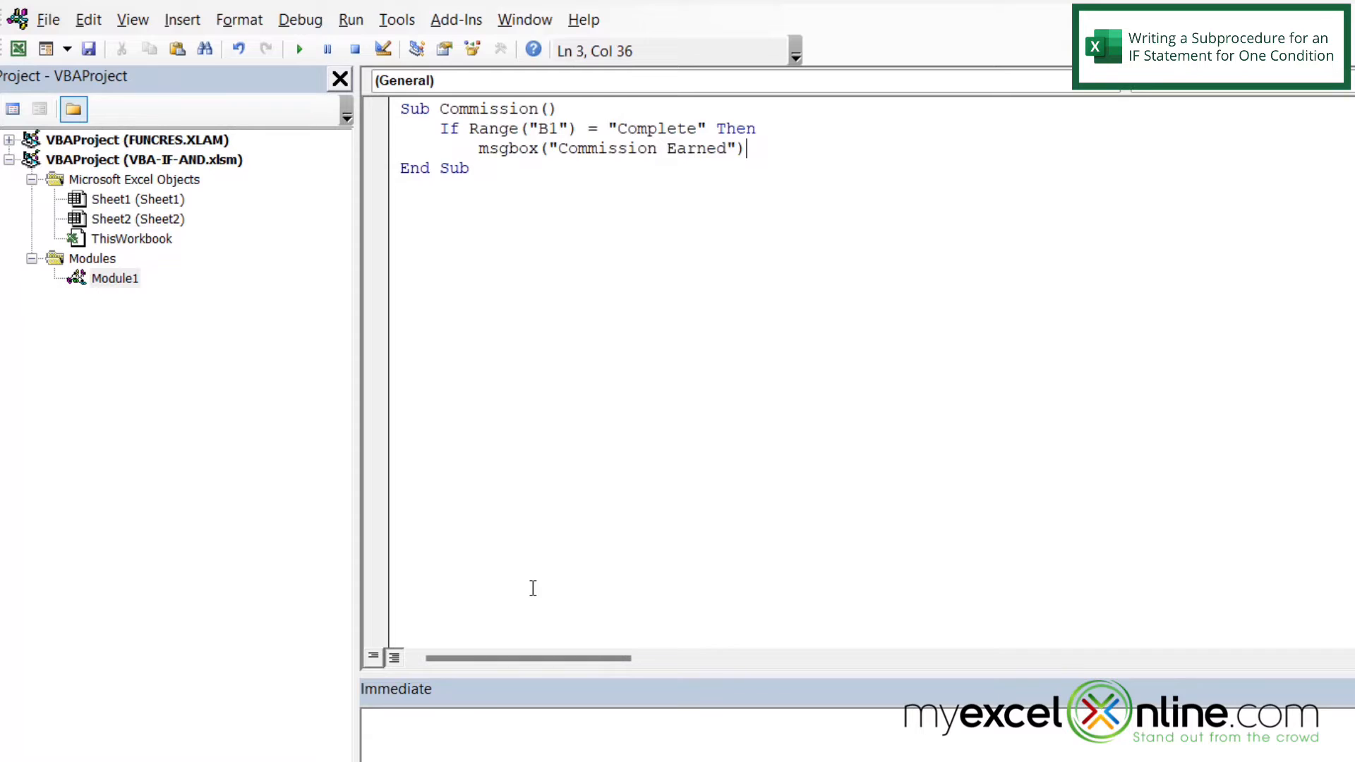
pyautogui.press('enter')
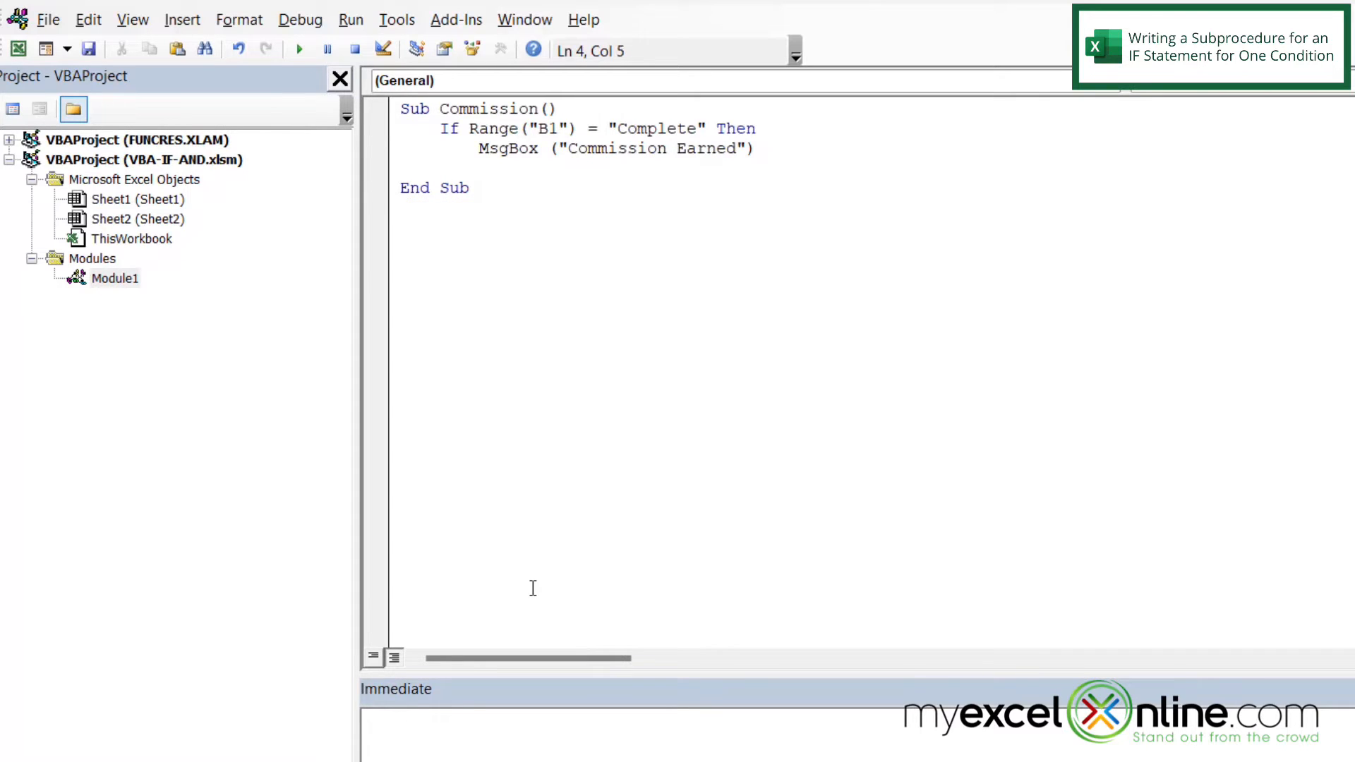
pyautogui.write('end if')
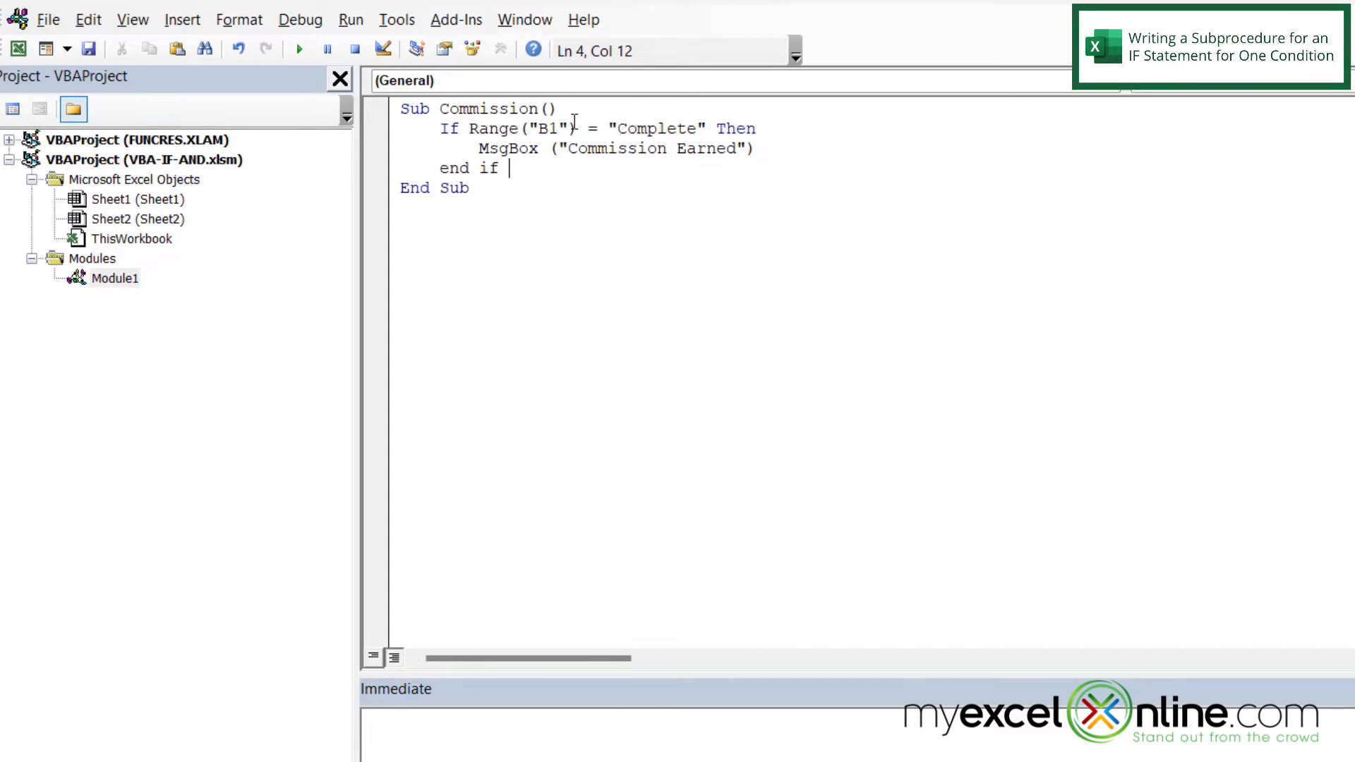
pyautogui.moveTo(767, 155)
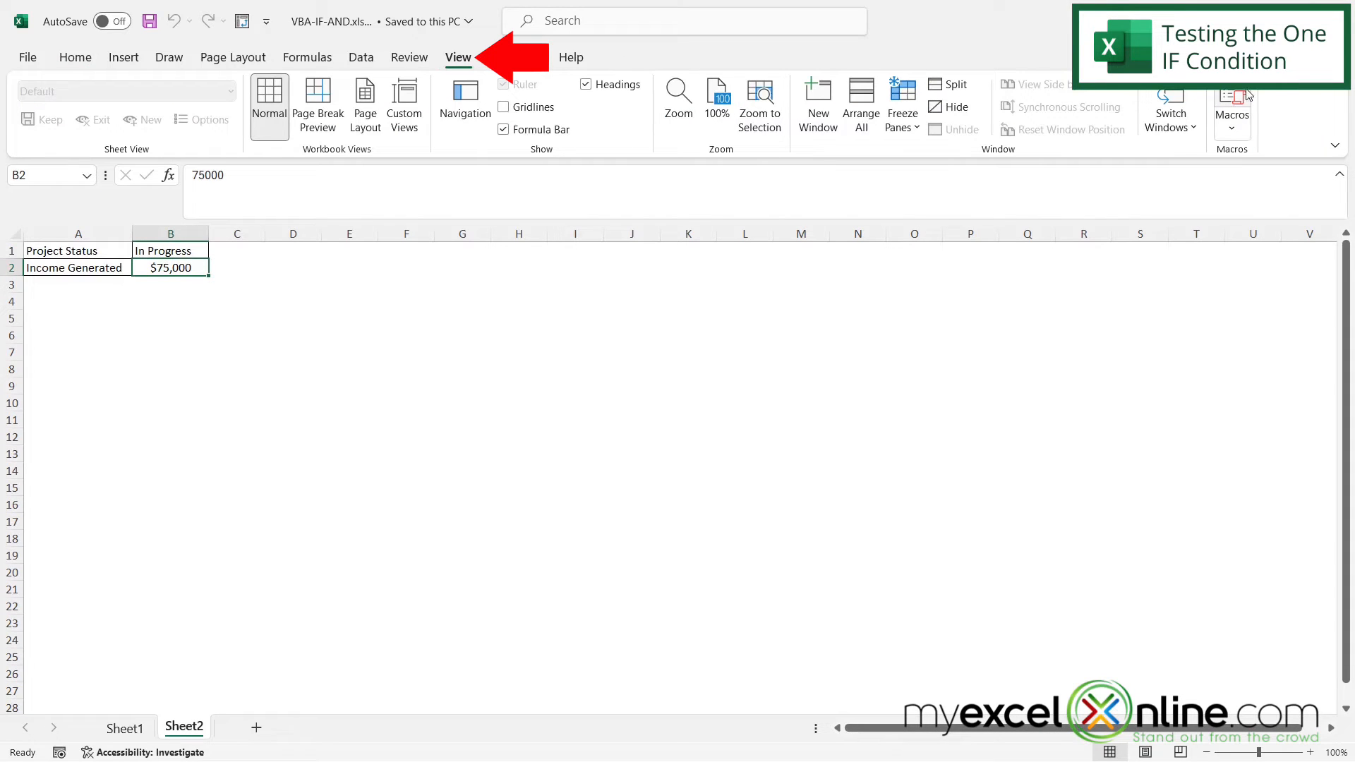
# Run Commission, change B1 to Complete, rerun it and dismiss the Commission Earned message
pyautogui.click(1230, 103)
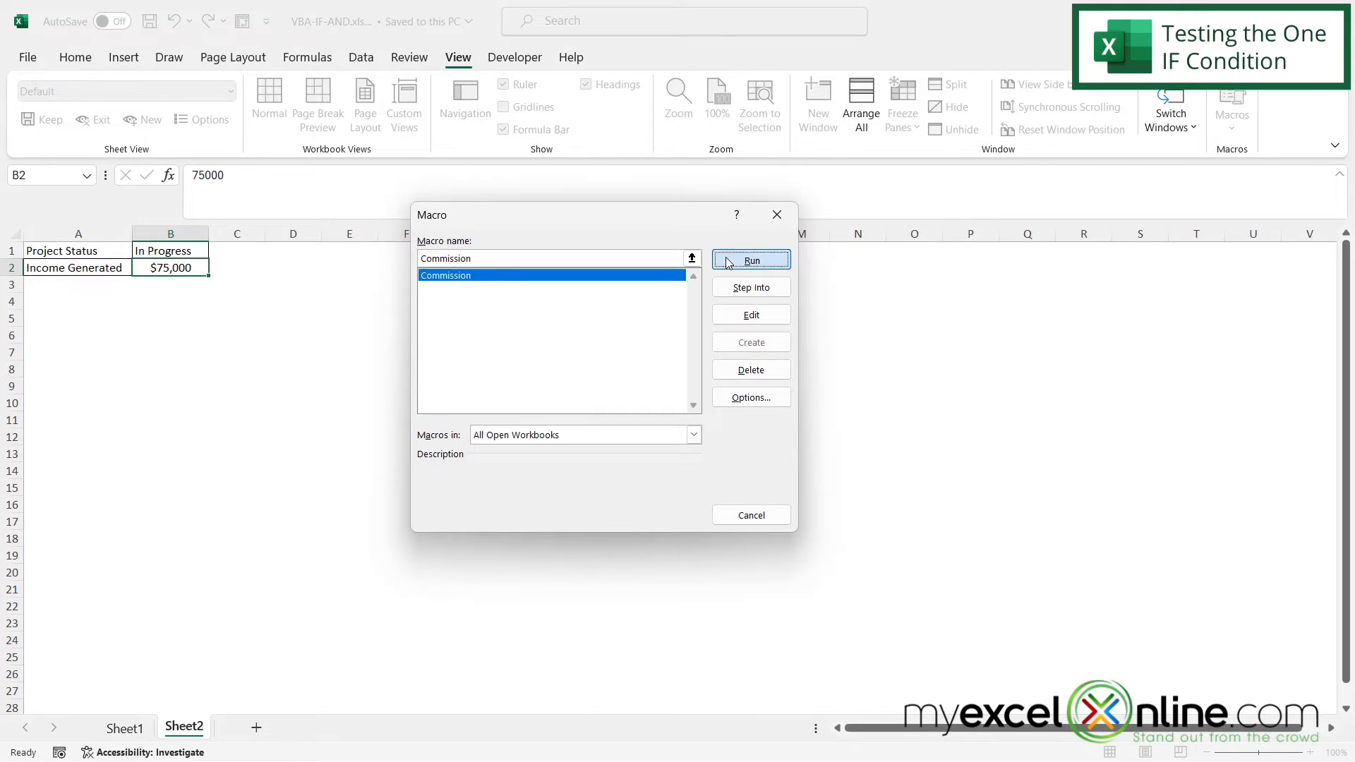
pyautogui.click(750, 260)
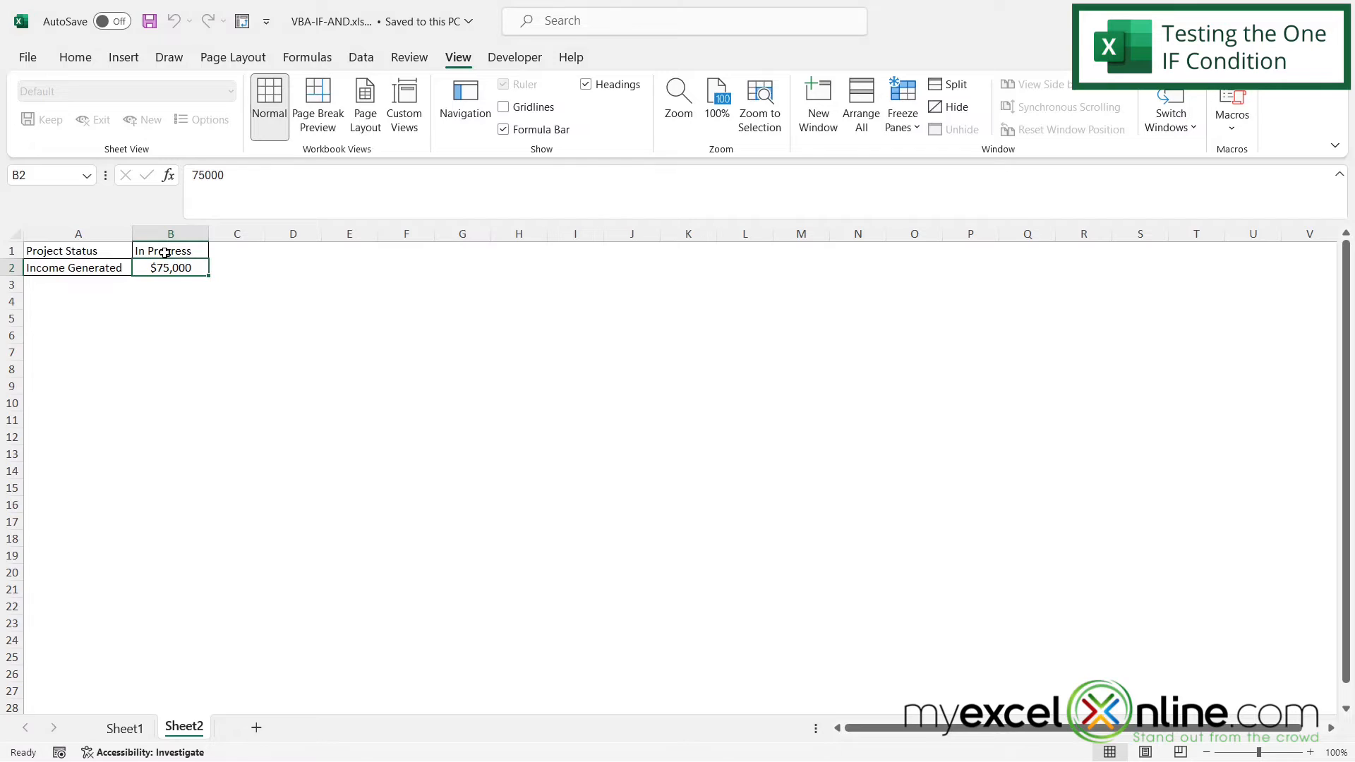
pyautogui.write('Com')
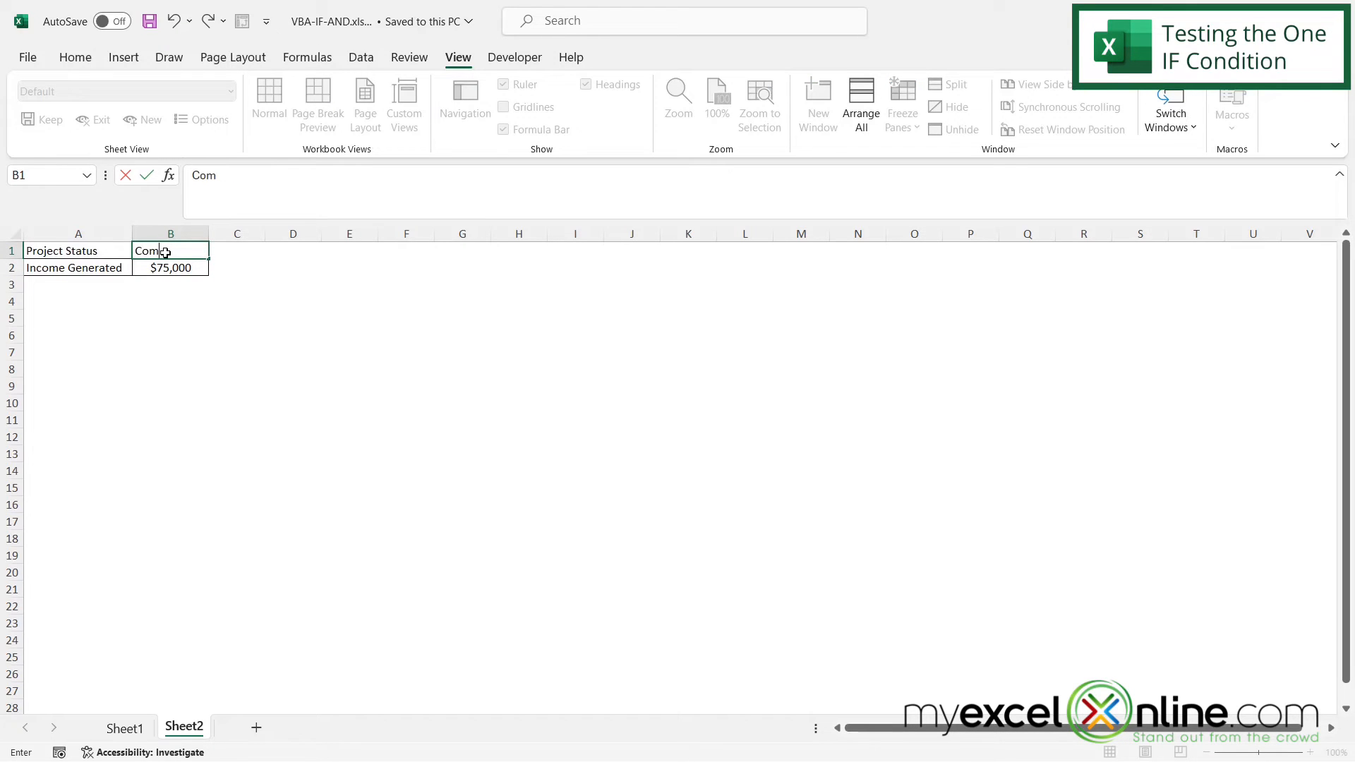
pyautogui.write('plete')
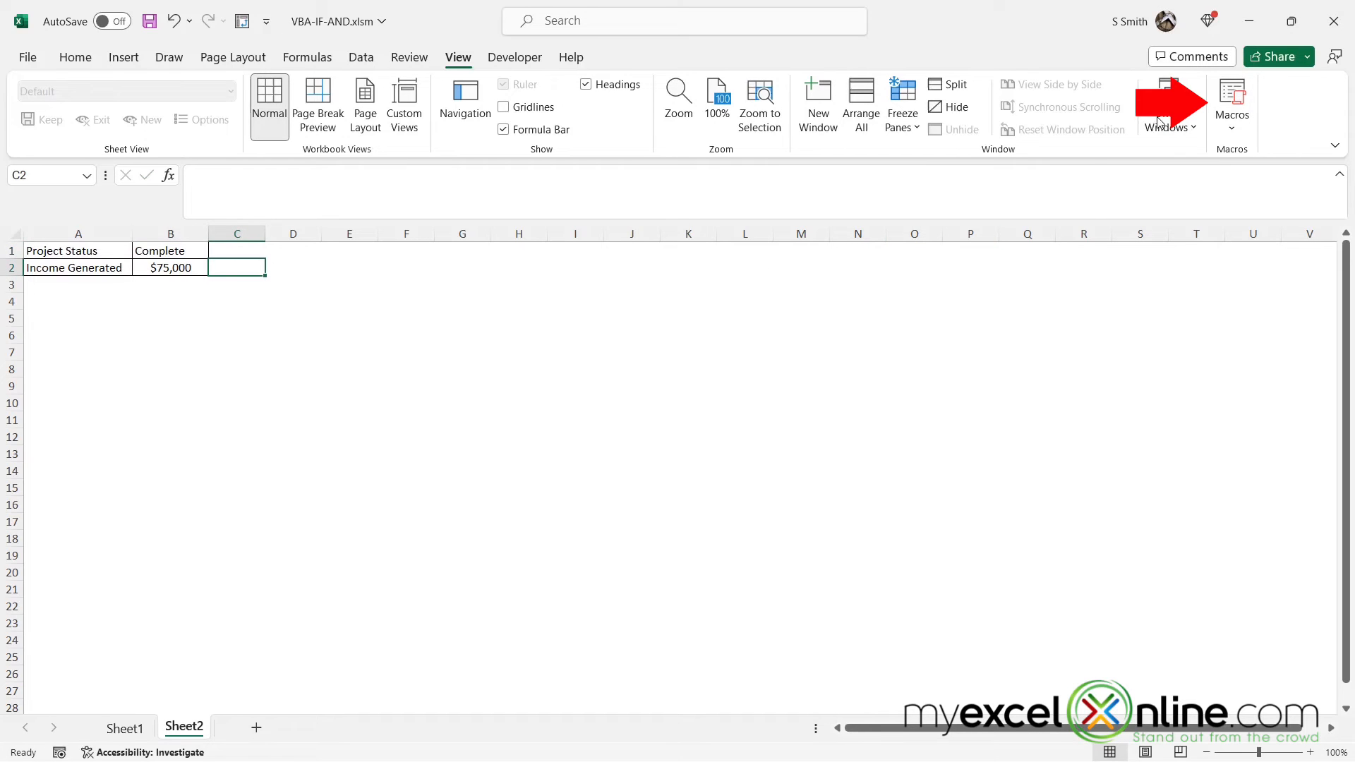
pyautogui.click(1230, 101)
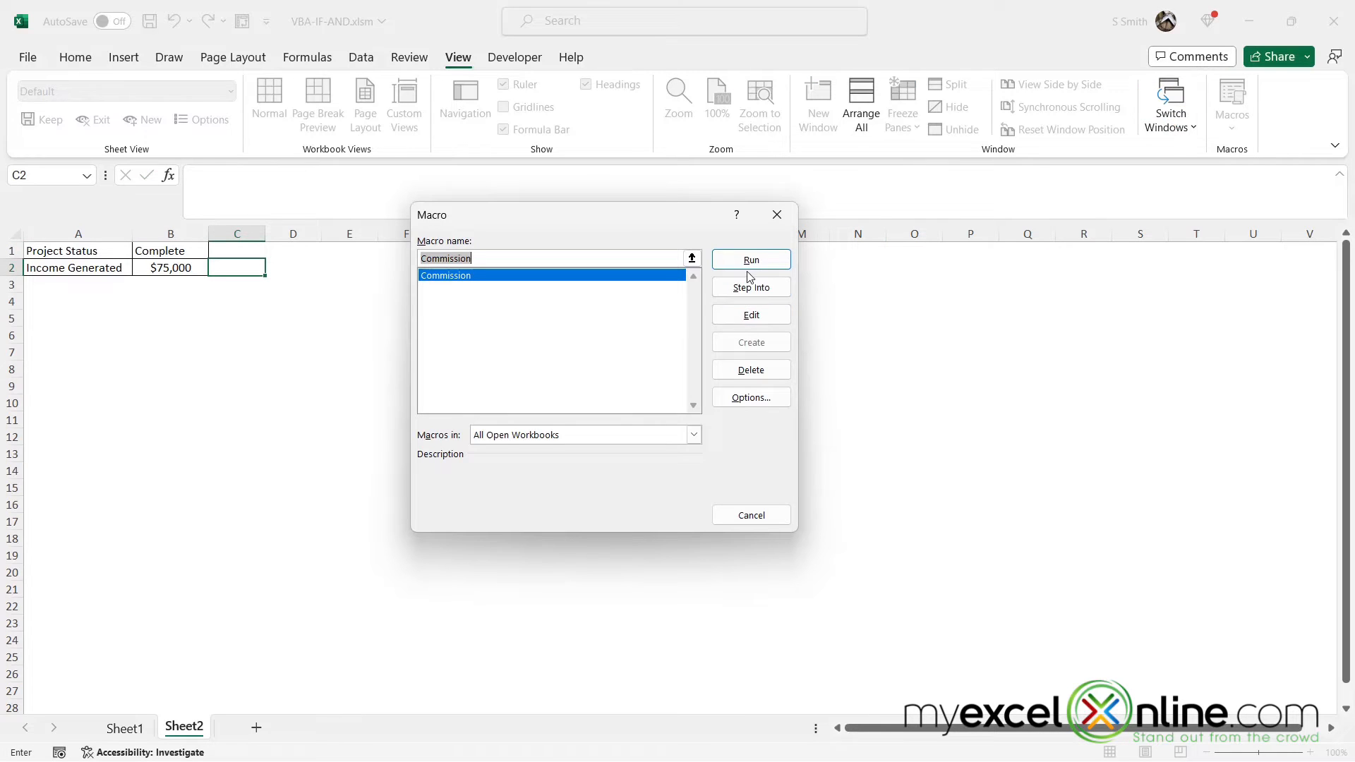
pyautogui.click(750, 259)
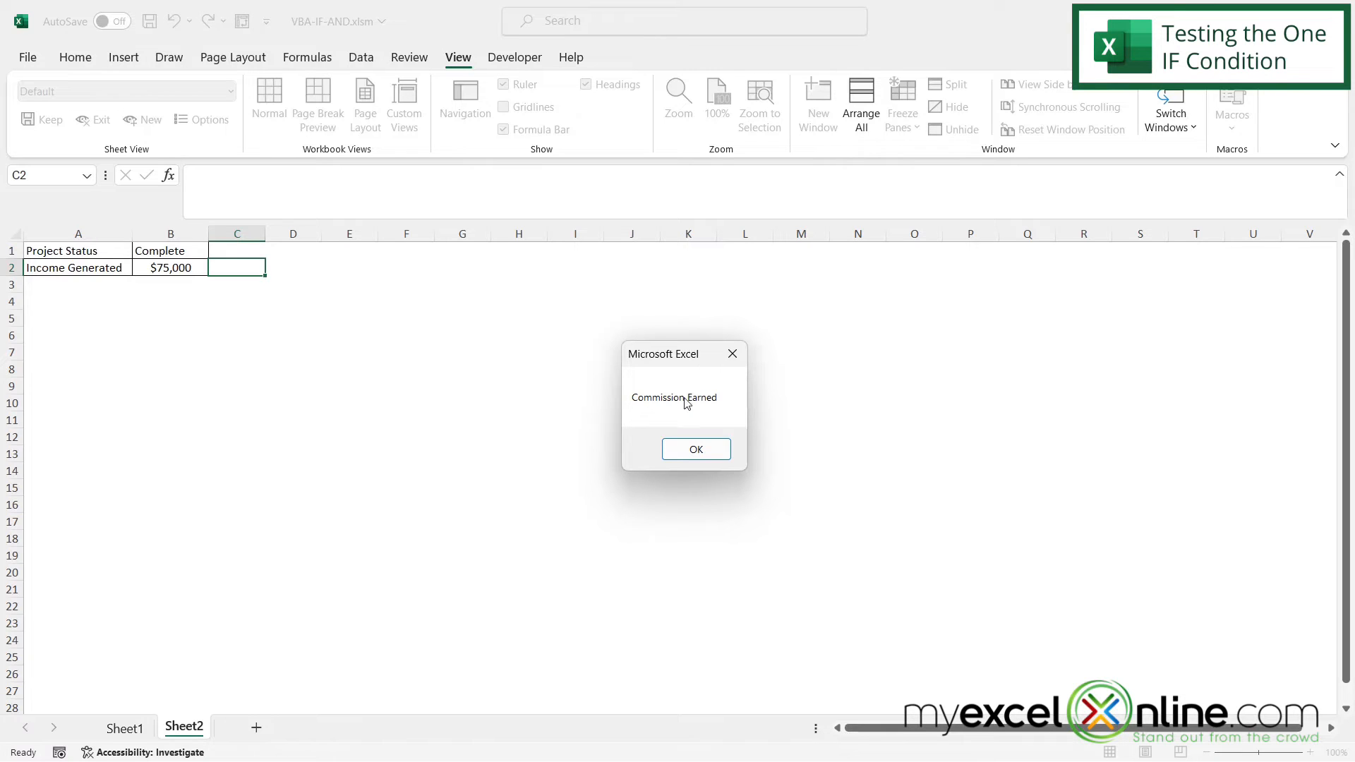
pyautogui.click(694, 449)
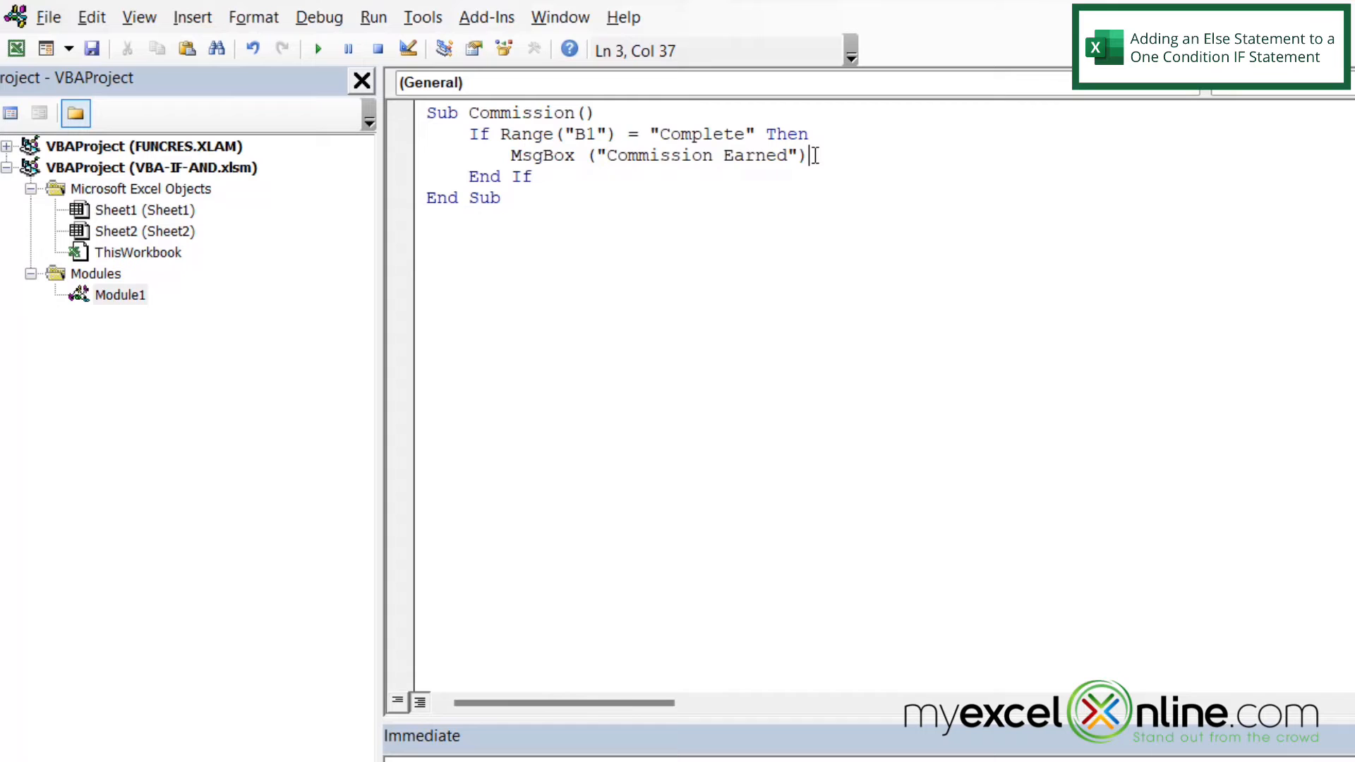
# Add an Else branch with msgbox("No Commission Earned") to the Commission macro
pyautogui.write('e')
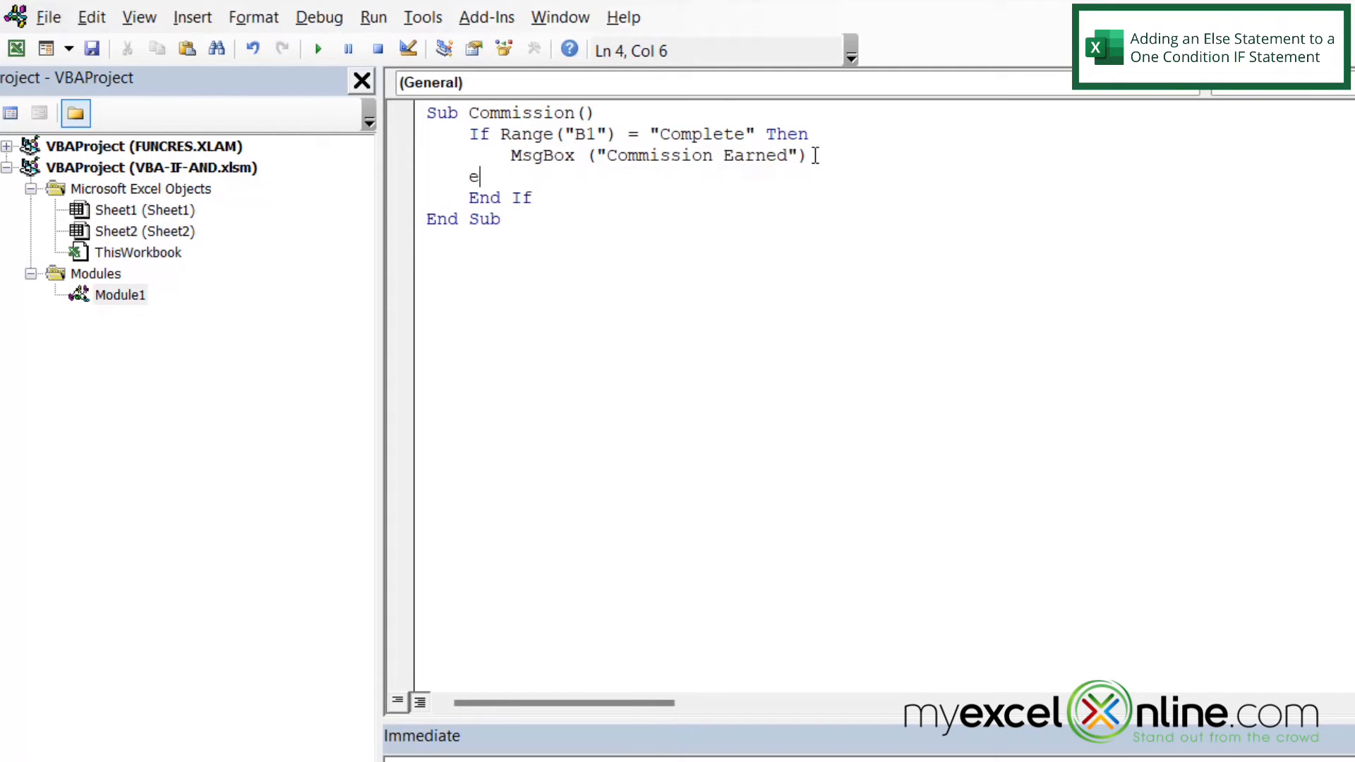
pyautogui.write('lse')
pyautogui.write('ms')
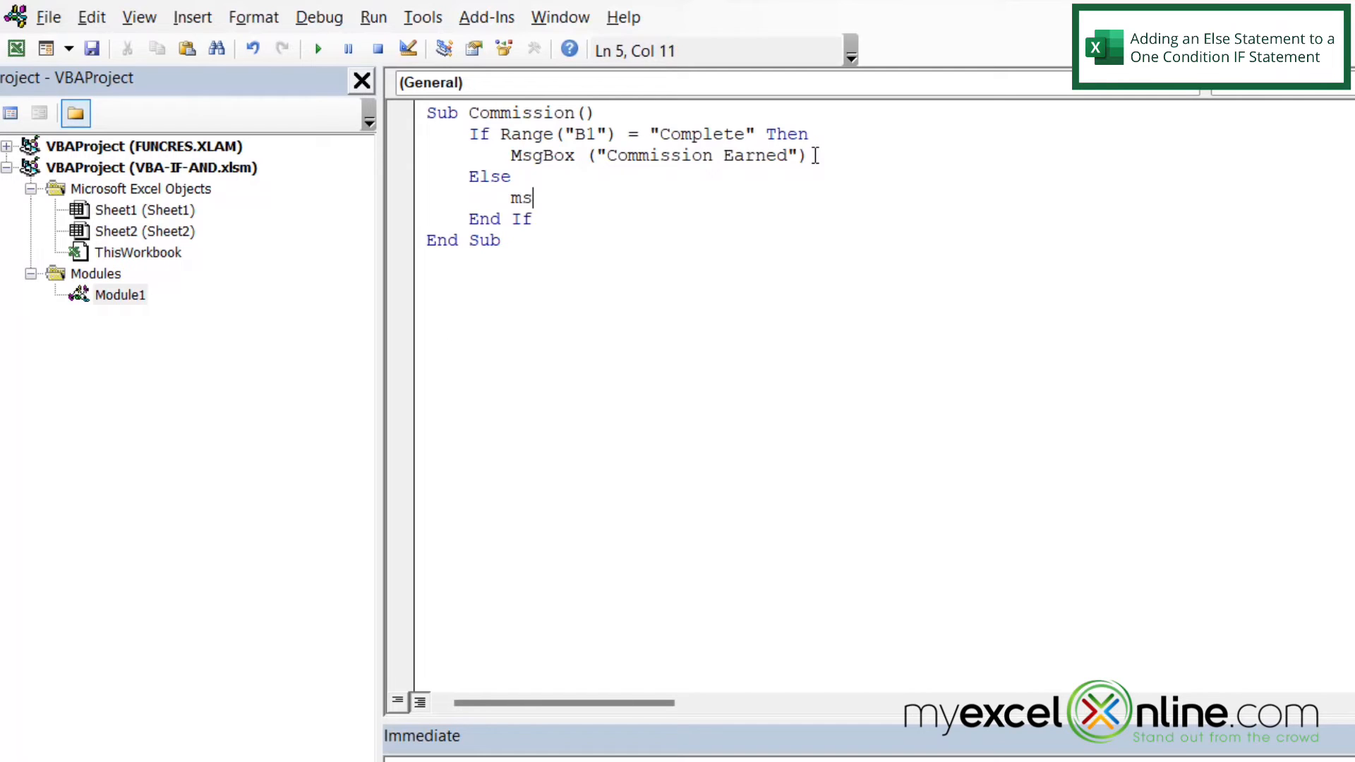
pyautogui.write('gbox(')
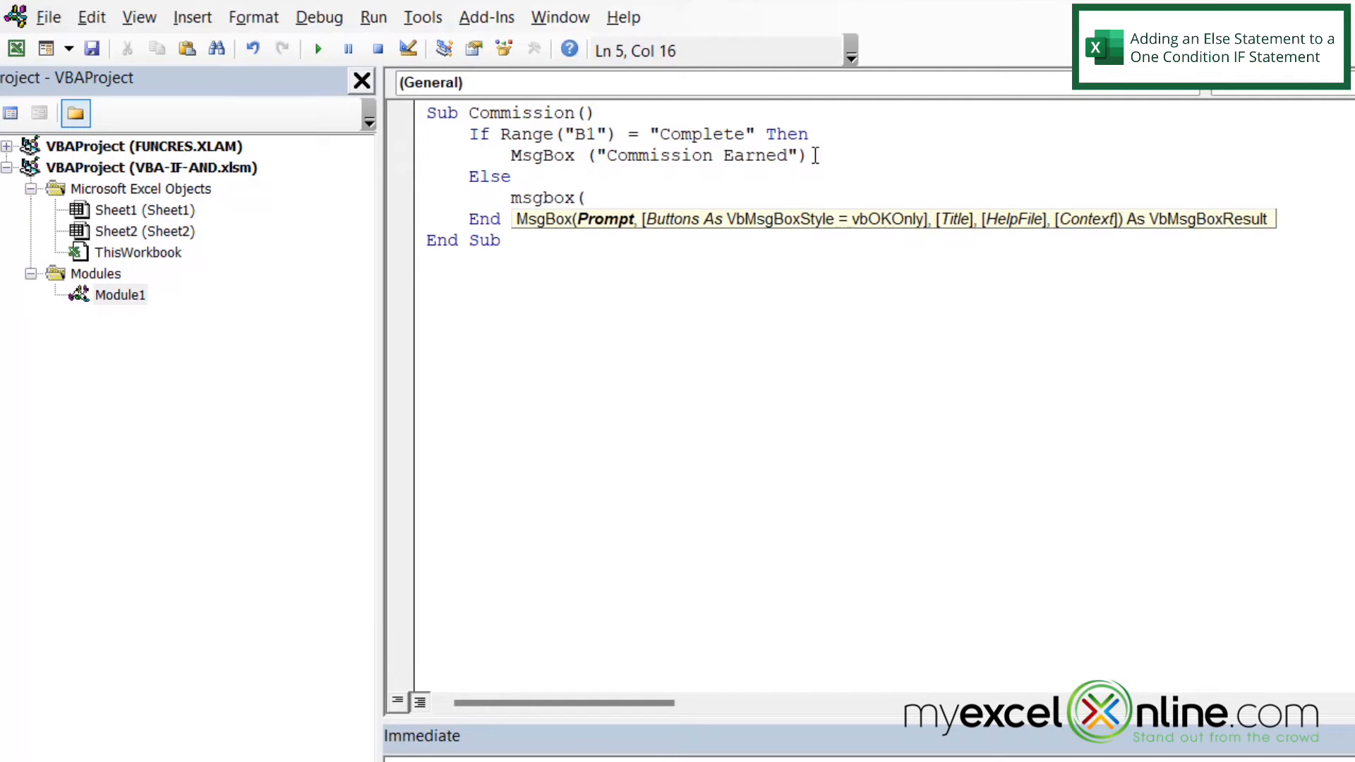
pyautogui.write('"')
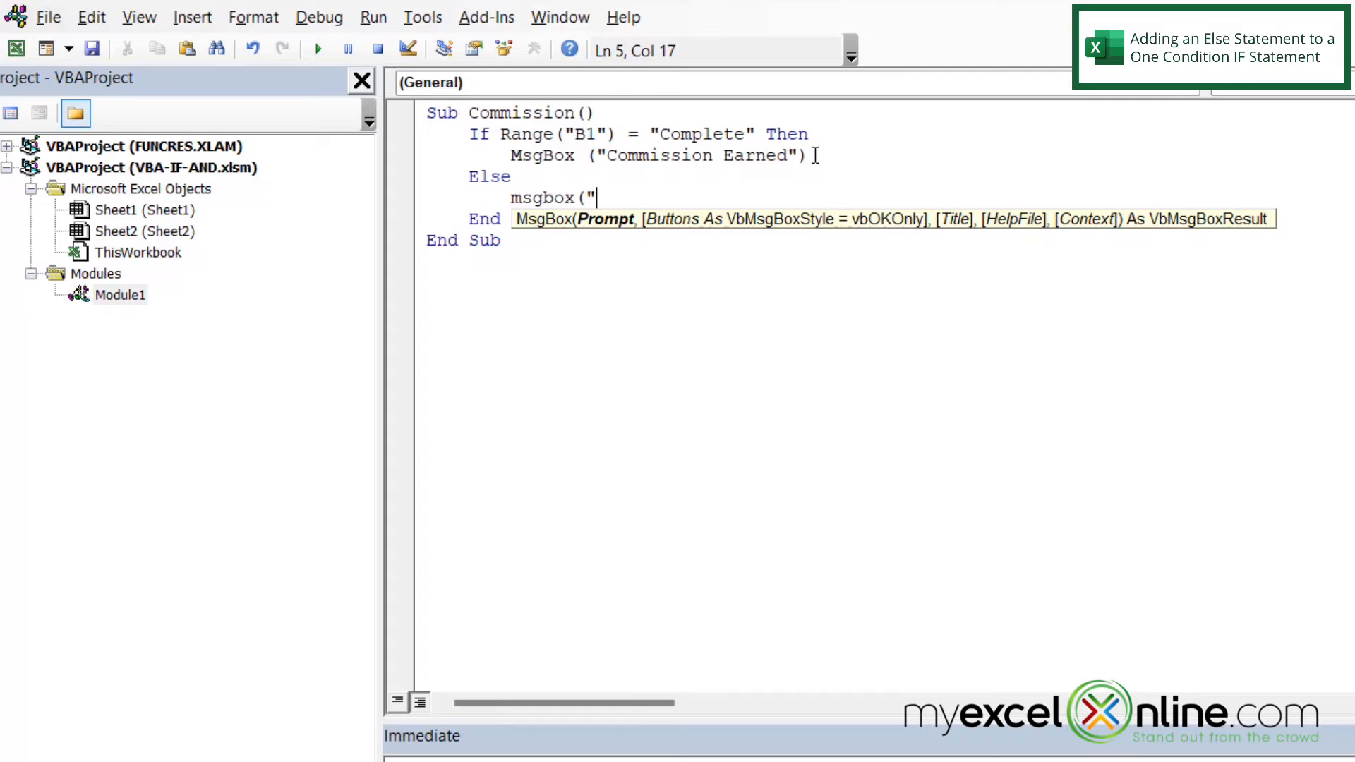
pyautogui.write('No Commission Ea')
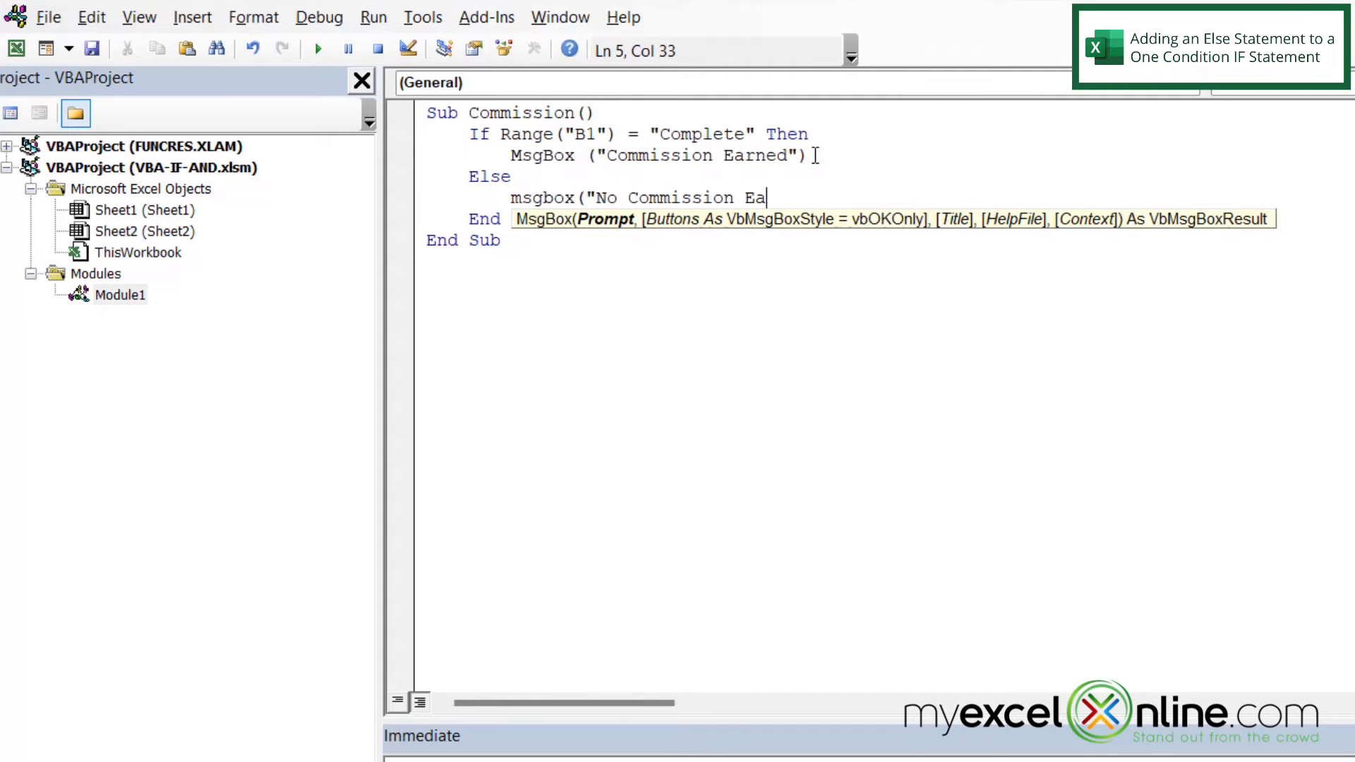
pyautogui.write('rned")')
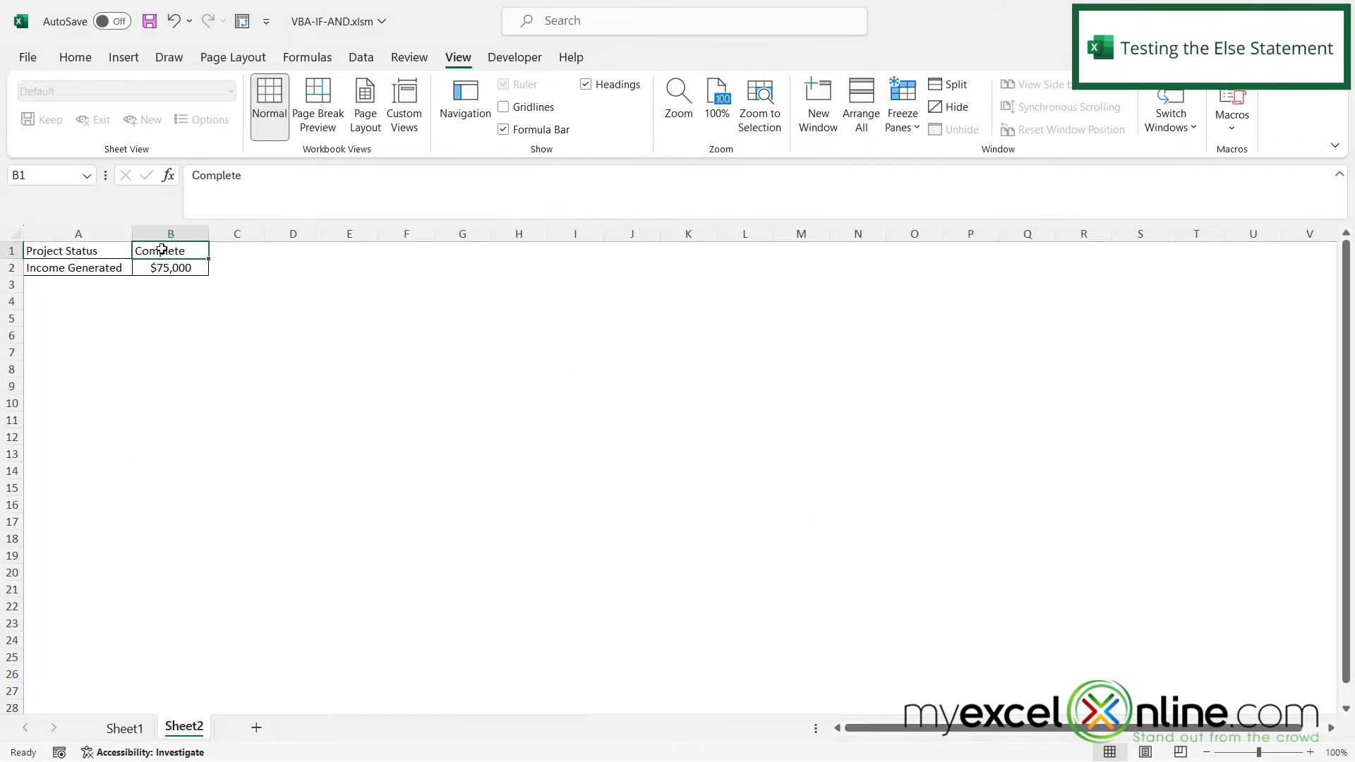
# Run Commission with B1 as In progress, then as Complete, dismissing both messages
pyautogui.write('In progress')
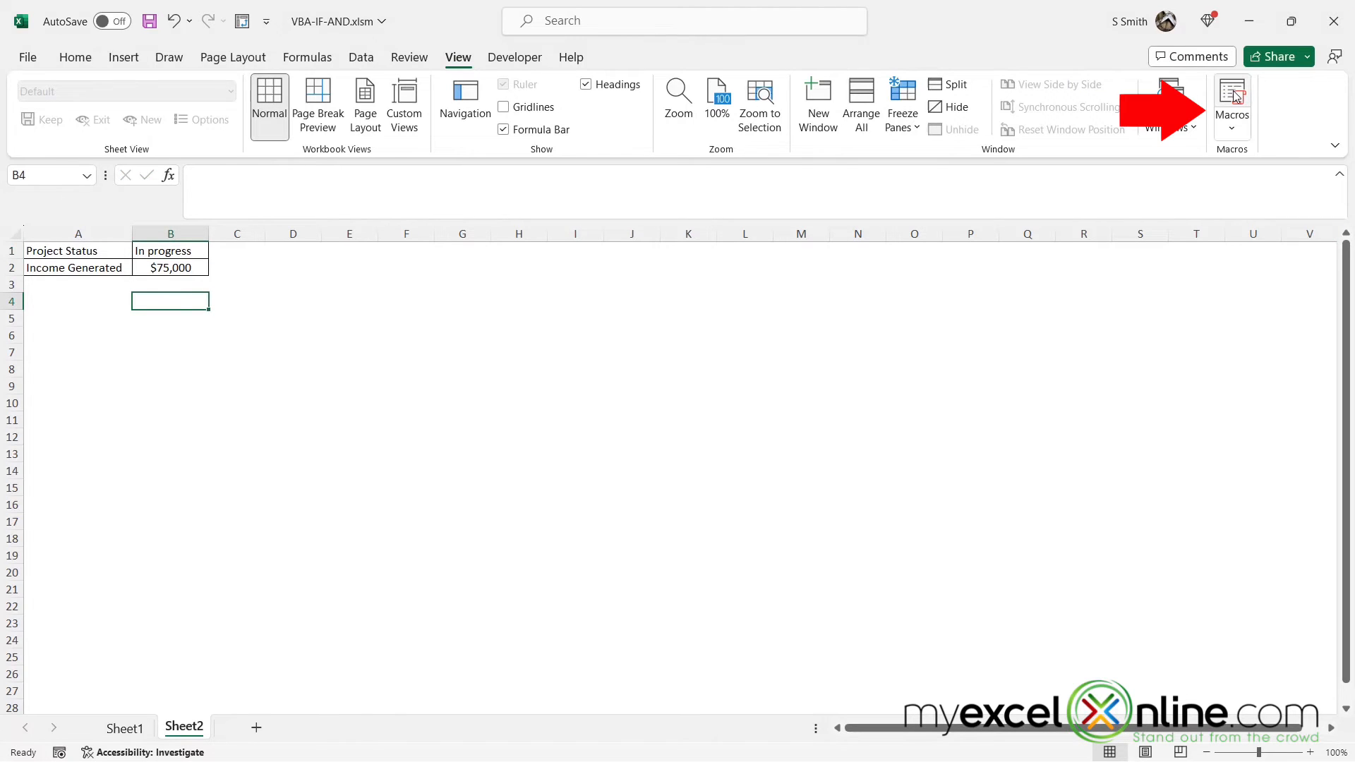
pyautogui.click(1231, 104)
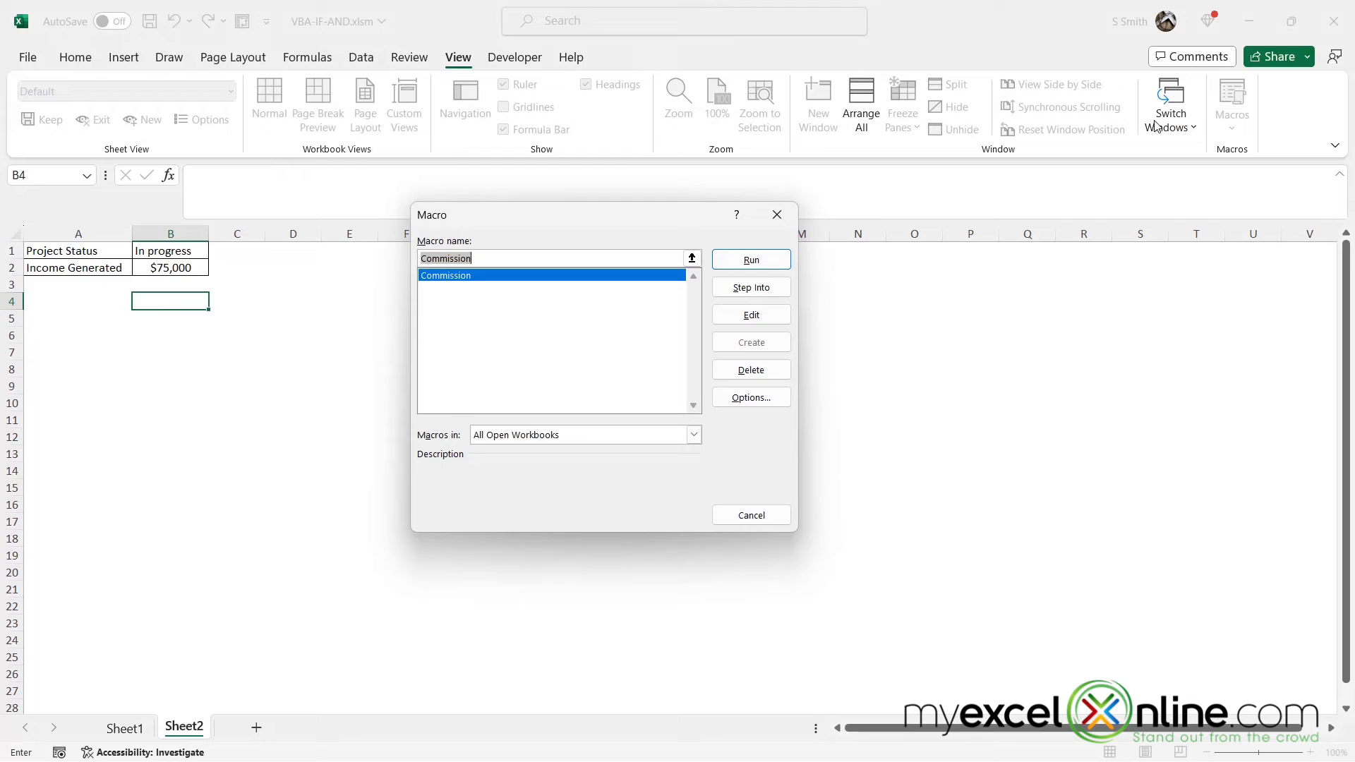
pyautogui.click(750, 259)
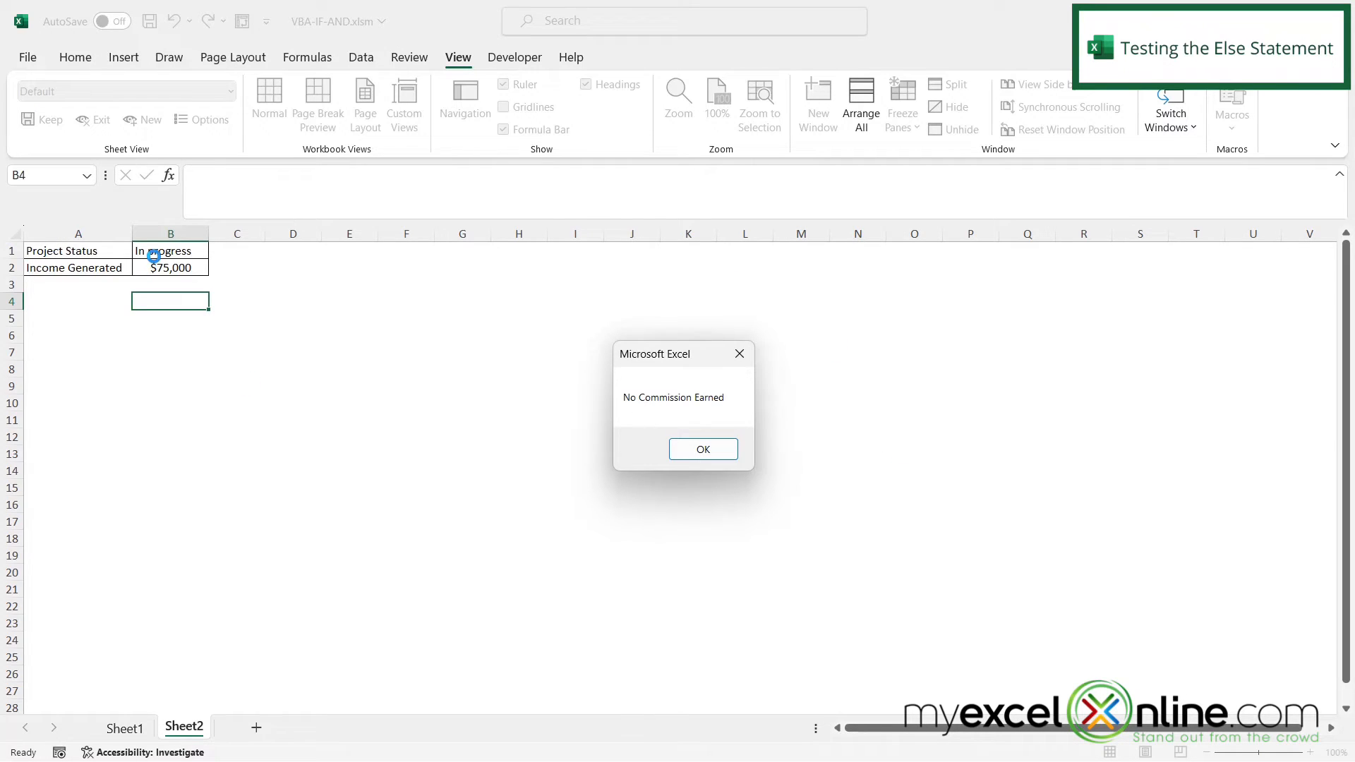
pyautogui.click(701, 449)
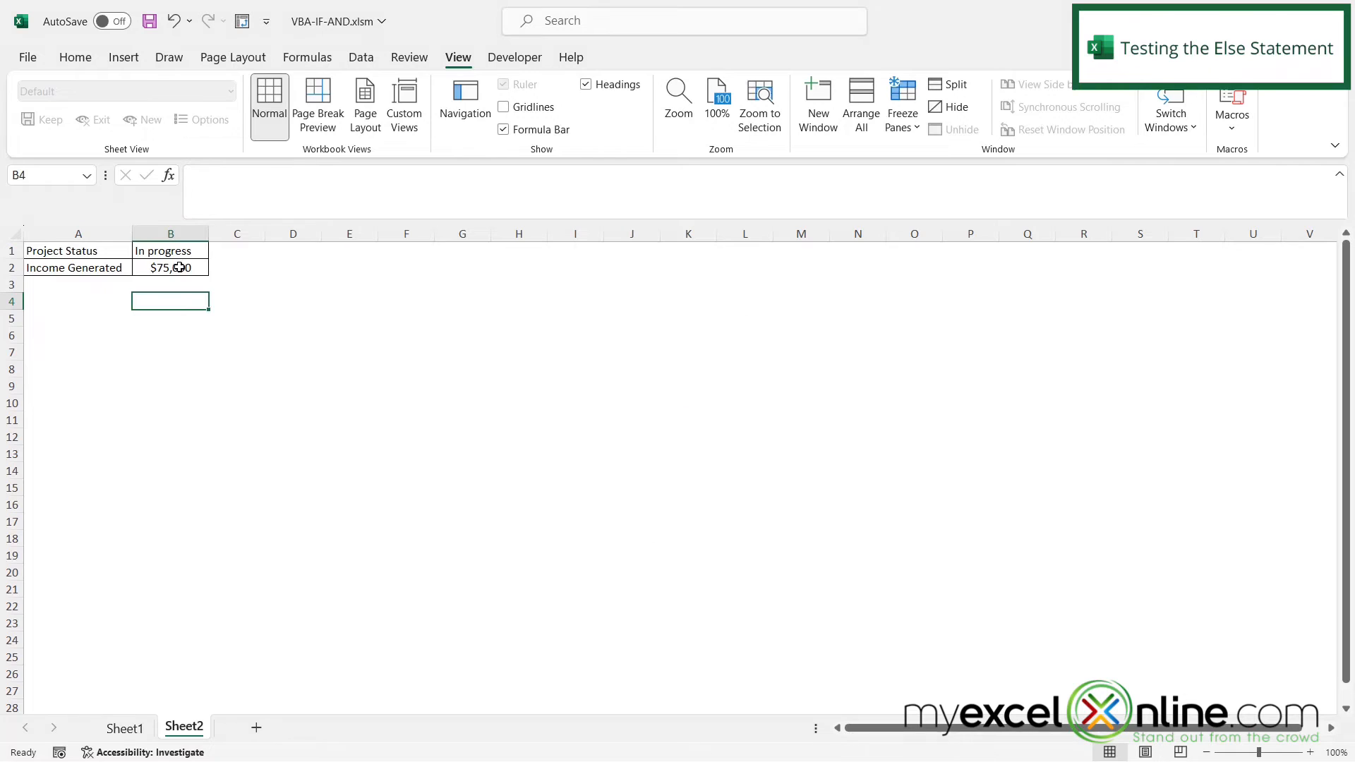
pyautogui.write('Complete')
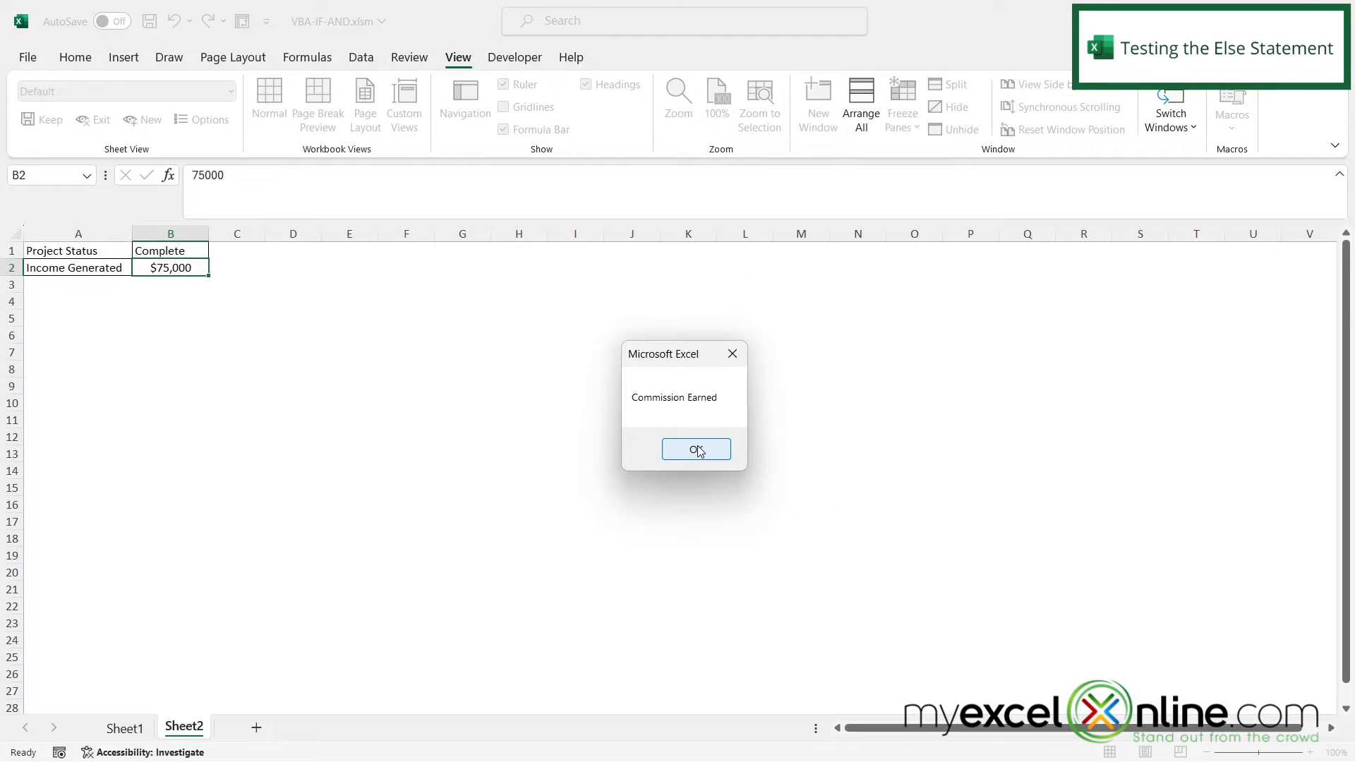
pyautogui.click(695, 450)
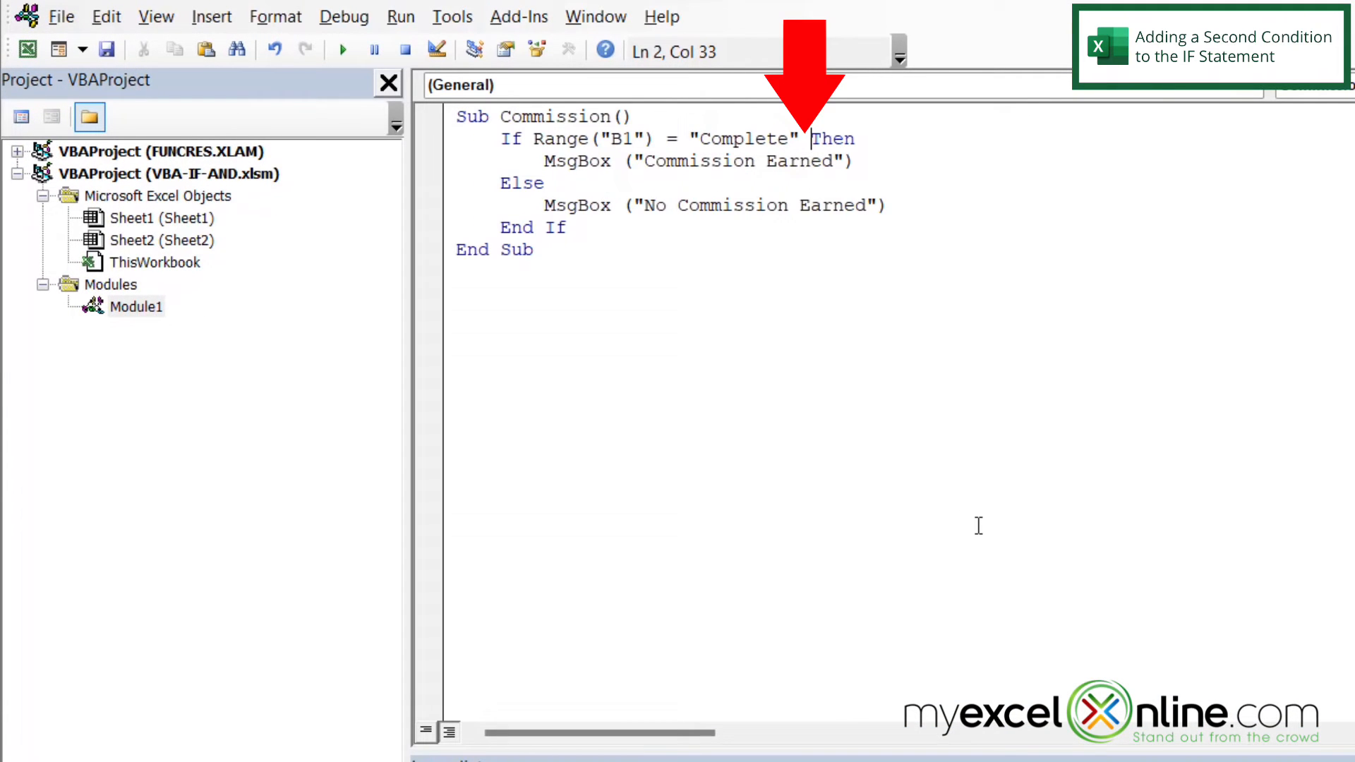
# Add And Range("B2") > 30000 to the If condition before Then
pyautogui.write('and')
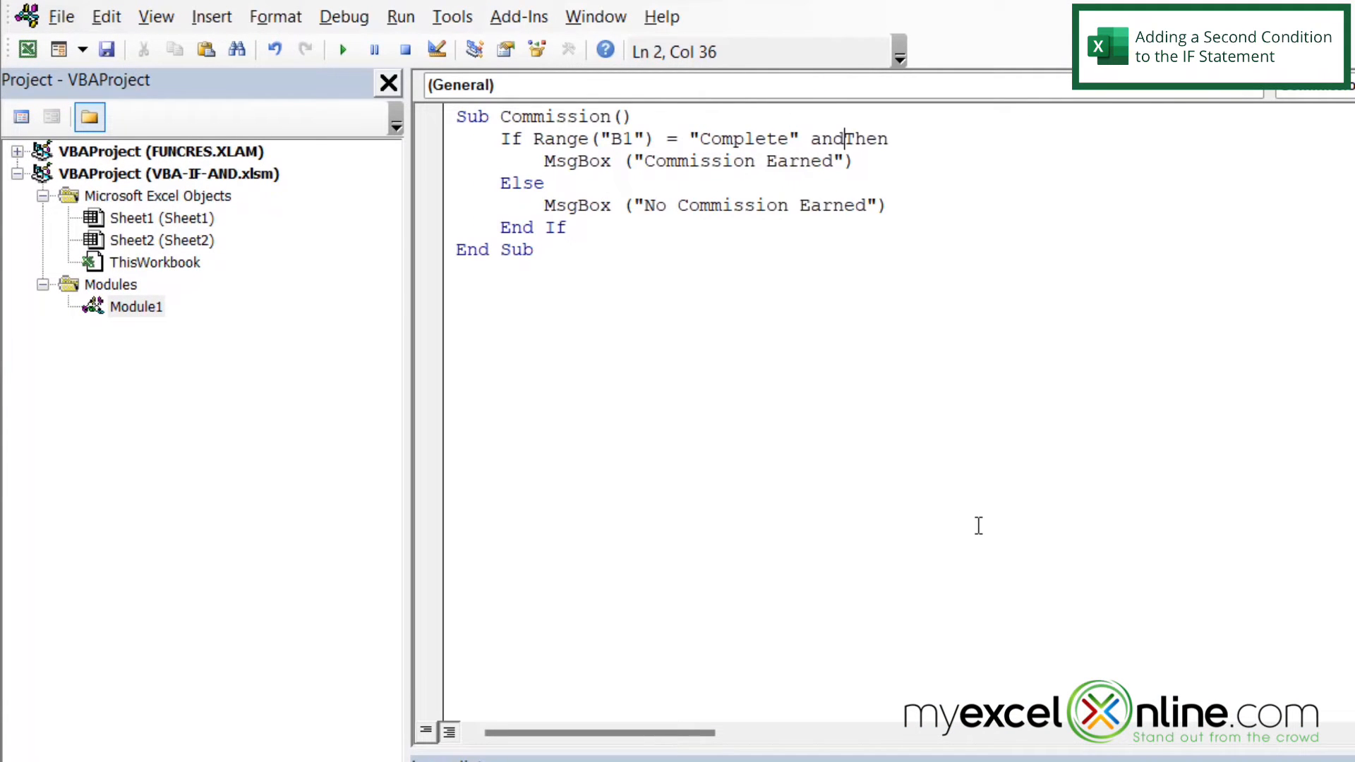
pyautogui.write('range(')
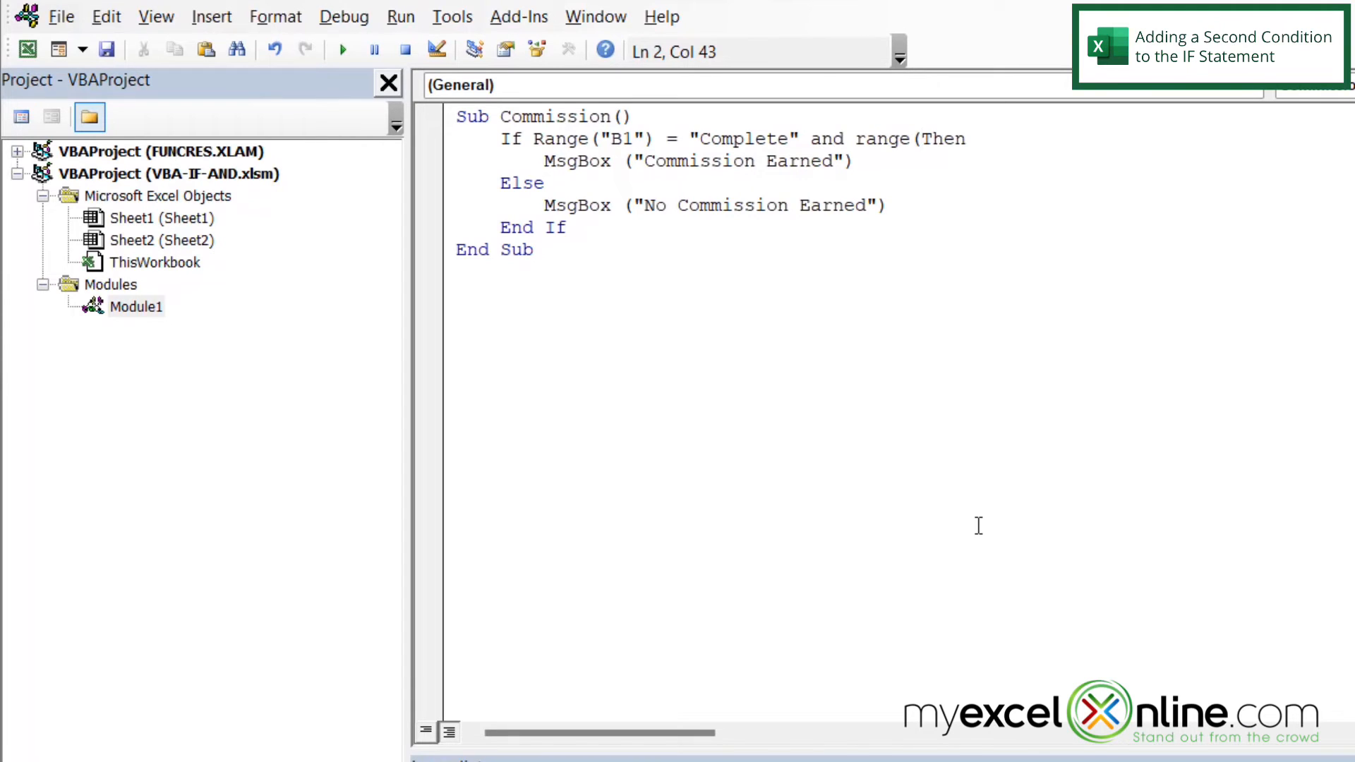
pyautogui.write('"B2")')
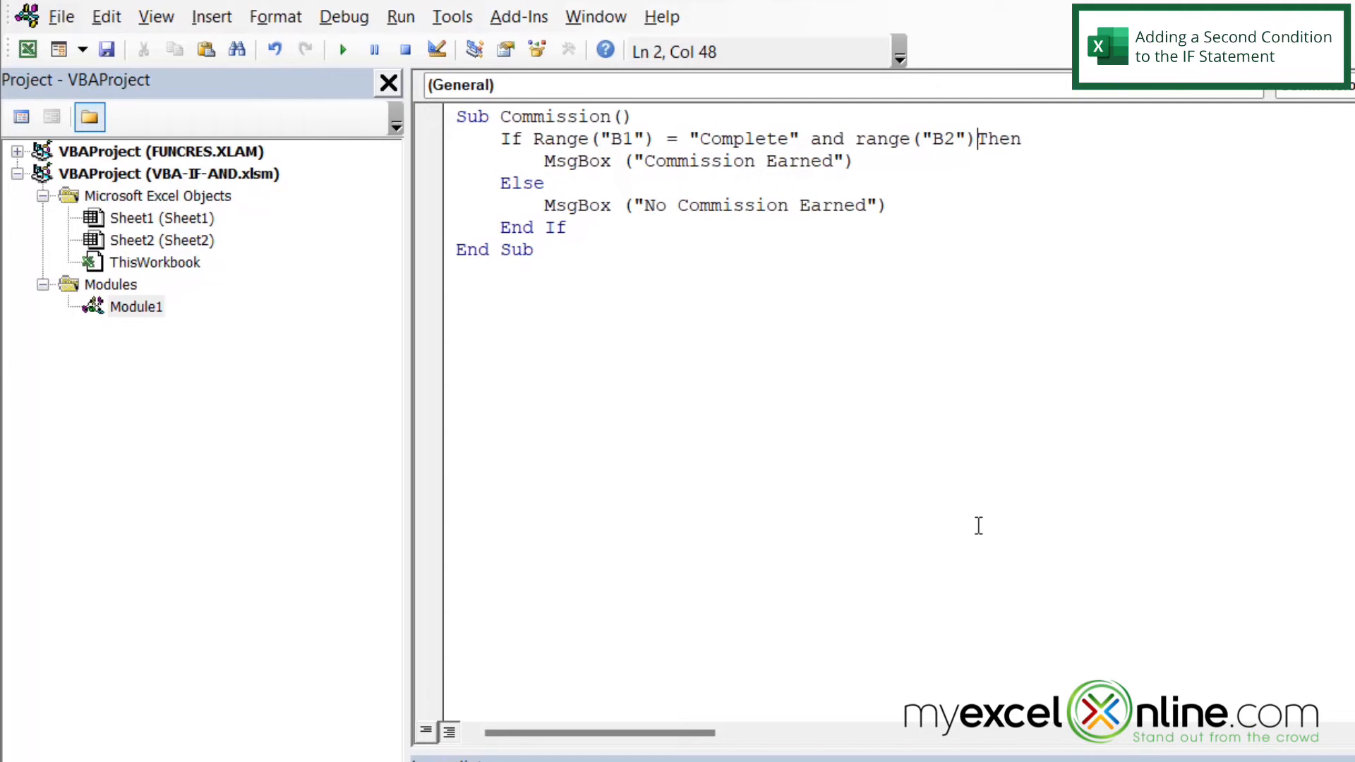
pyautogui.write('" "')
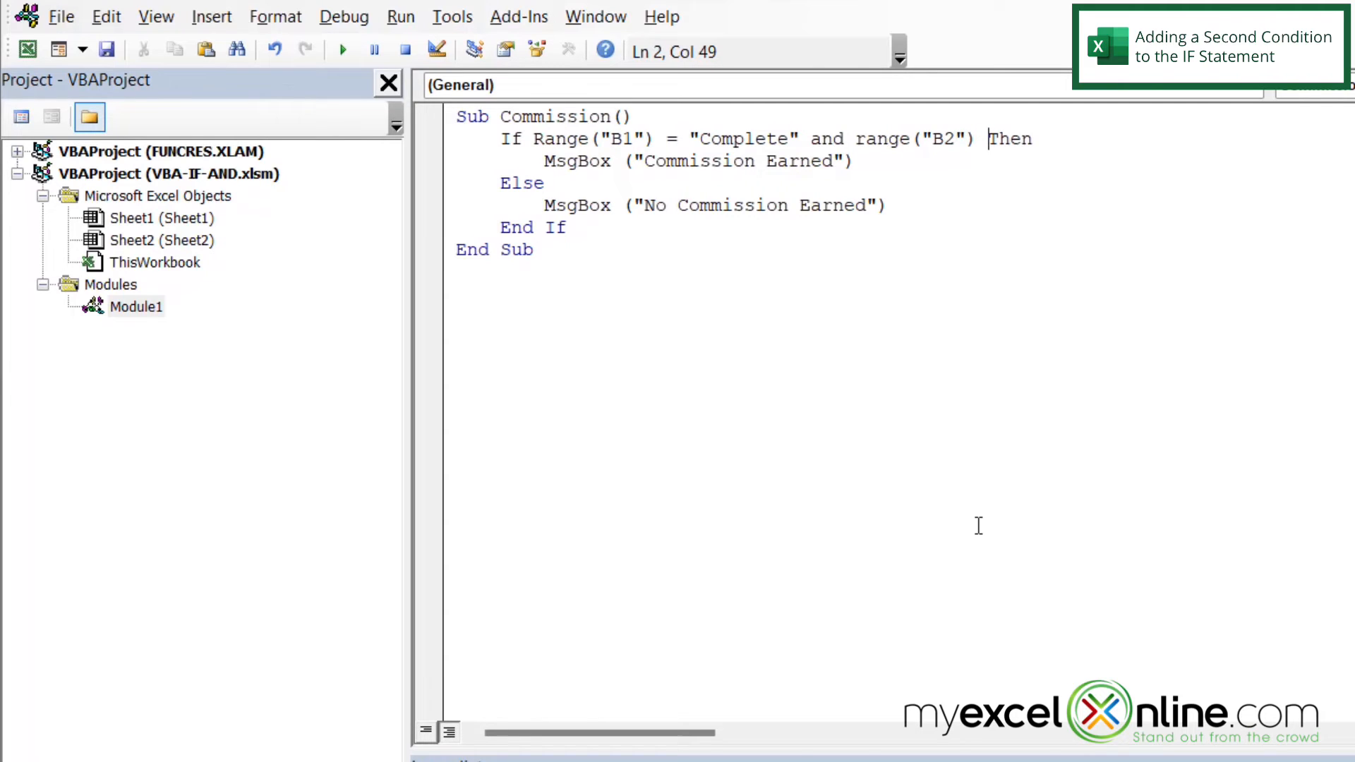
pyautogui.write('>30')
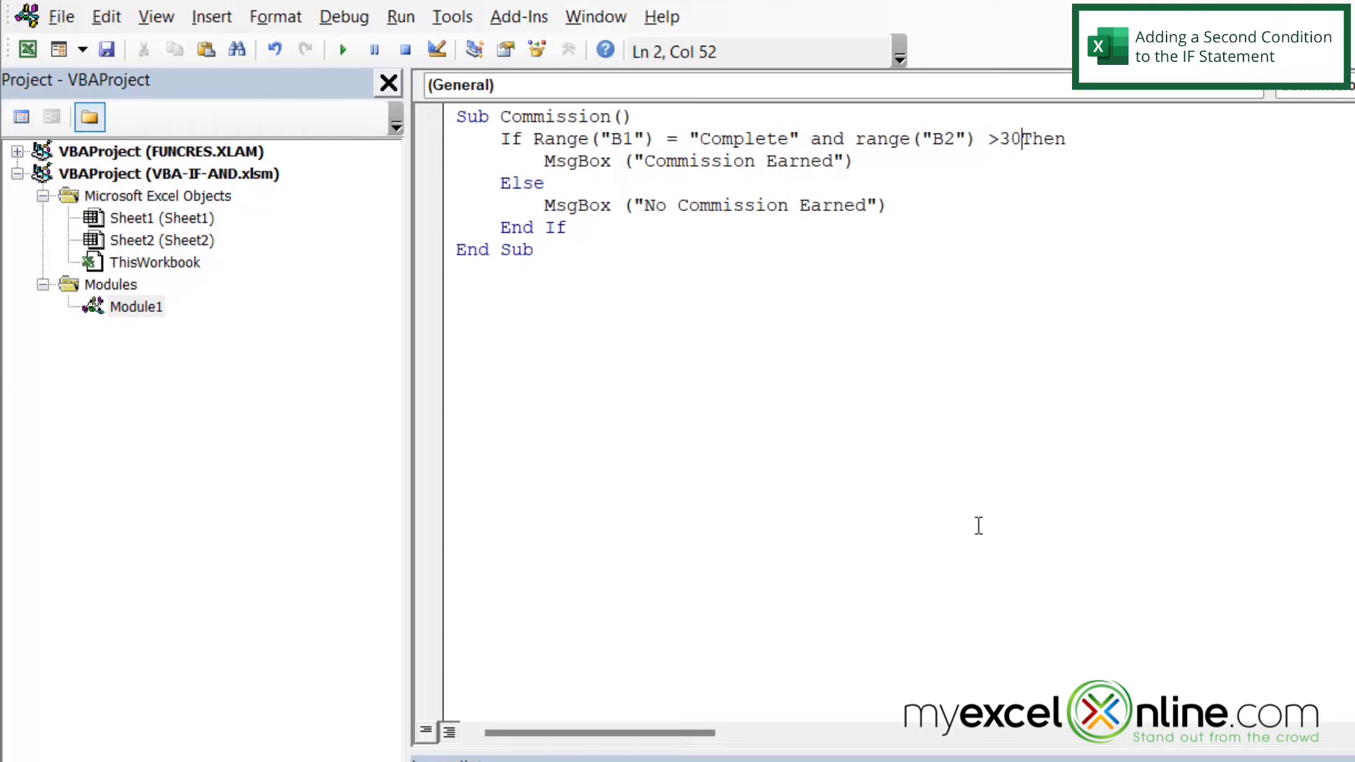
pyautogui.write('00')
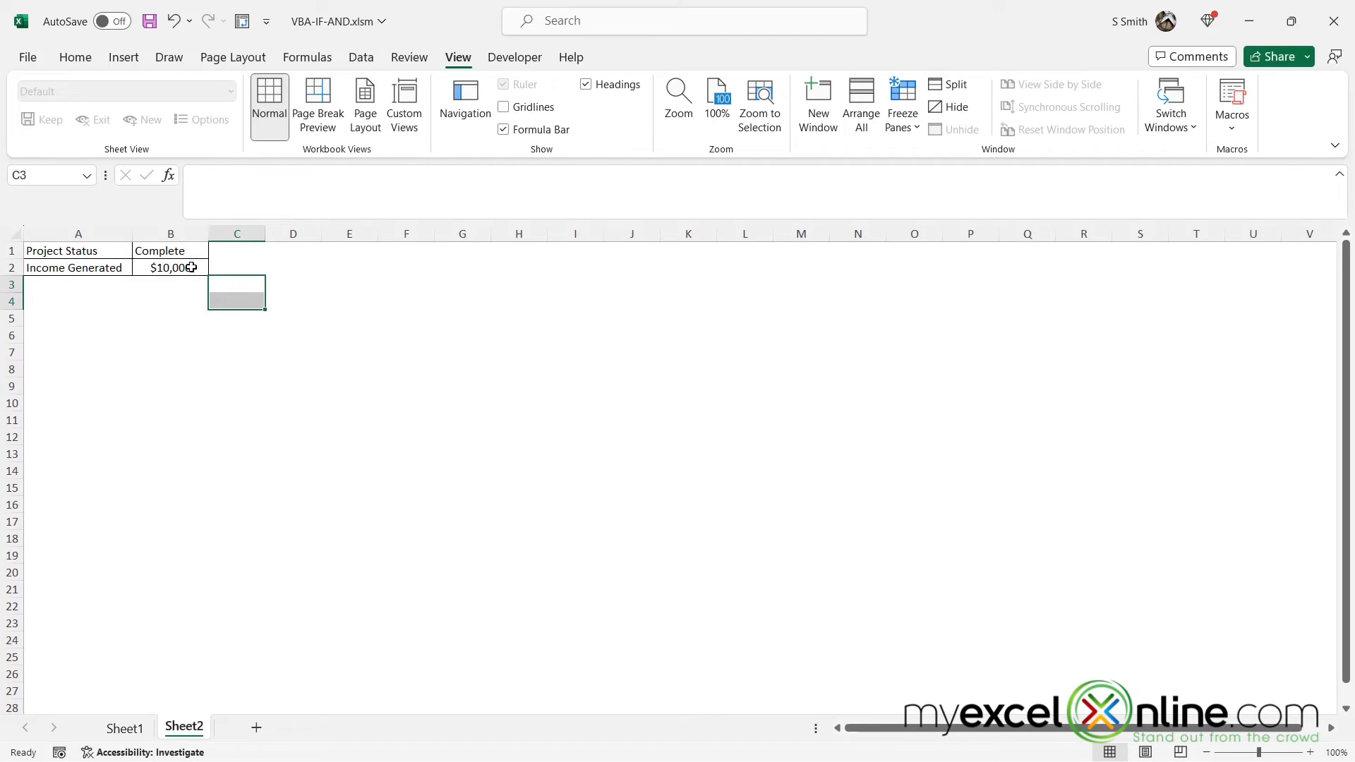
# Run Commission at $10,000 income, then with B2 at 31000, then with B1 In process
pyautogui.click(1231, 100)
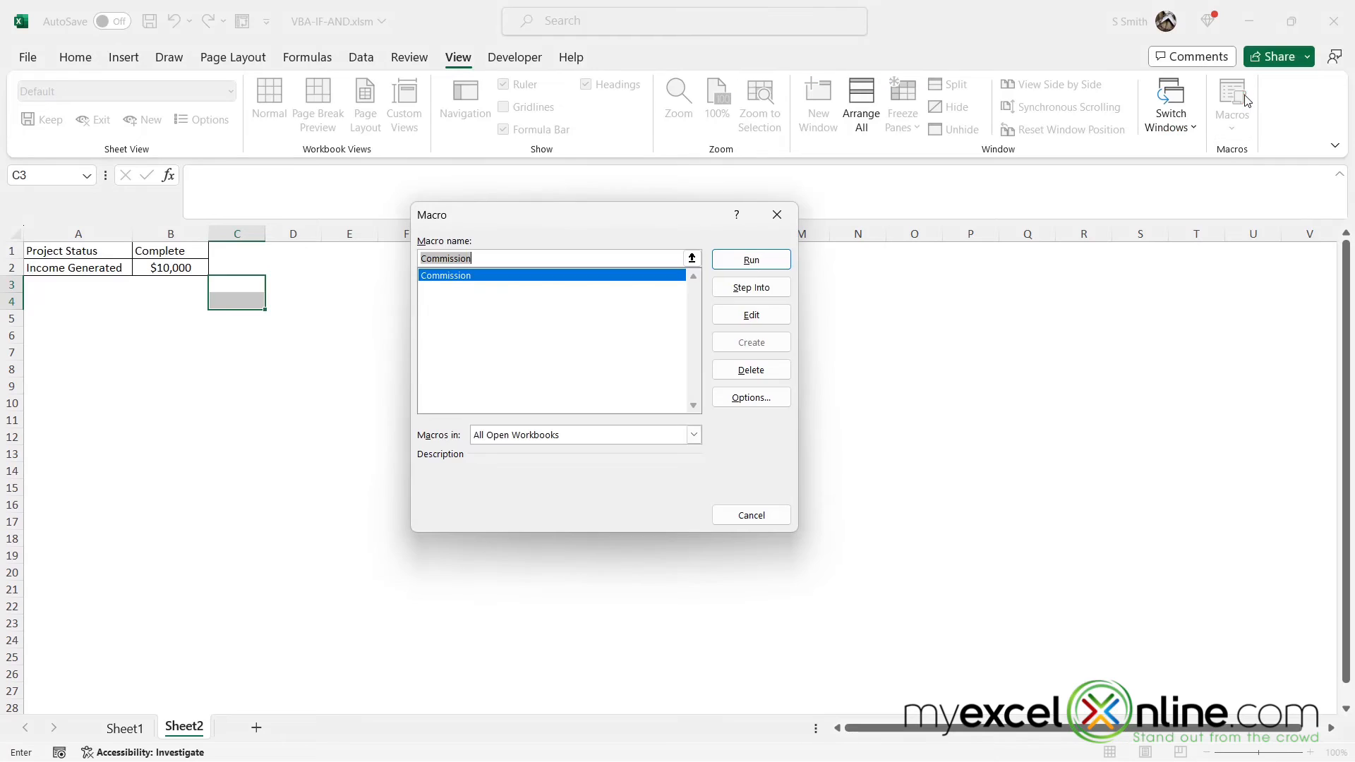
pyautogui.click(750, 259)
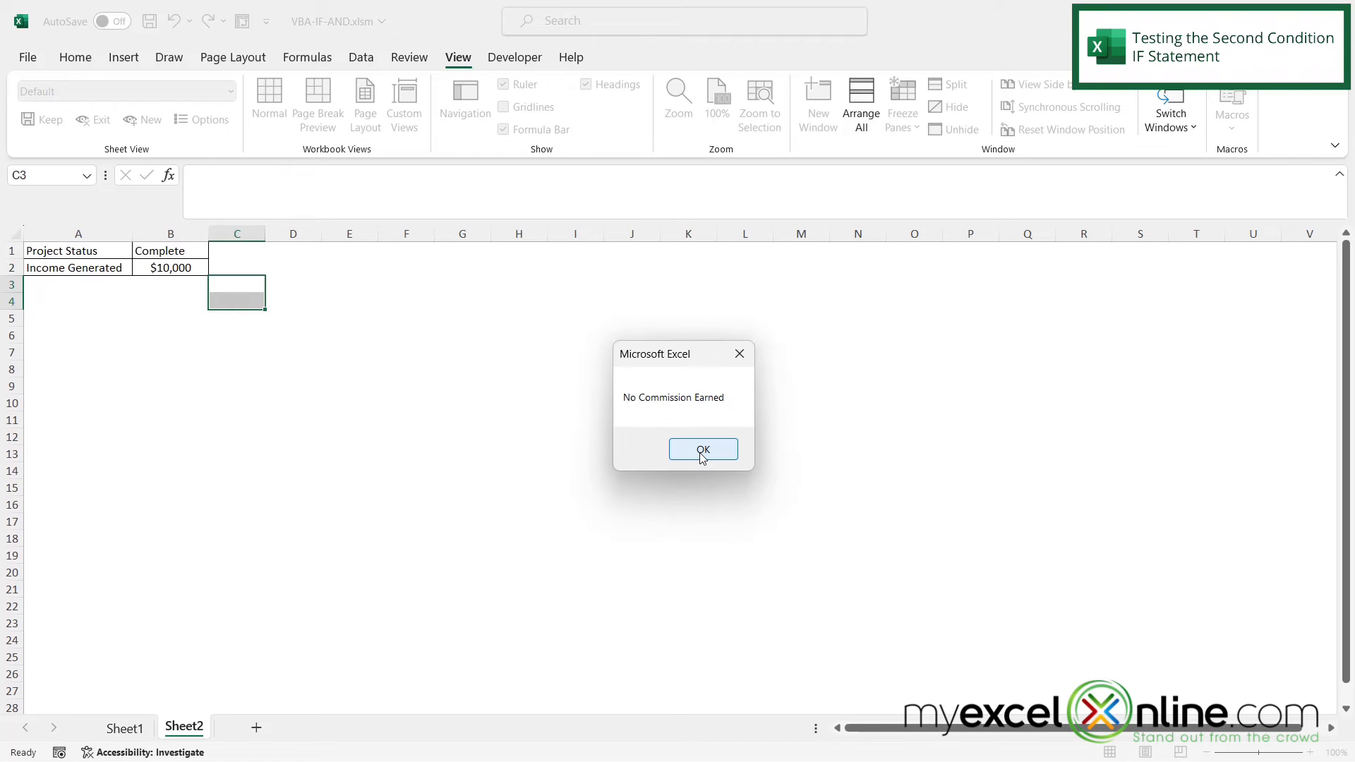
pyautogui.click(701, 450)
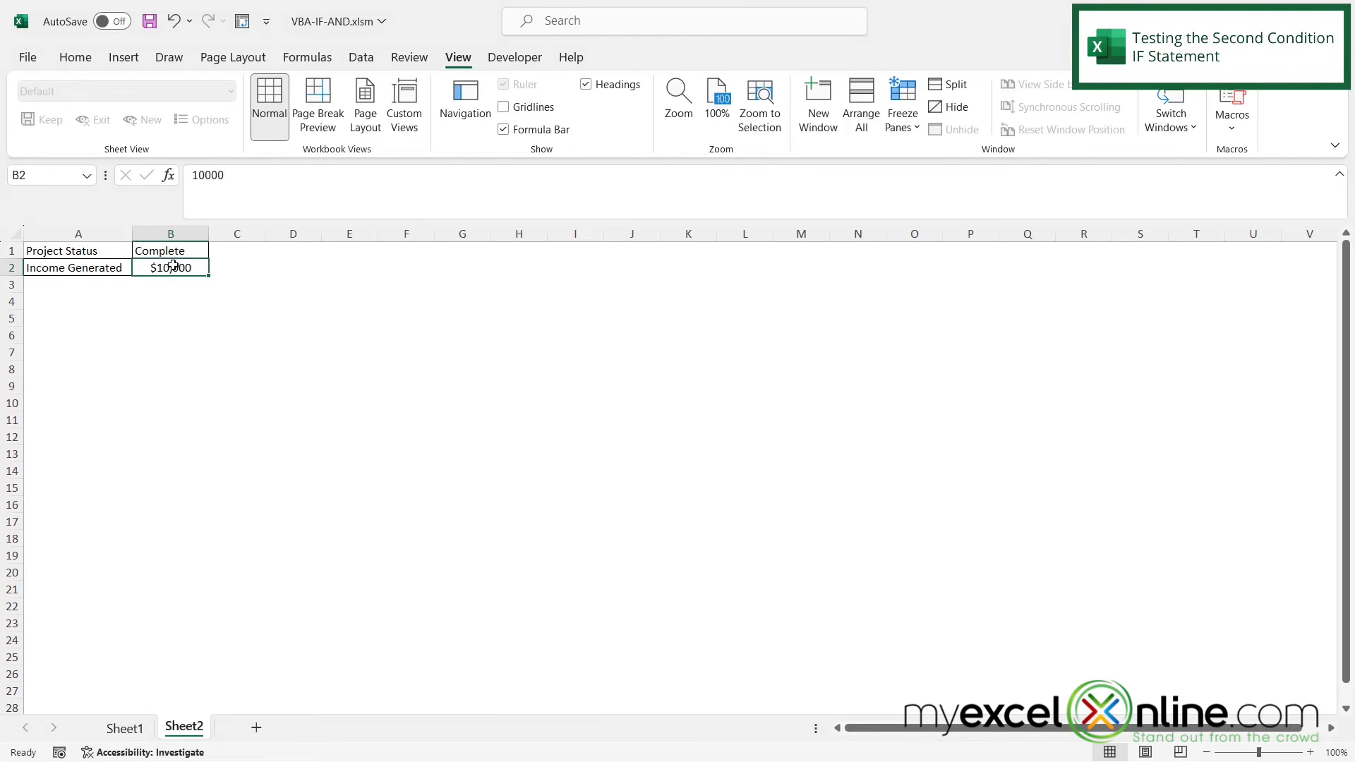
pyautogui.write('31000')
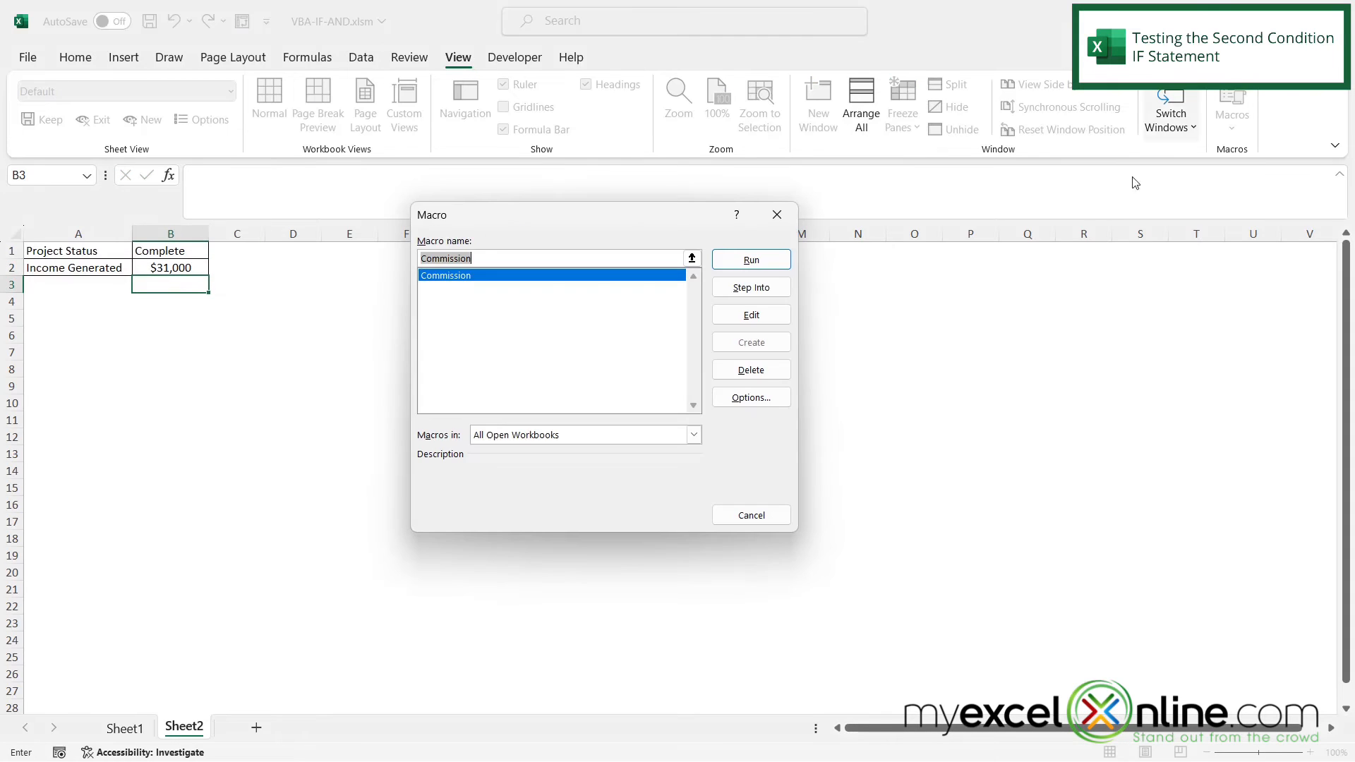
pyautogui.click(750, 259)
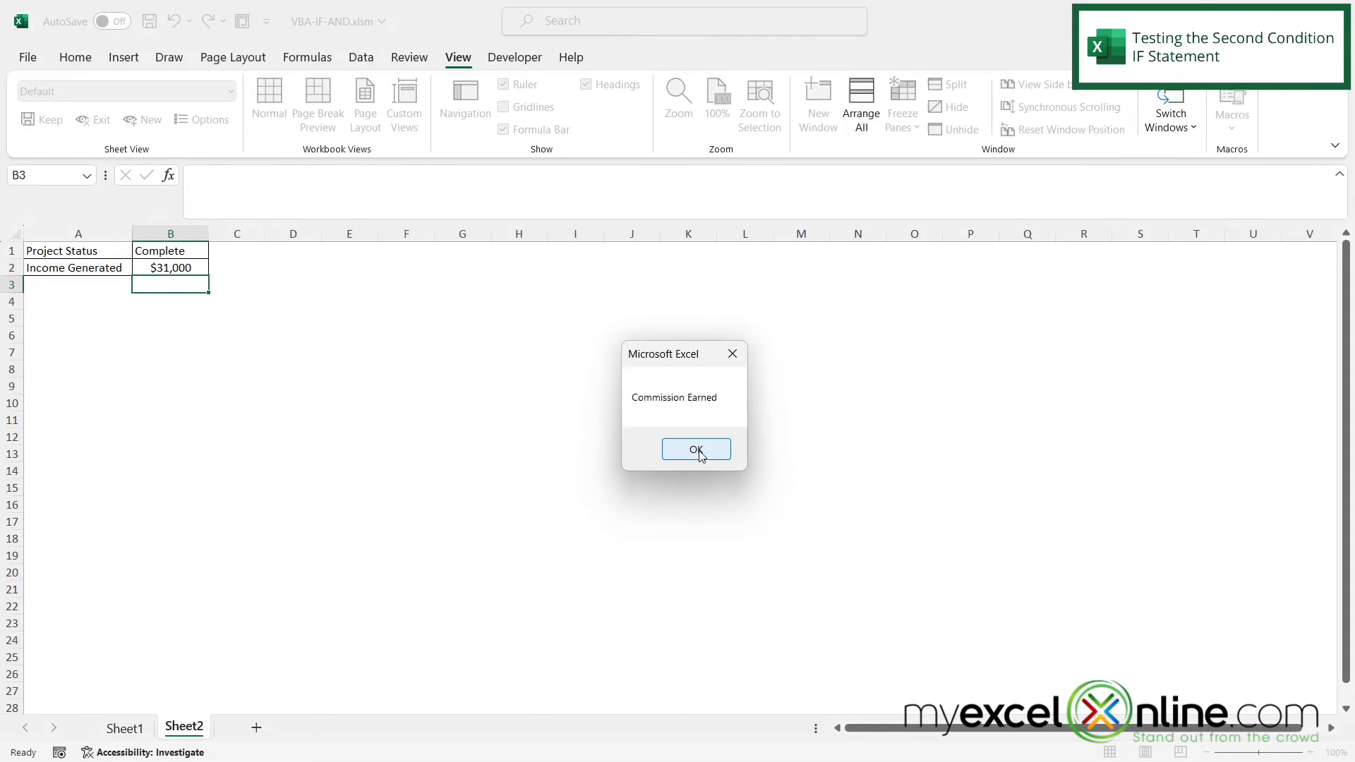
pyautogui.click(696, 449)
pyautogui.write('In process')
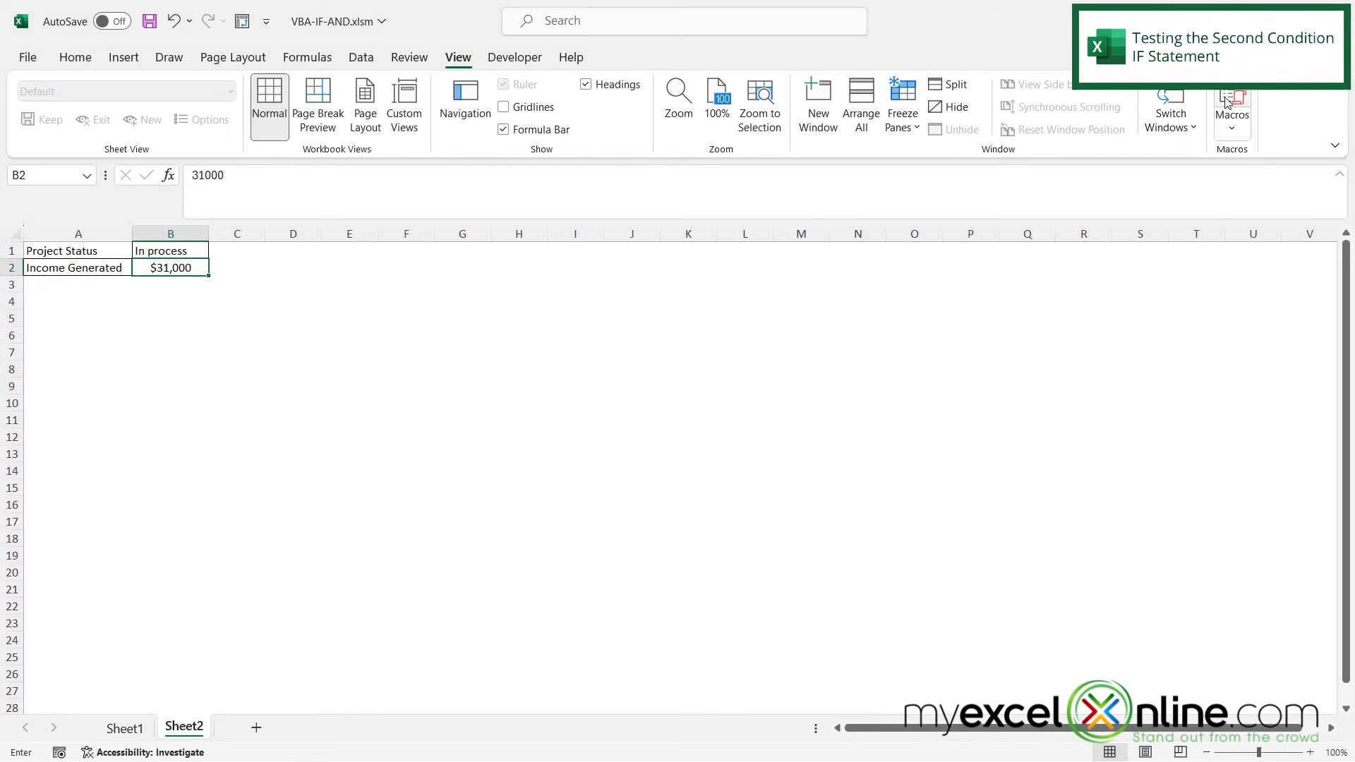
pyautogui.click(1231, 104)
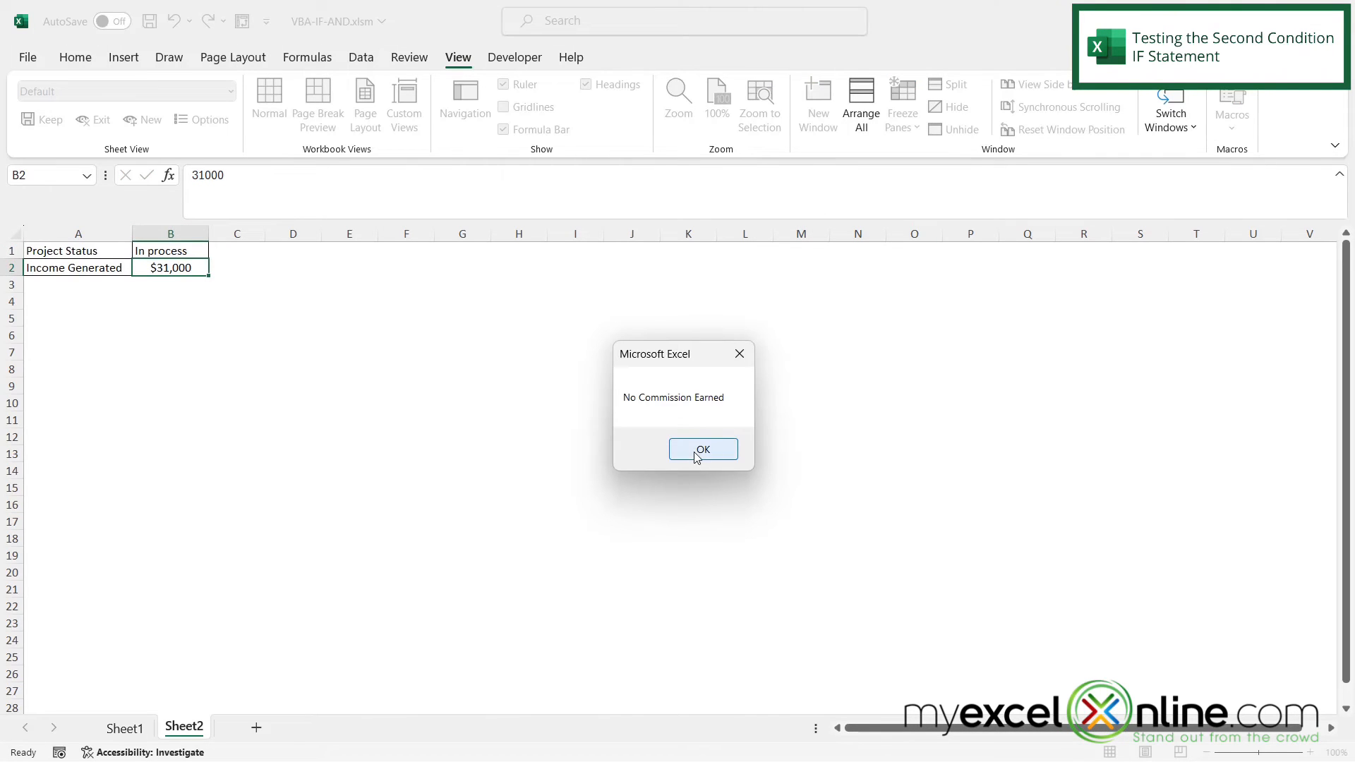
pyautogui.click(701, 449)
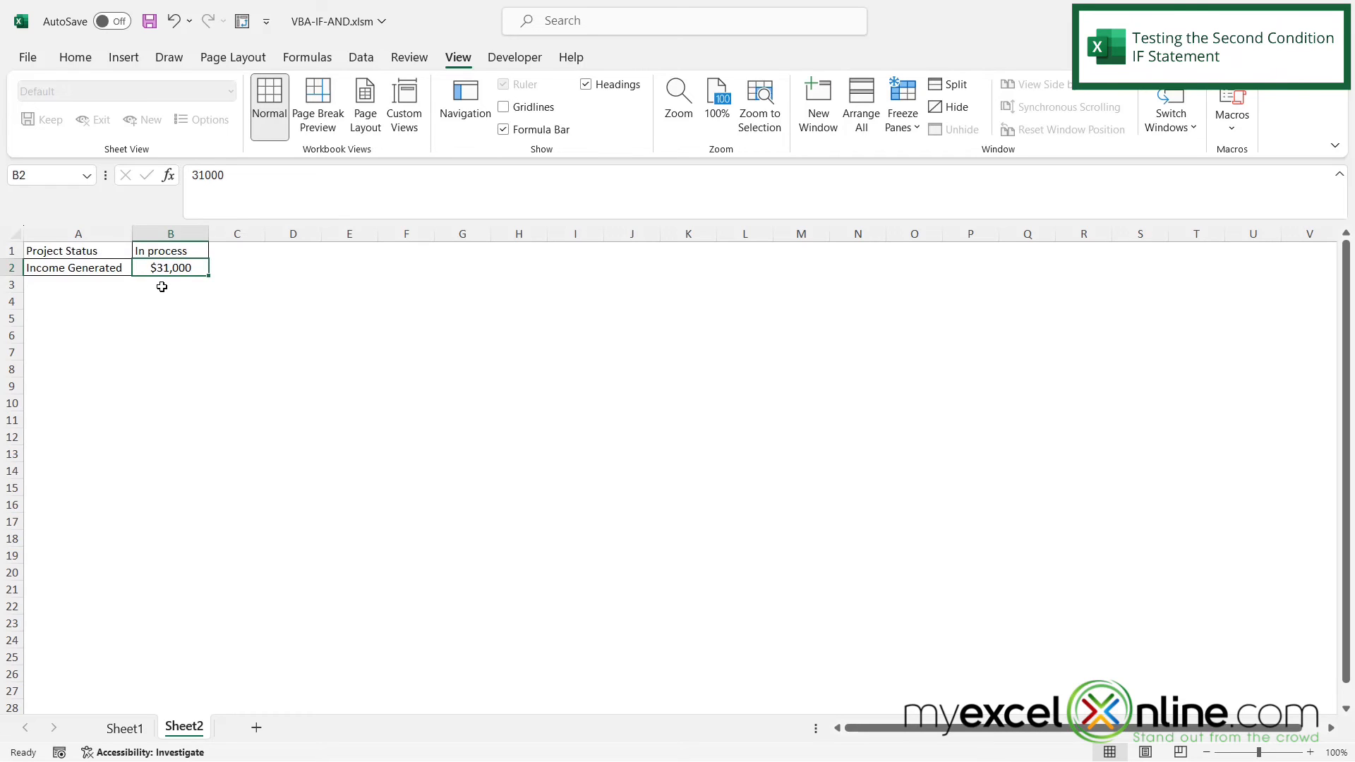
pyautogui.moveTo(158, 283)
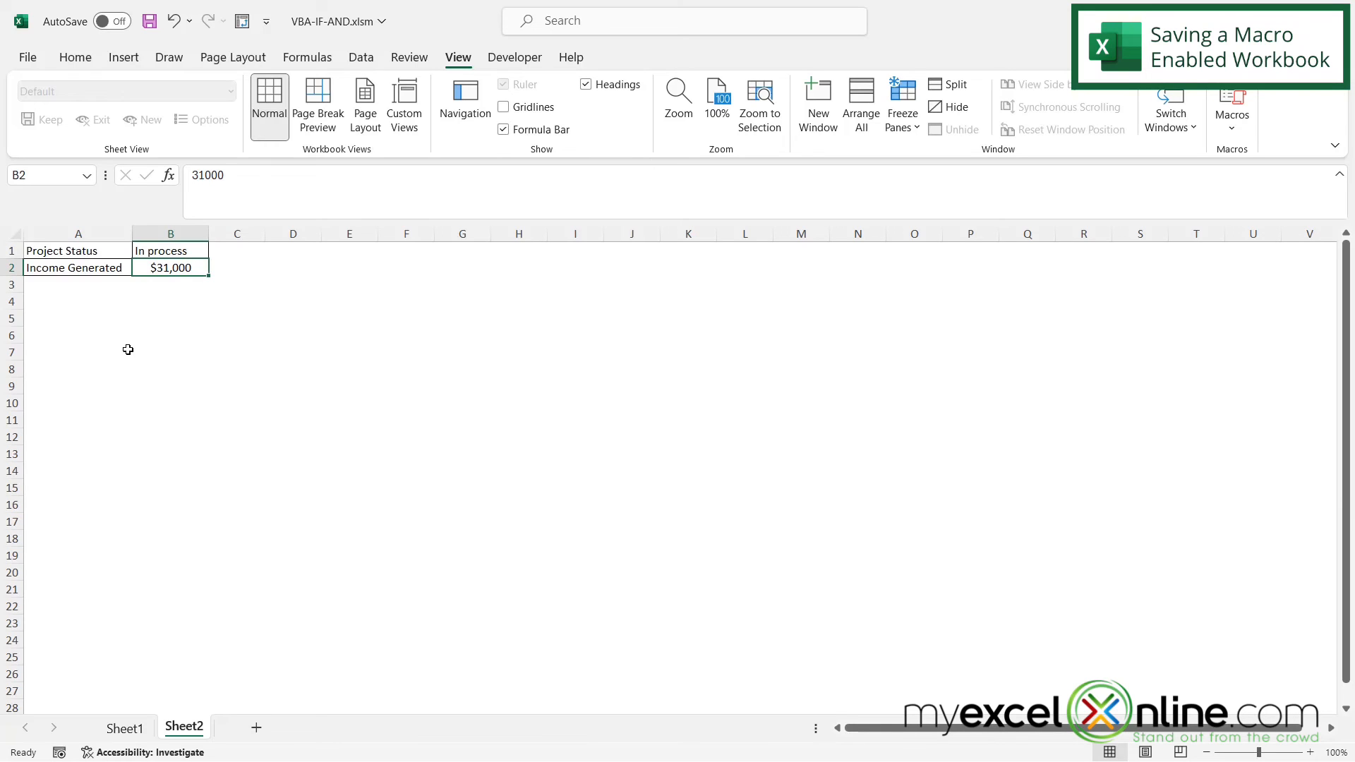
pyautogui.moveTo(215, 327)
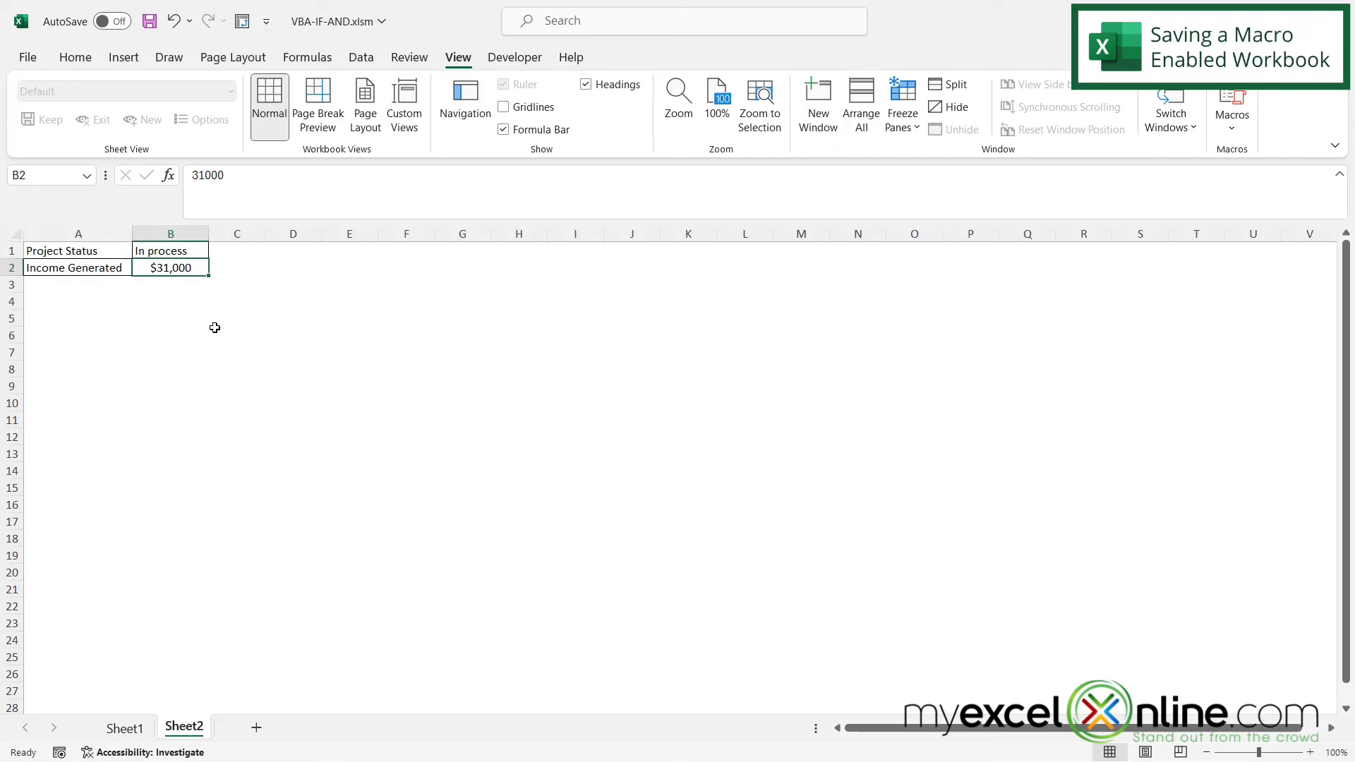
# Save the workbook as VBA-IF-AND.xlsm, an Excel Macro-Enabled Workbook
pyautogui.click(27, 56)
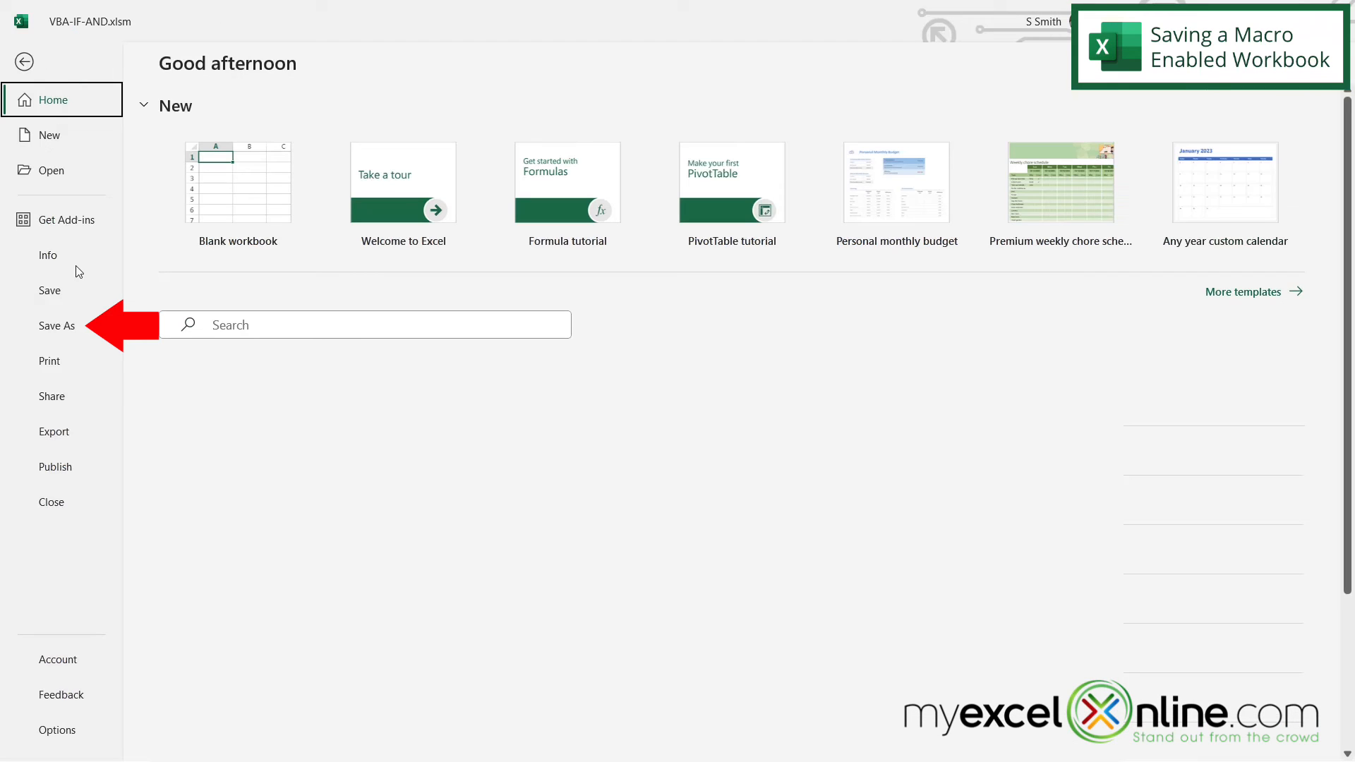
pyautogui.click(57, 326)
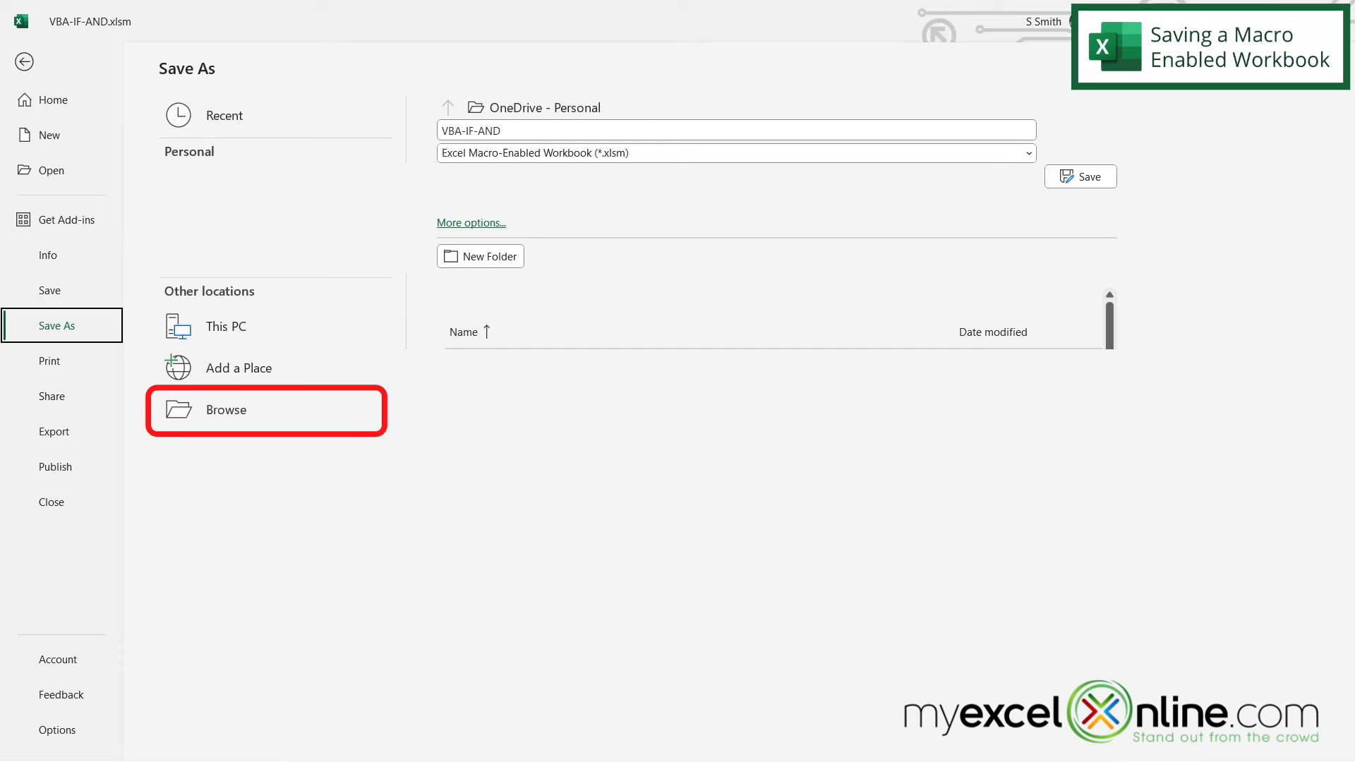
pyautogui.click(265, 409)
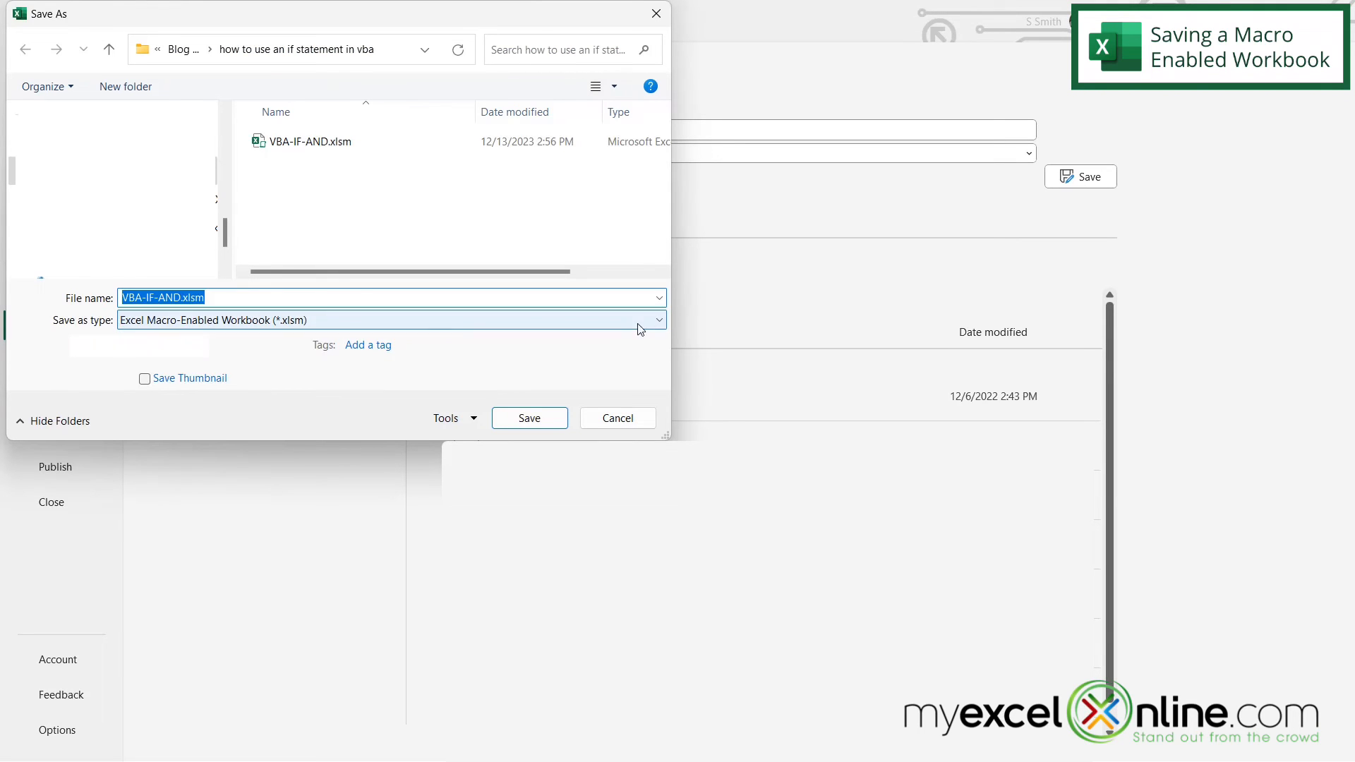
pyautogui.click(657, 319)
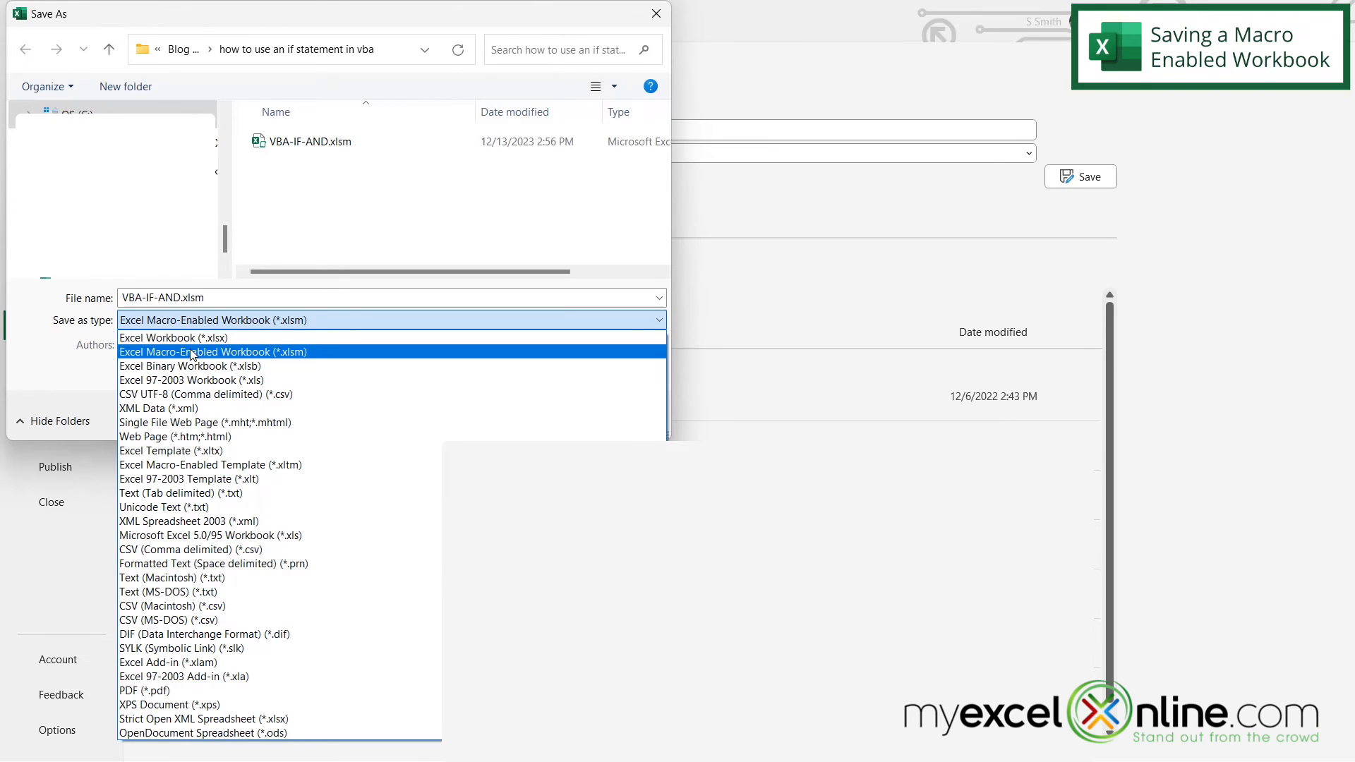
pyautogui.moveTo(307, 358)
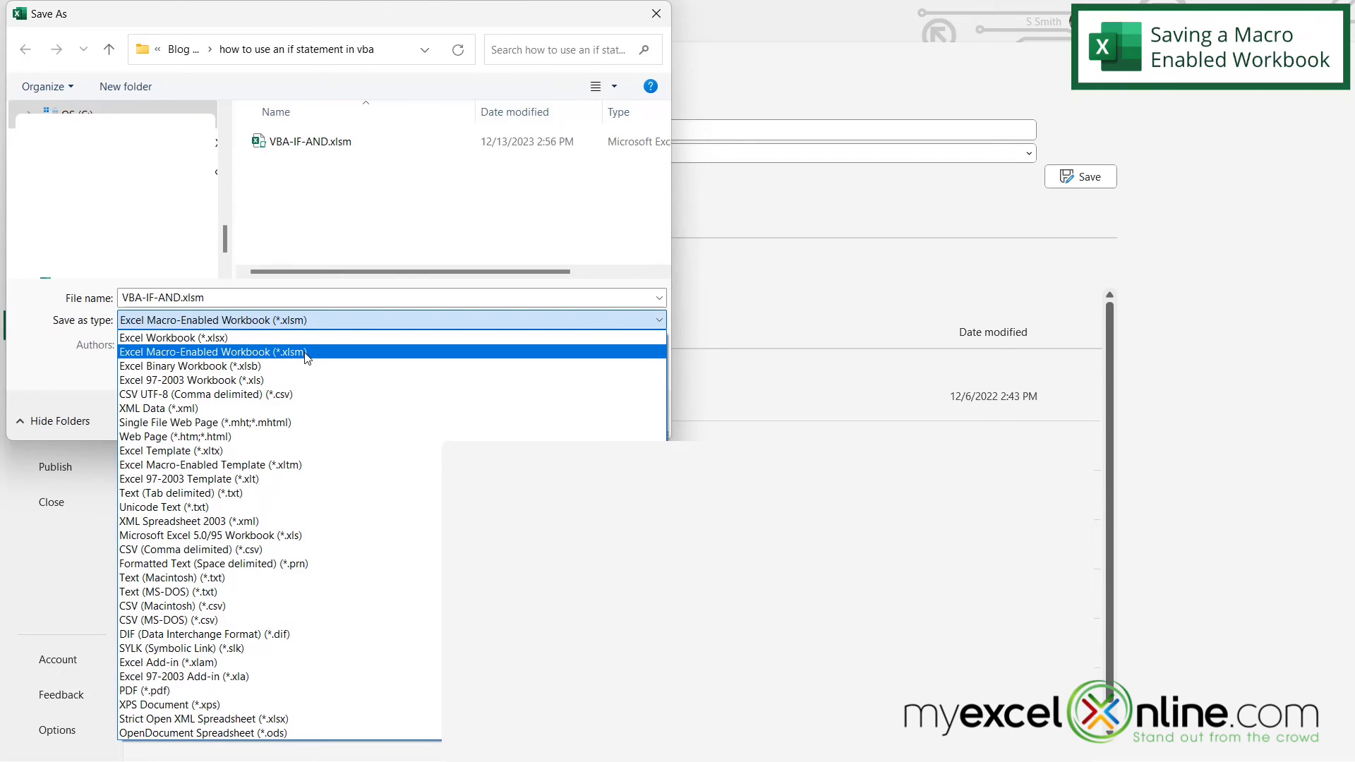
pyautogui.moveTo(307, 357)
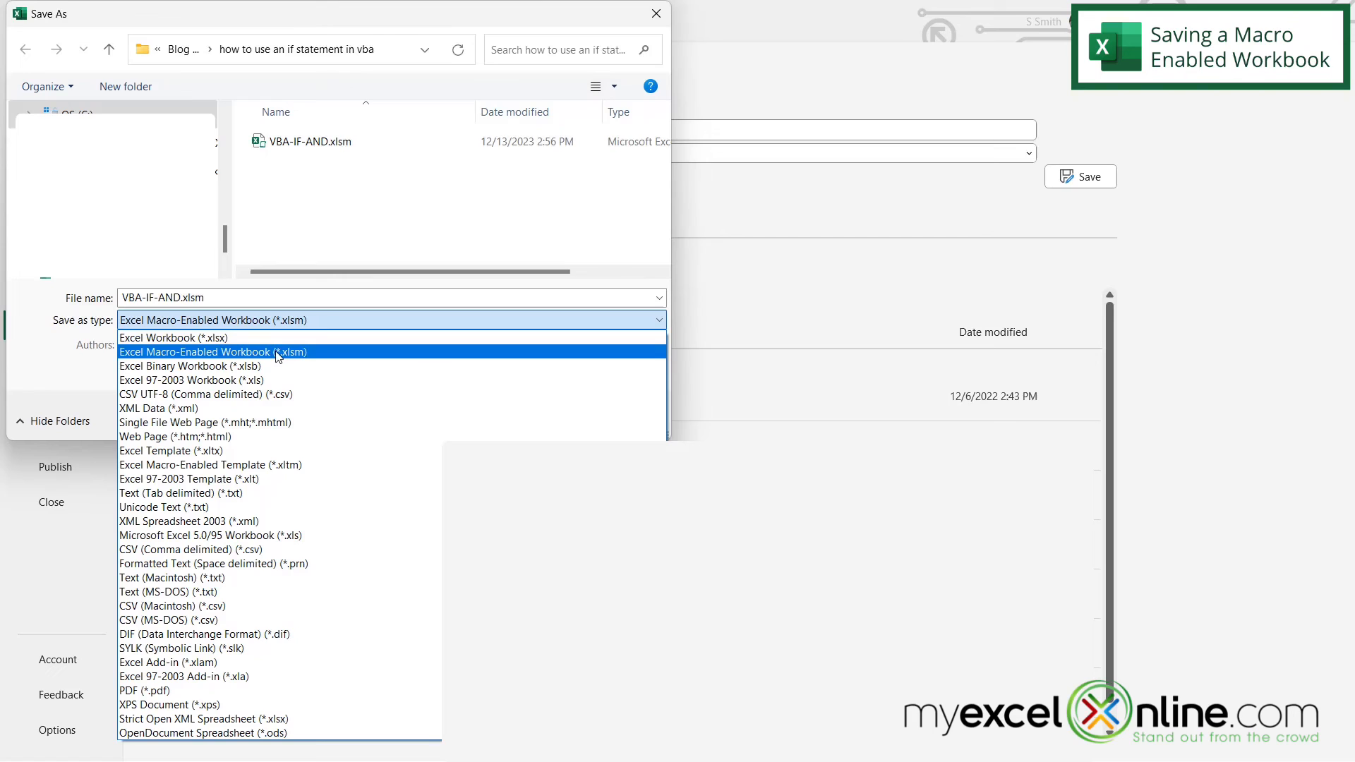
pyautogui.click(213, 351)
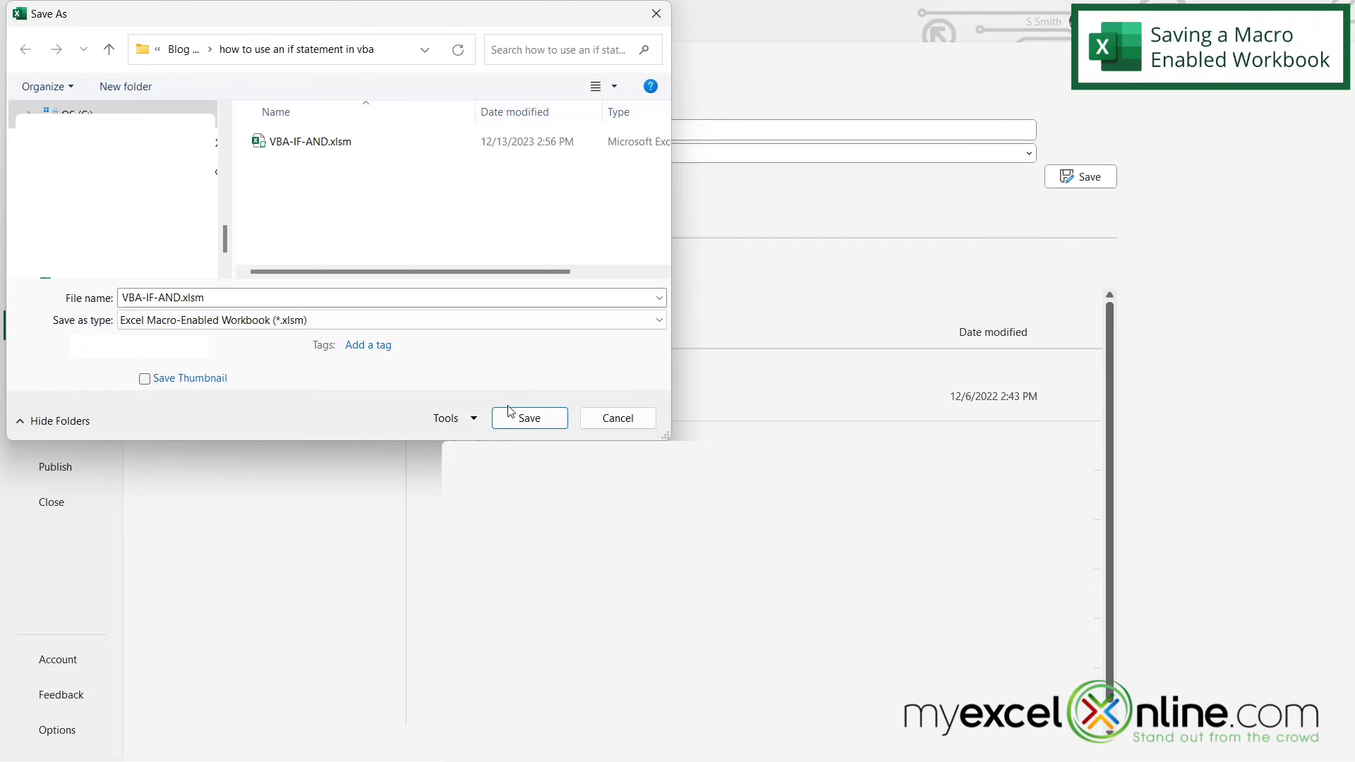
pyautogui.click(528, 417)
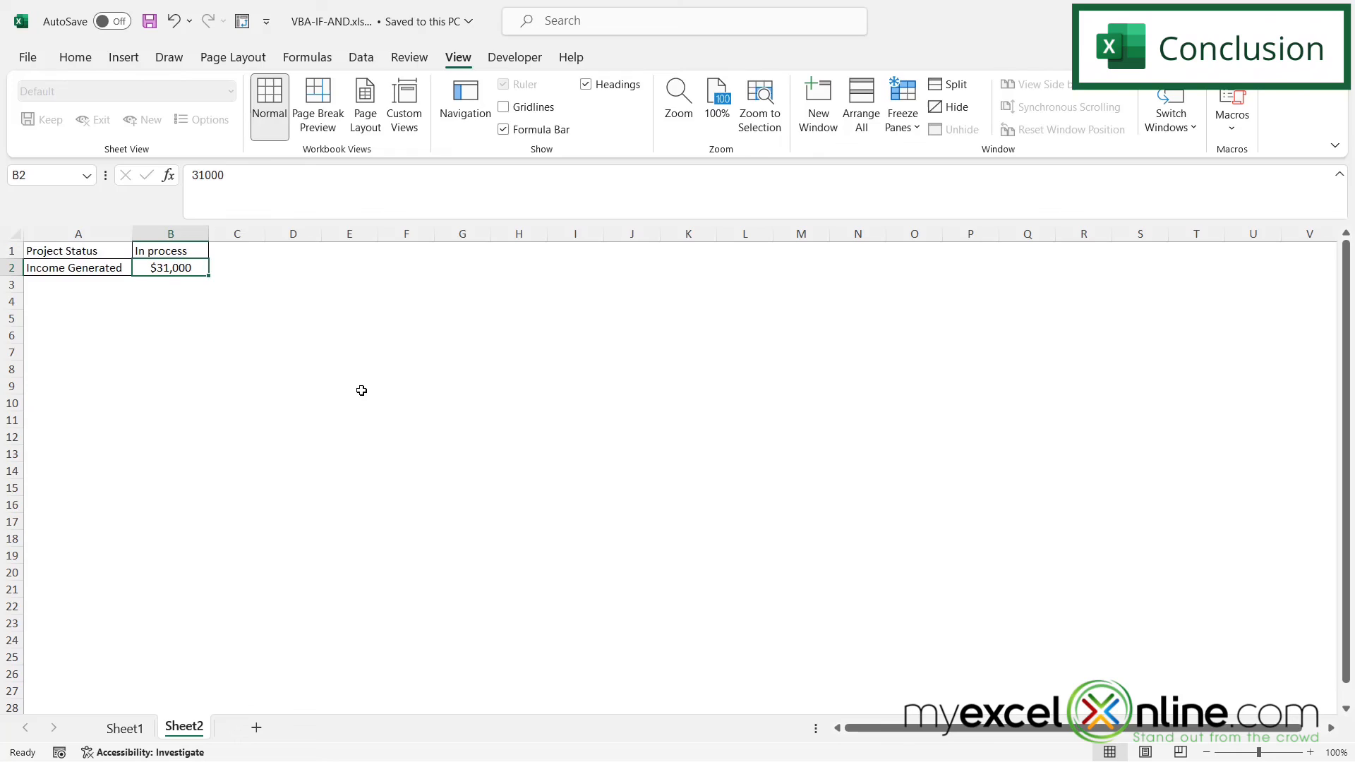
pyautogui.moveTo(513, 320)
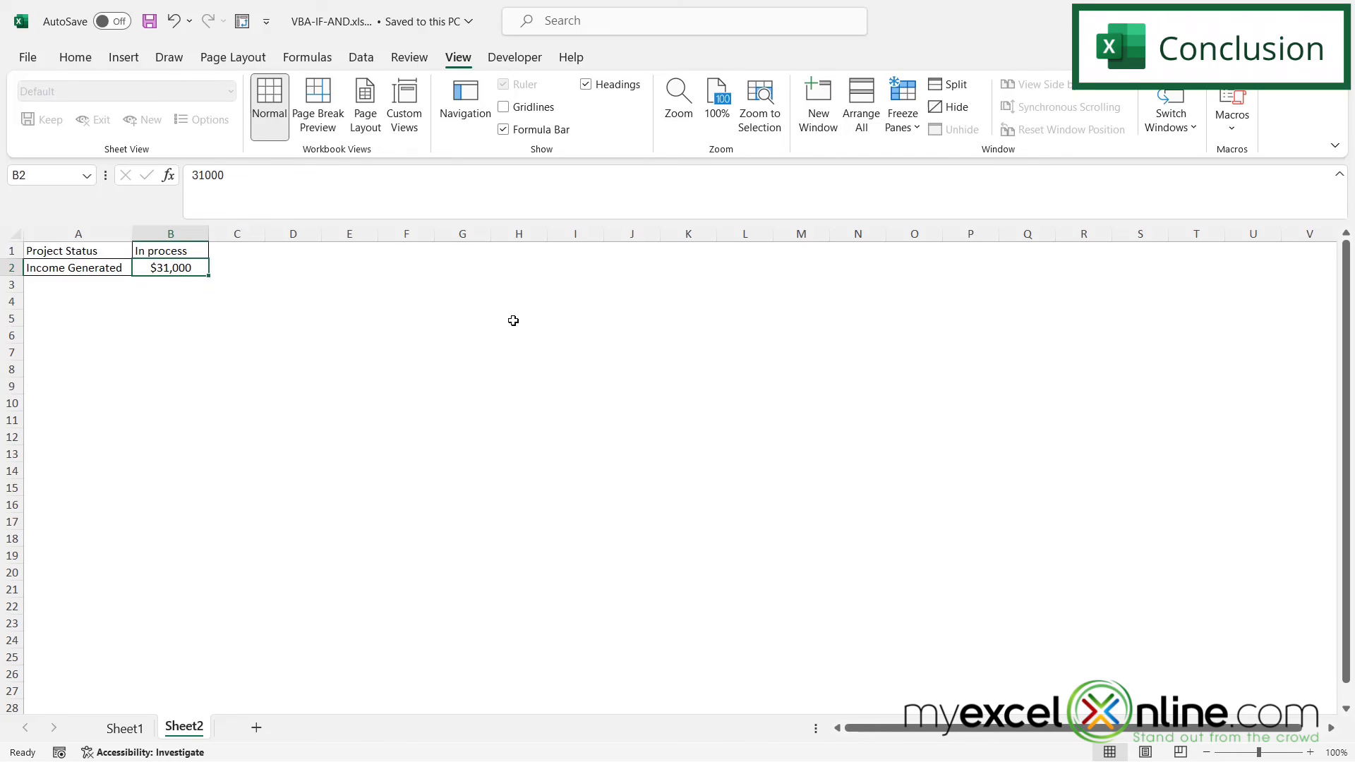